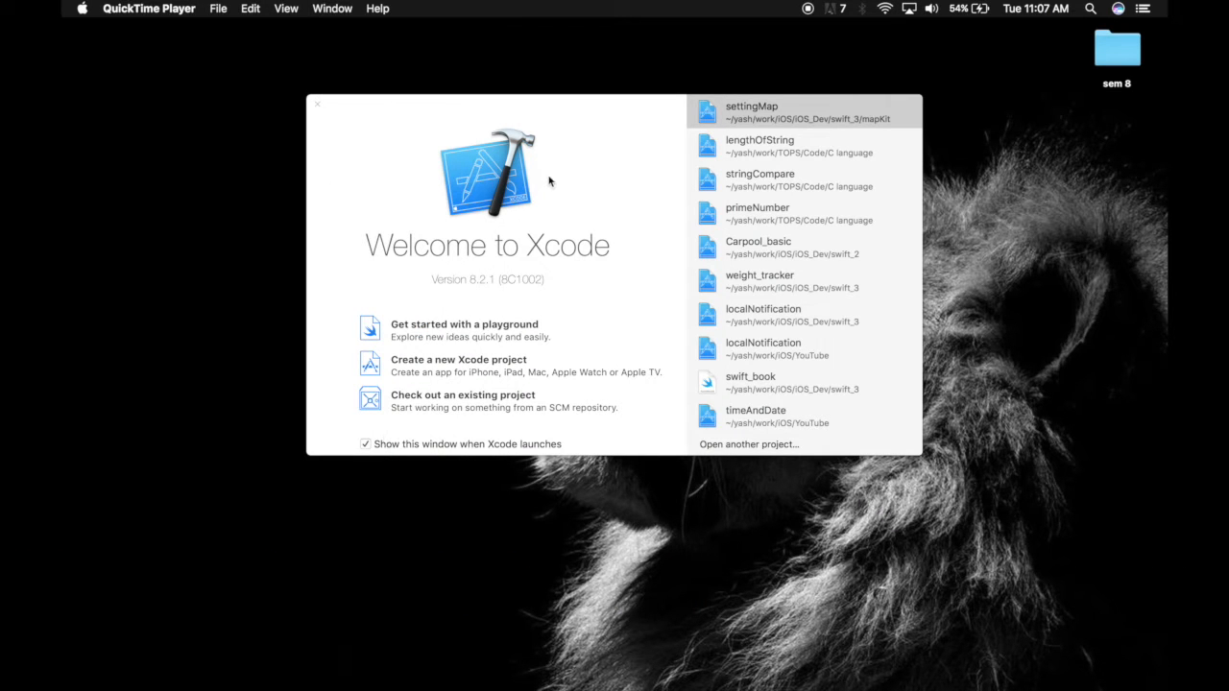
mouse_move(533, 327)
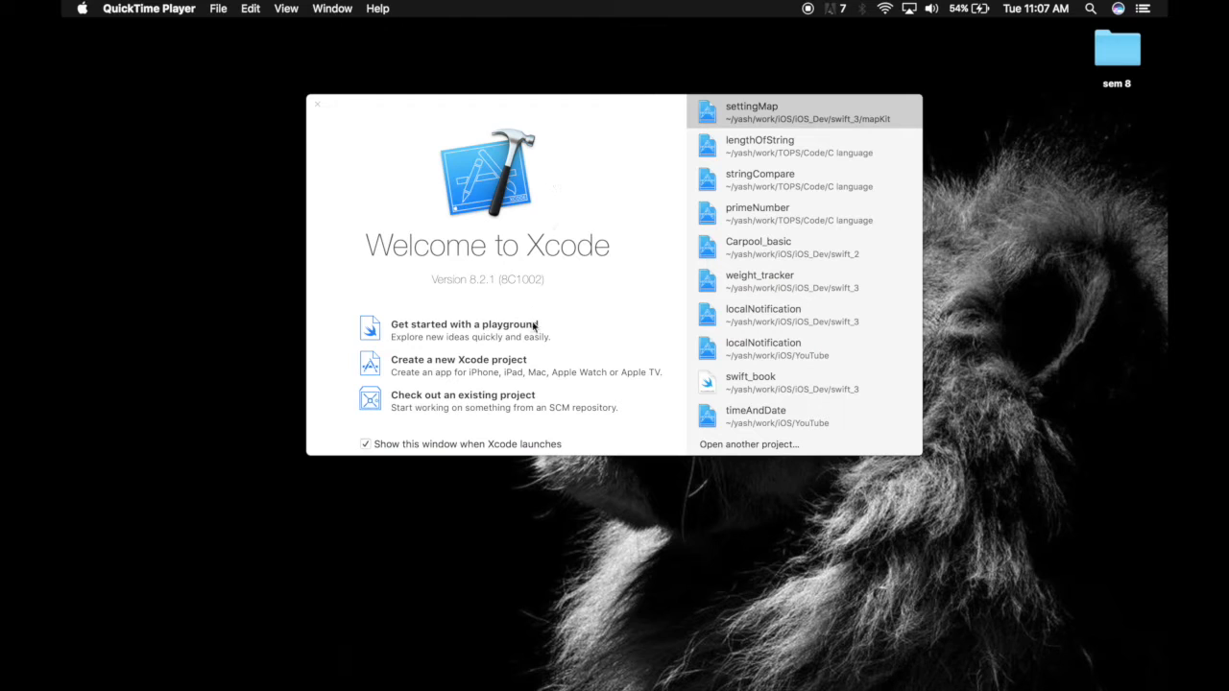
mouse_move(456, 363)
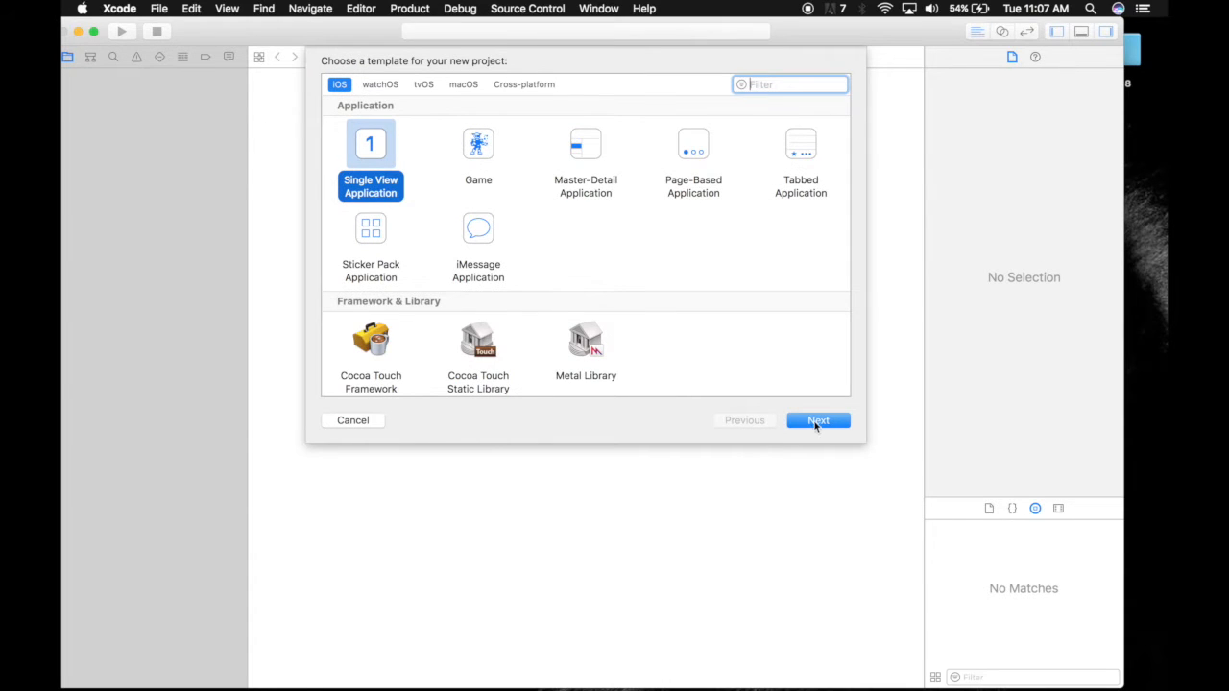
Create a Single View Application project named settingupMap, using Swift for iPhone
click(818, 421)
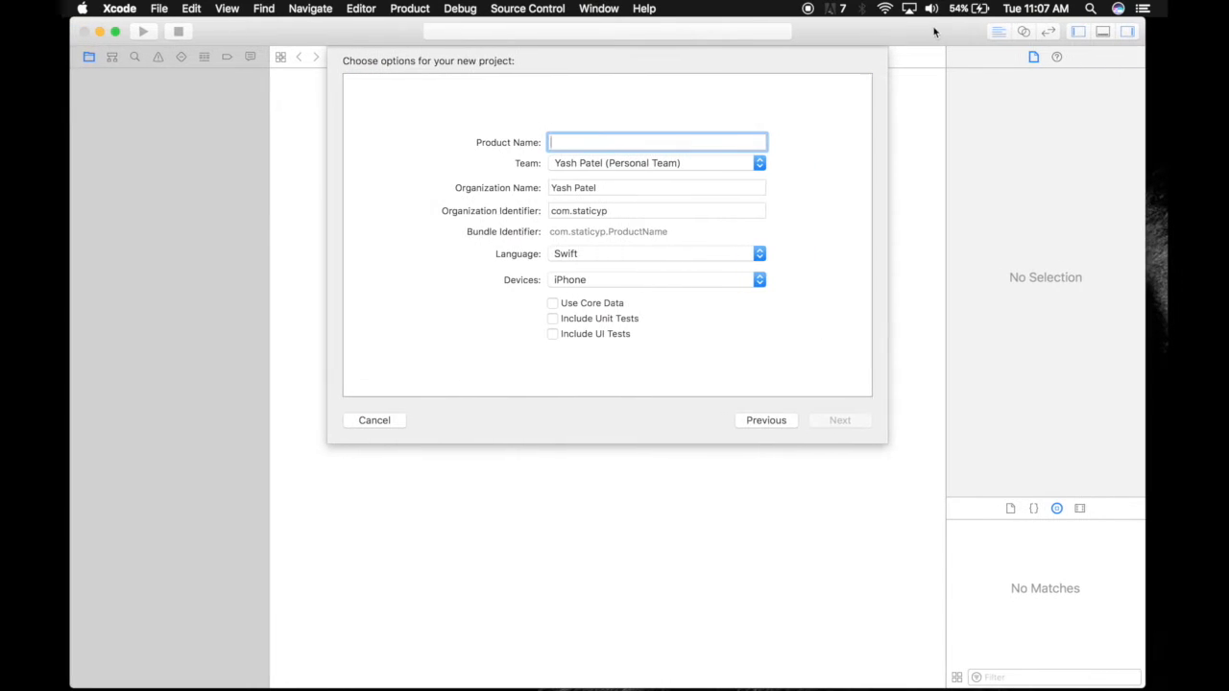
mouse_move(753, 139)
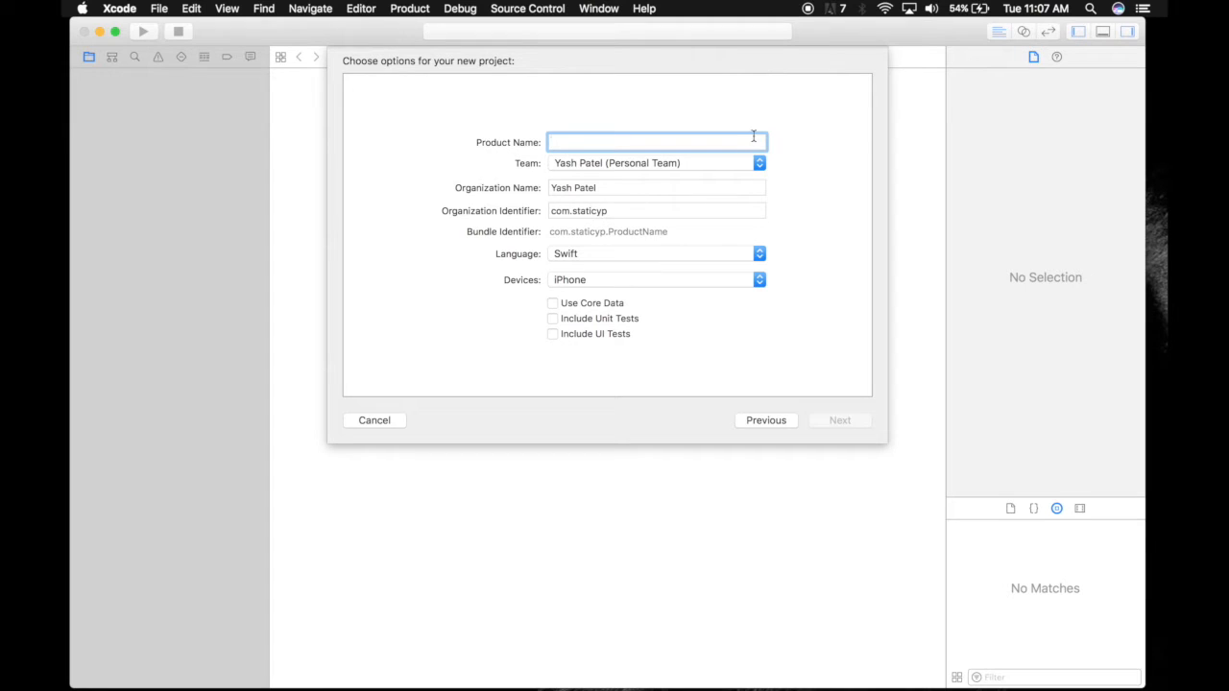
text(setting)
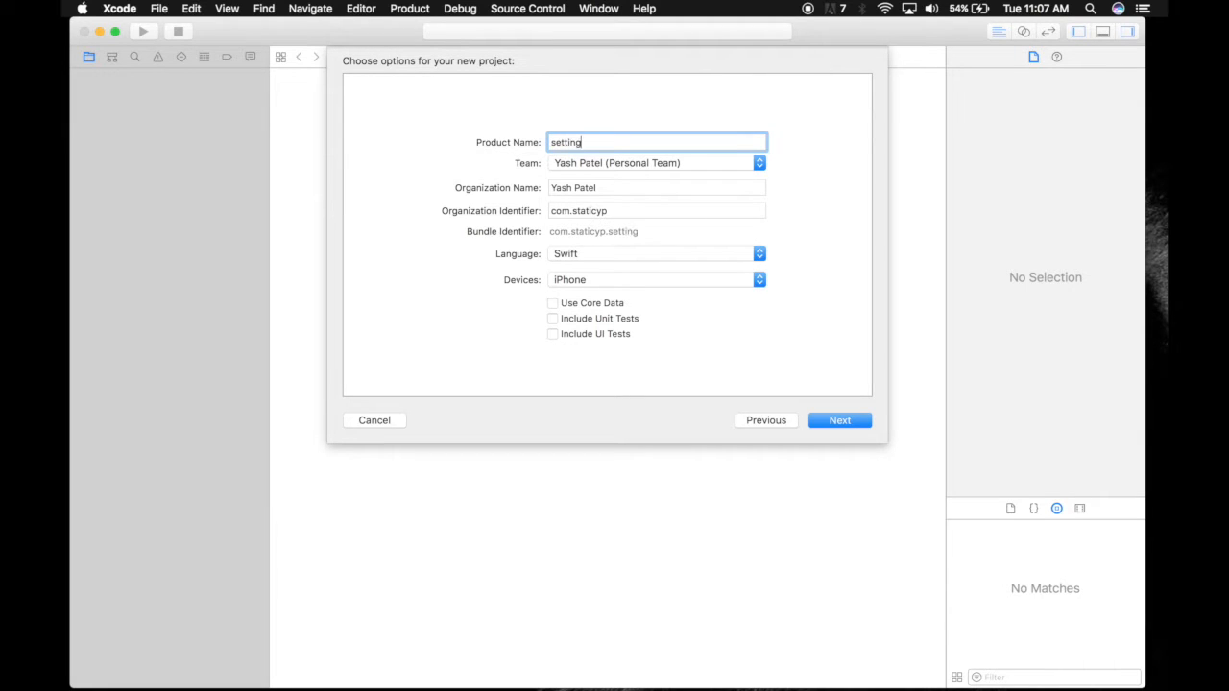
text(up)
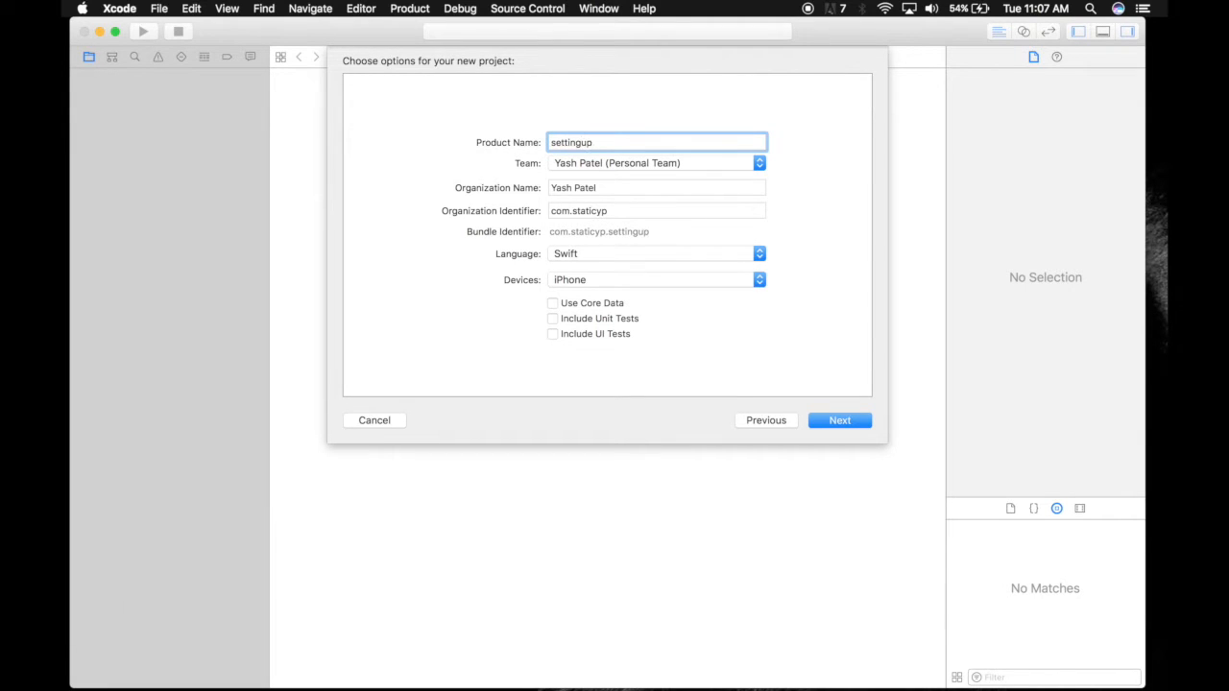
text(Map)
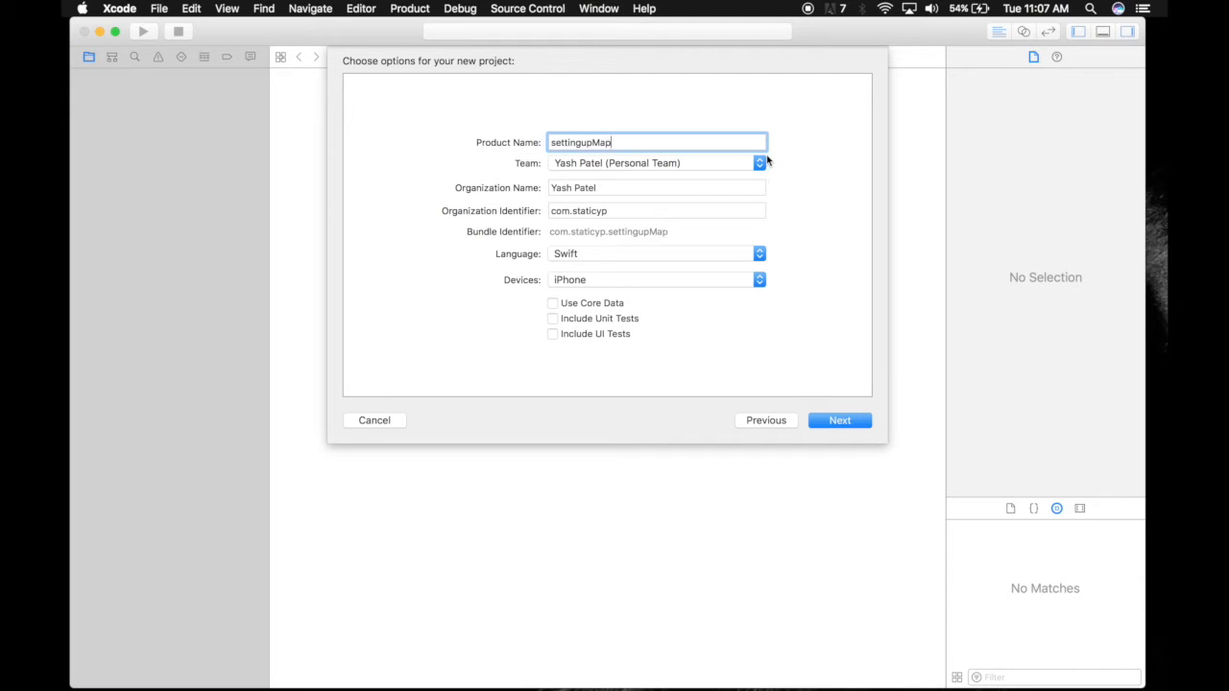
mouse_move(781, 156)
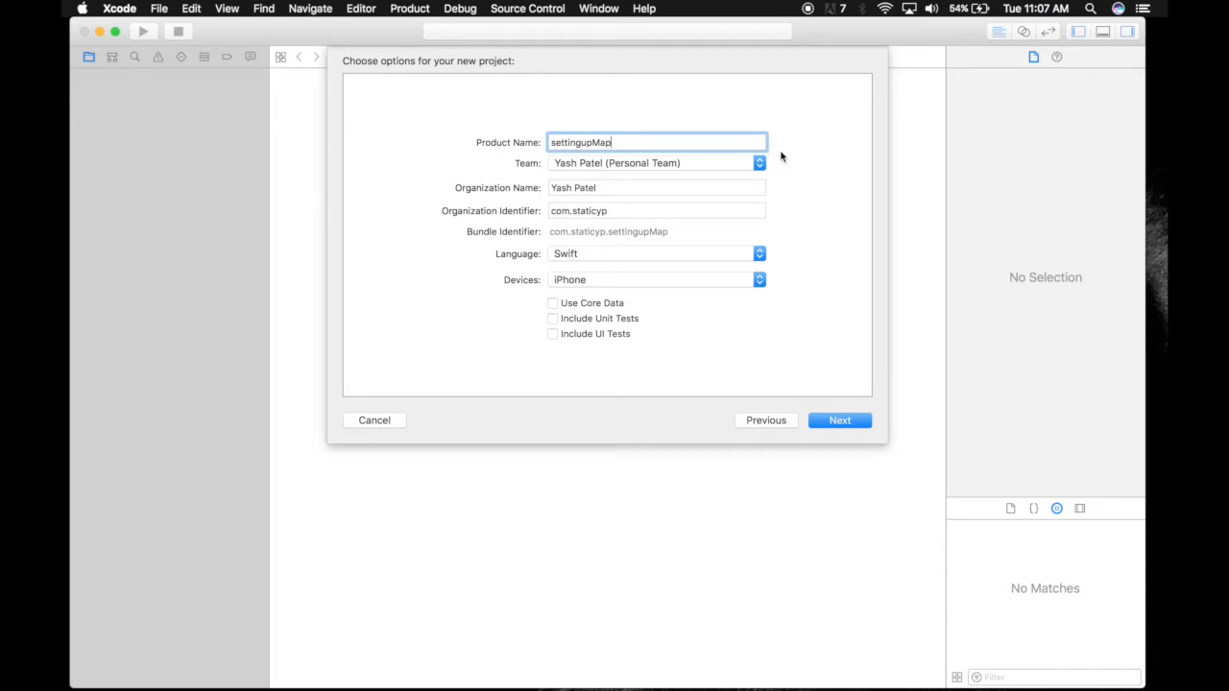
mouse_move(776, 172)
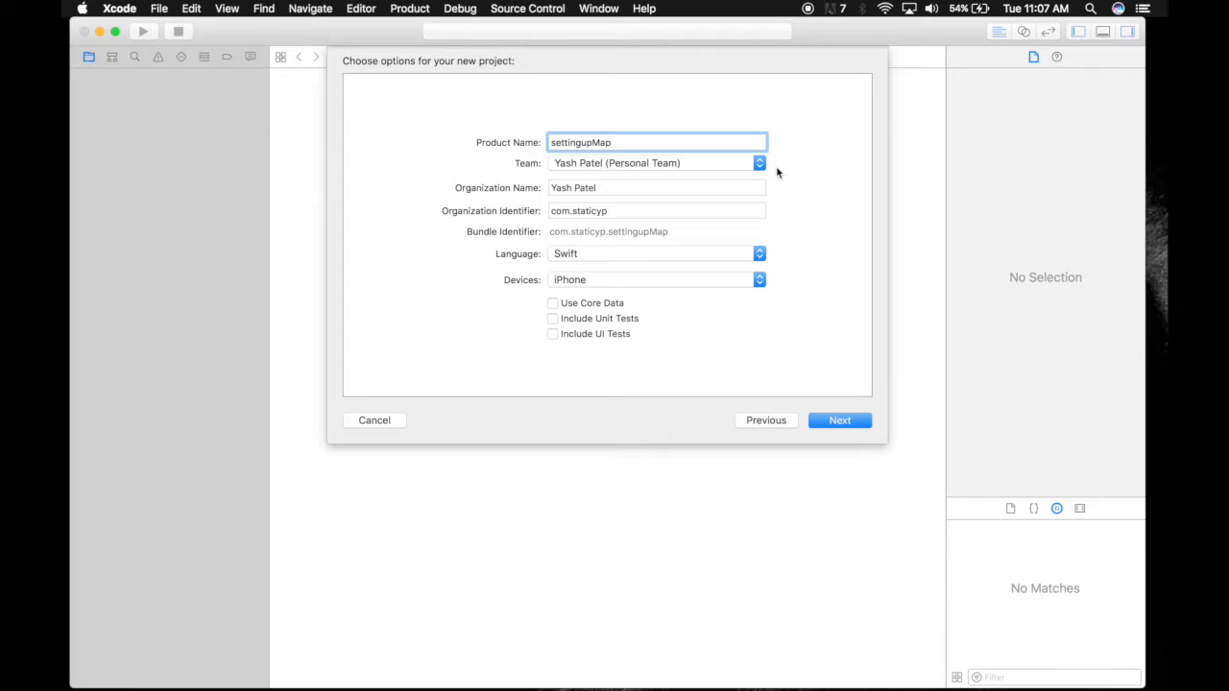
mouse_move(469, 354)
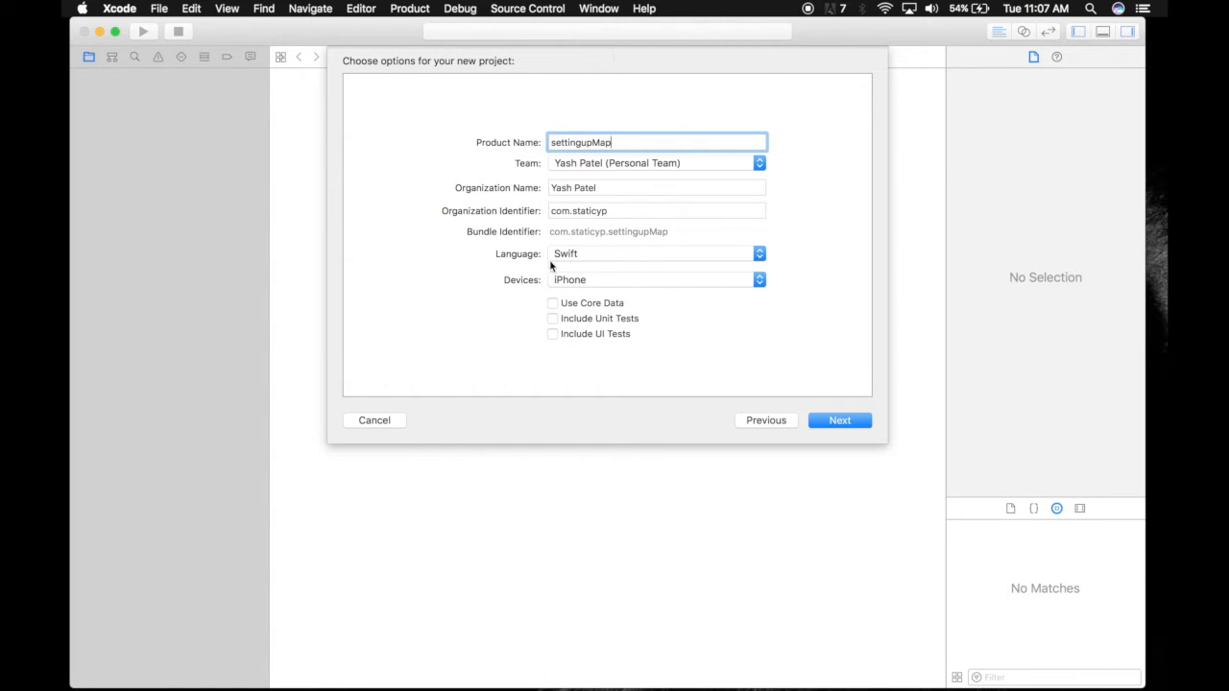
Save and create the settingupMap project in the YouTube folder
click(839, 419)
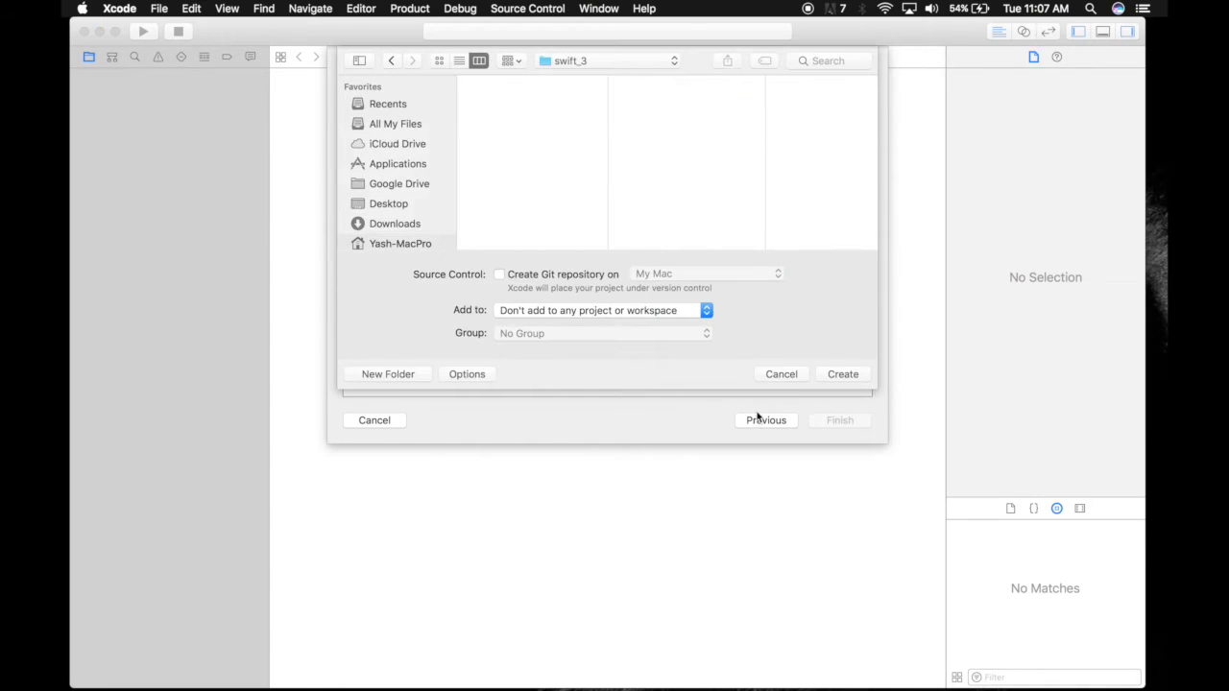
click(497, 124)
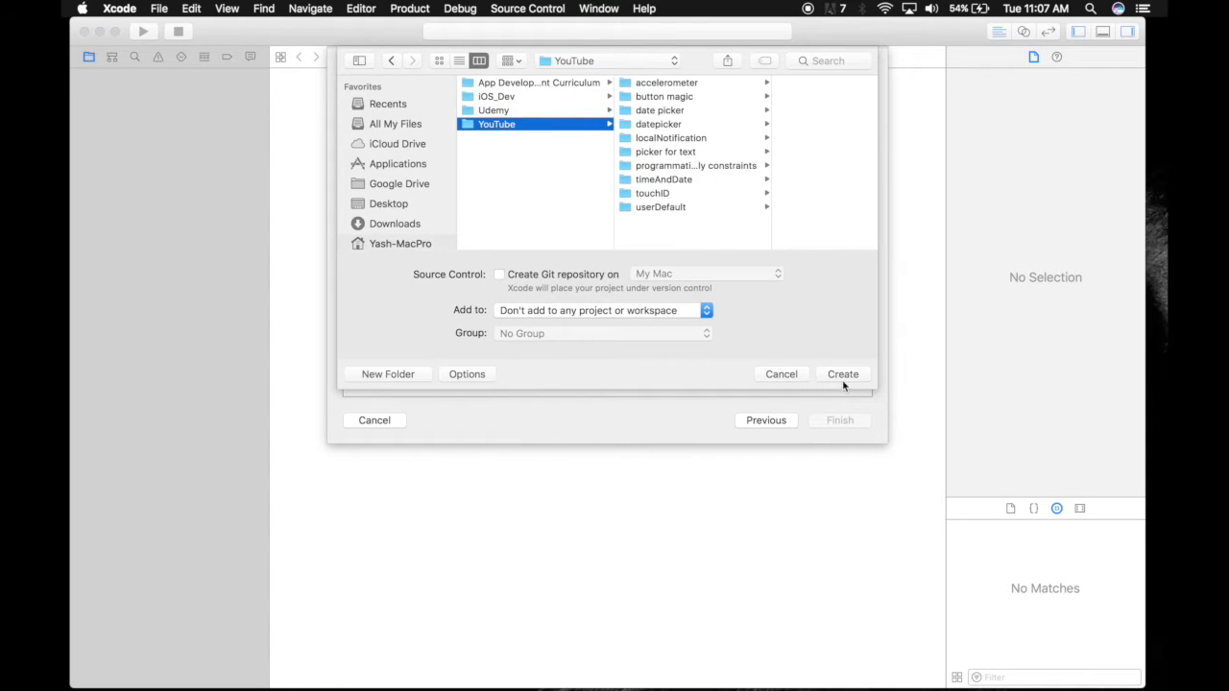
click(842, 373)
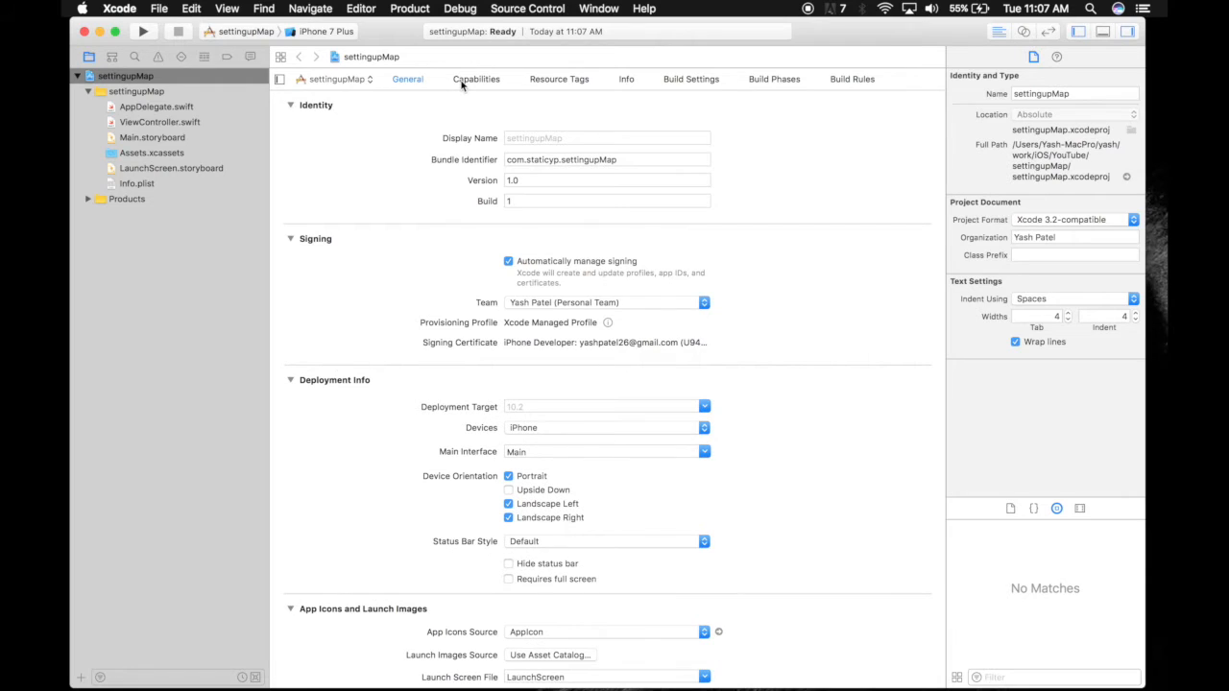
Turn Maps capability ON and verify MapKit.framework under General's linked frameworks
click(477, 79)
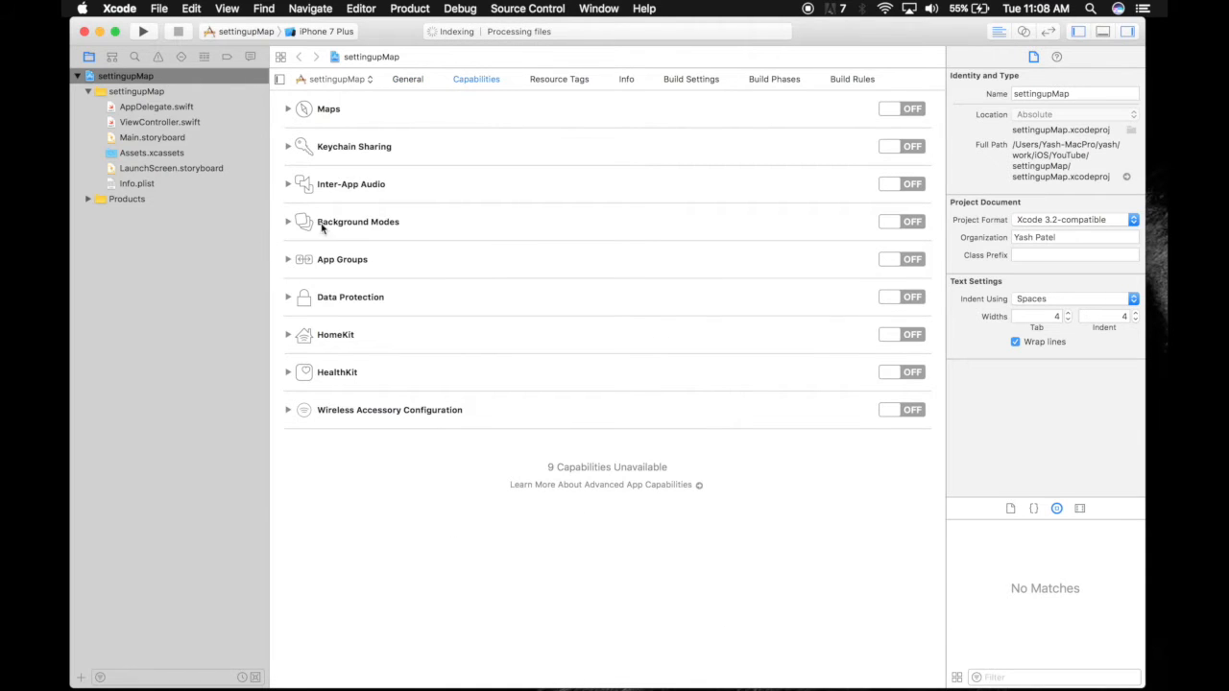
click(901, 107)
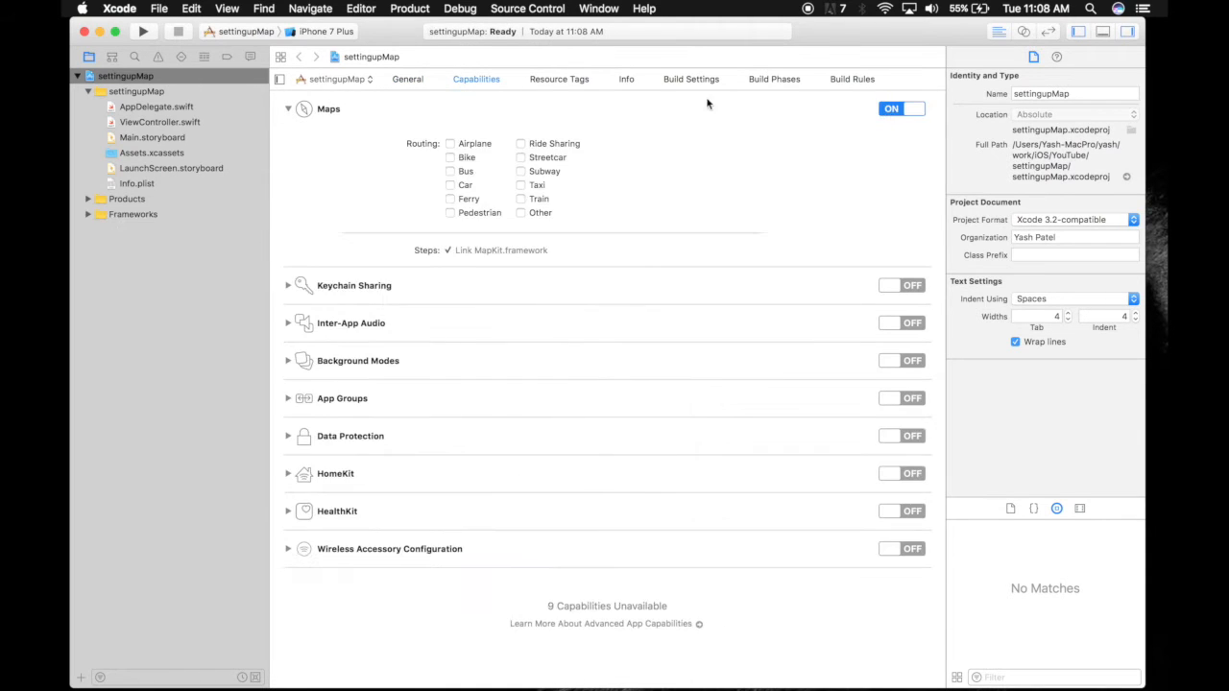
click(407, 79)
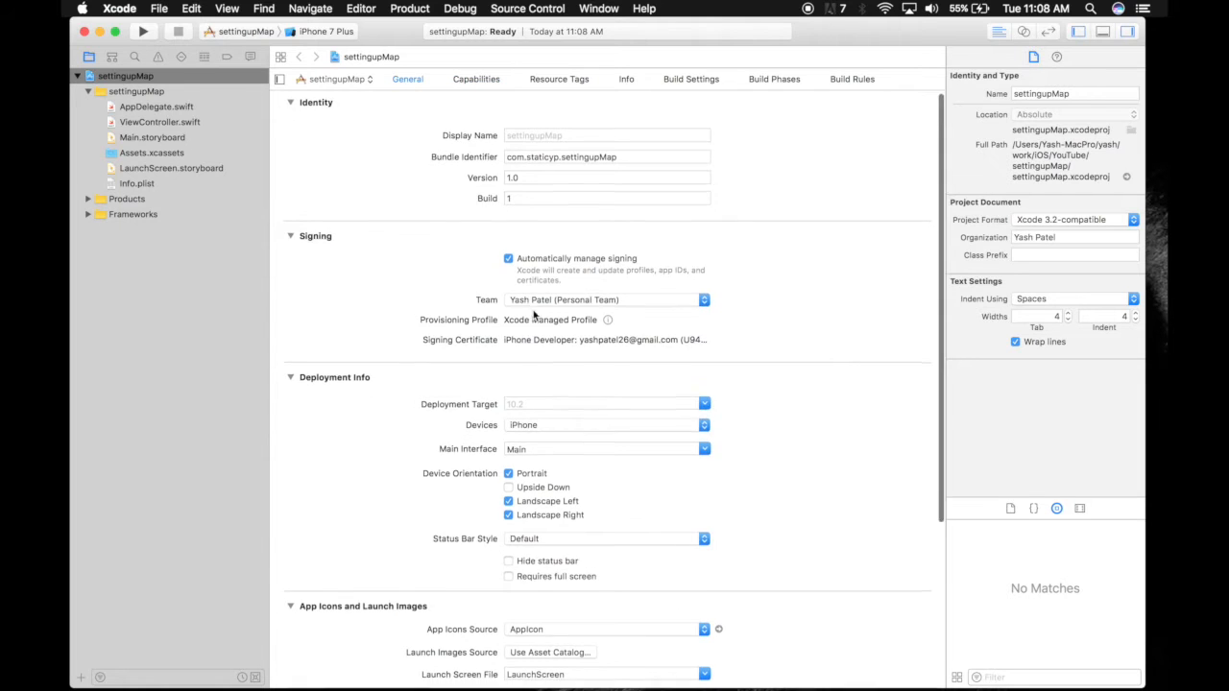
scroll(down, 3)
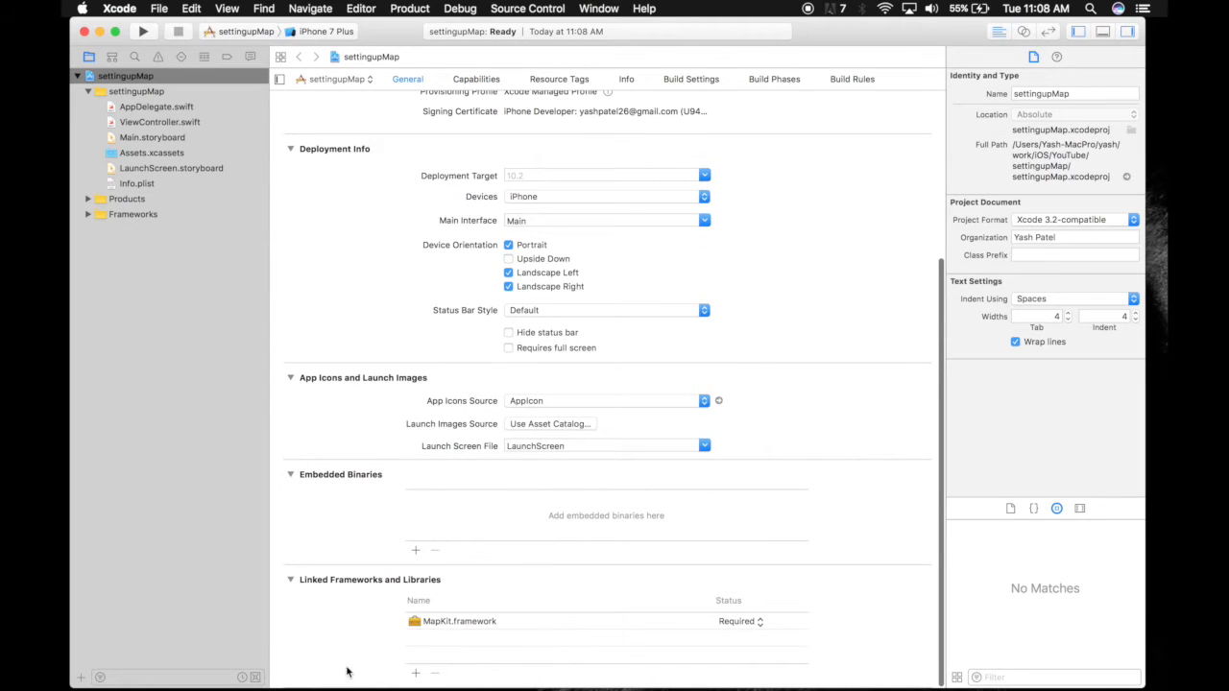
scroll(up, 3)
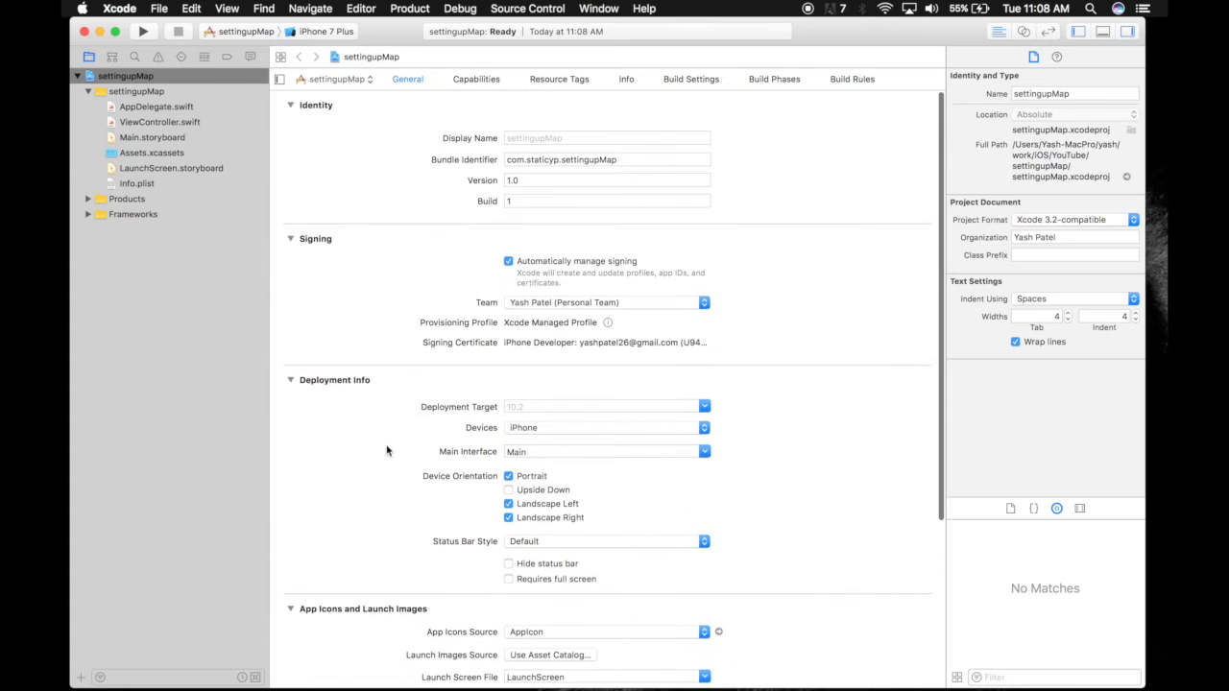
Add a Map Kit View to Main.storyboard's view controller and stretch it full screen
click(152, 138)
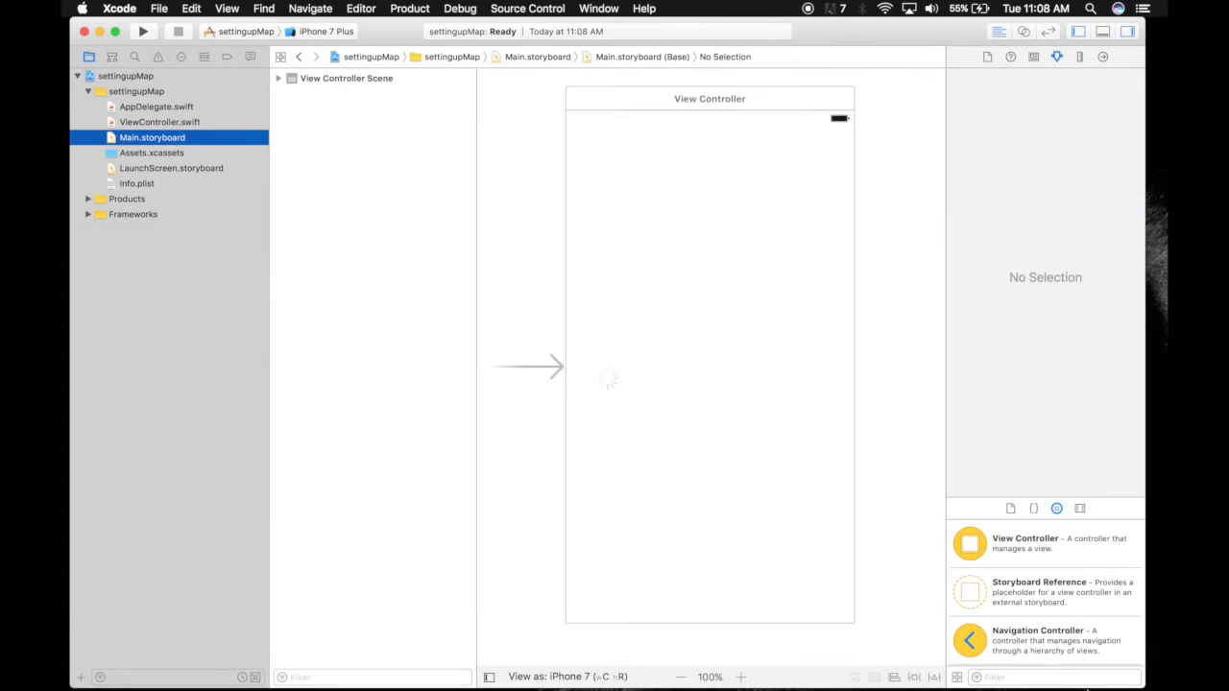
text(map)
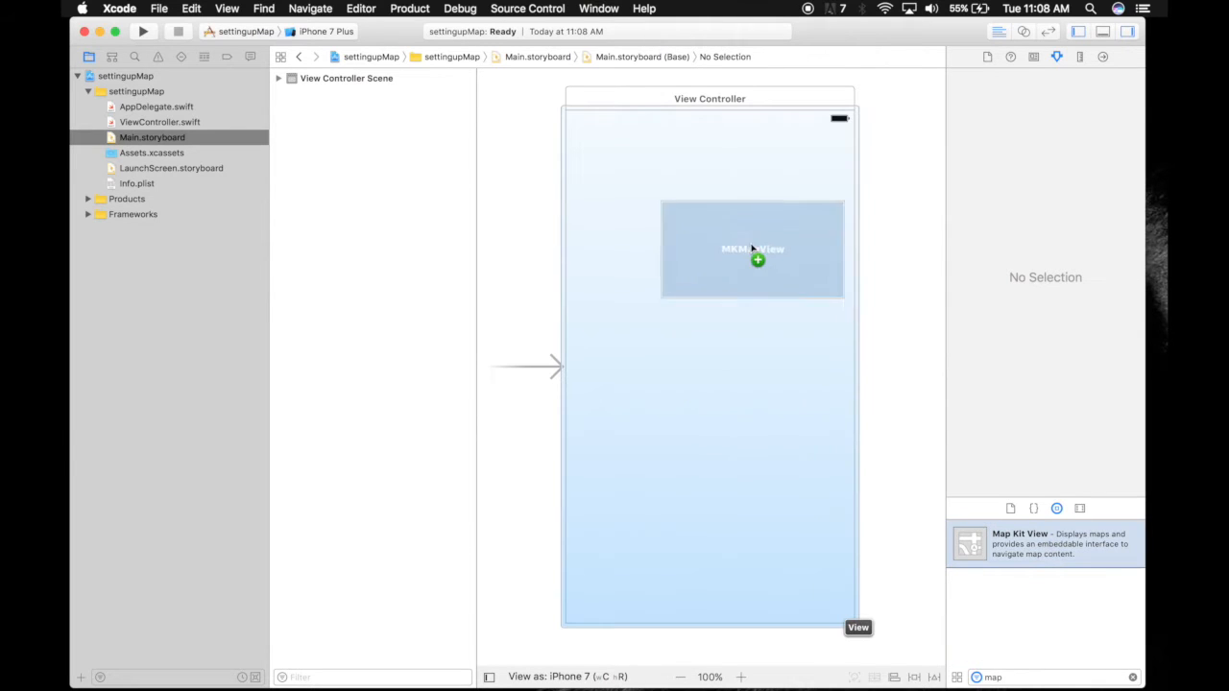
drag(753, 250, 651, 163)
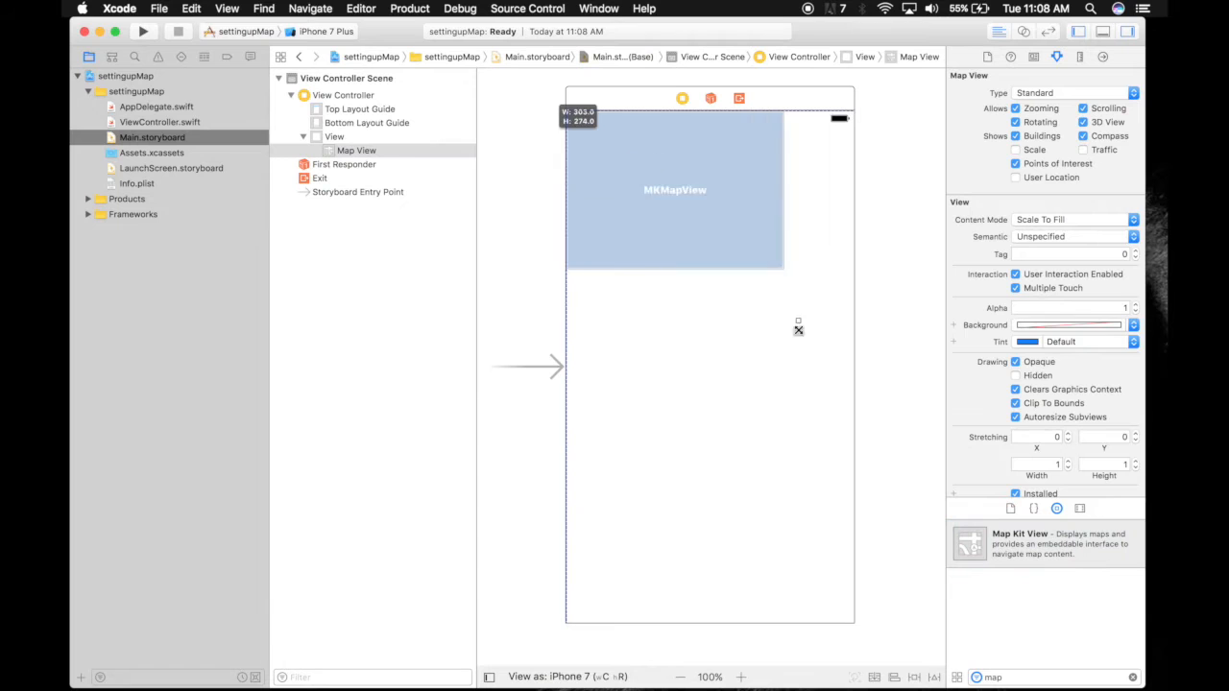
drag(797, 329, 850, 621)
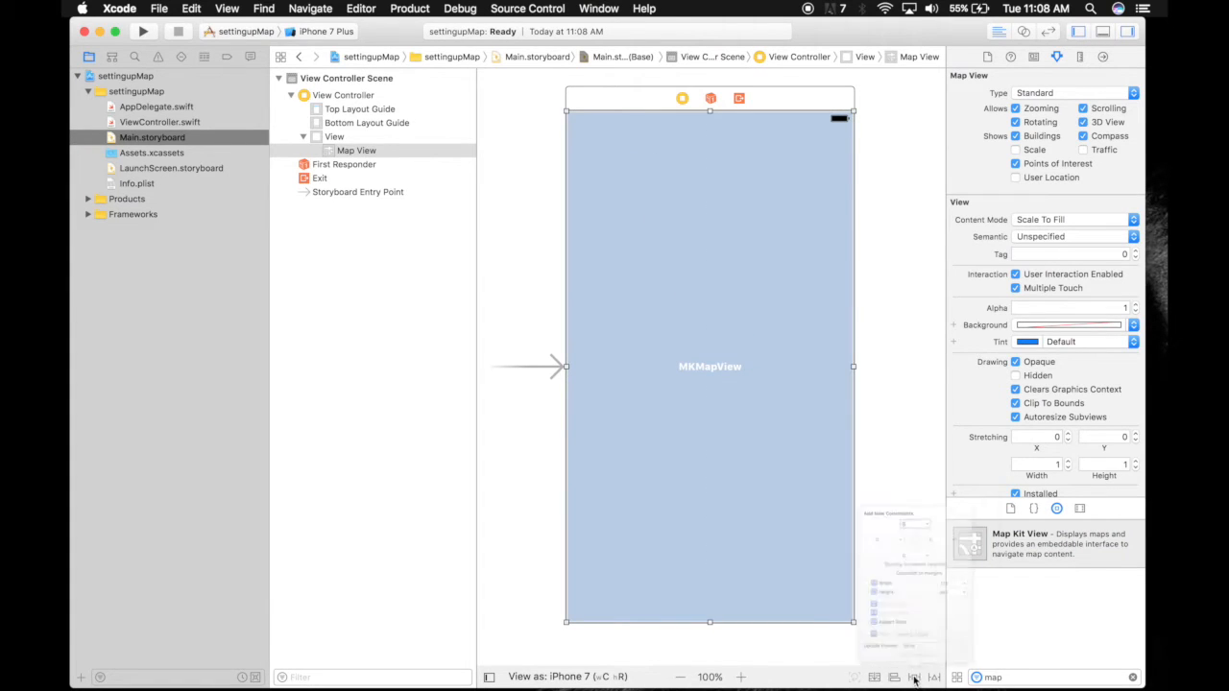
Pin the map view on all four edges, updating frames to match
click(913, 677)
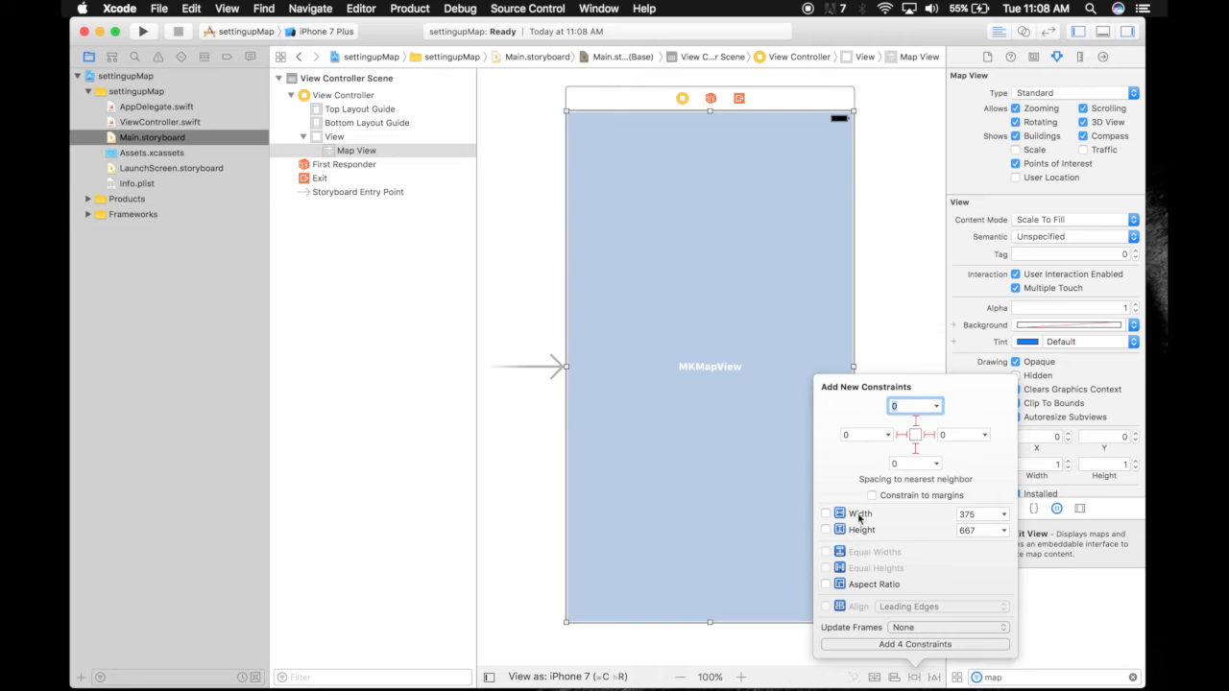
click(947, 627)
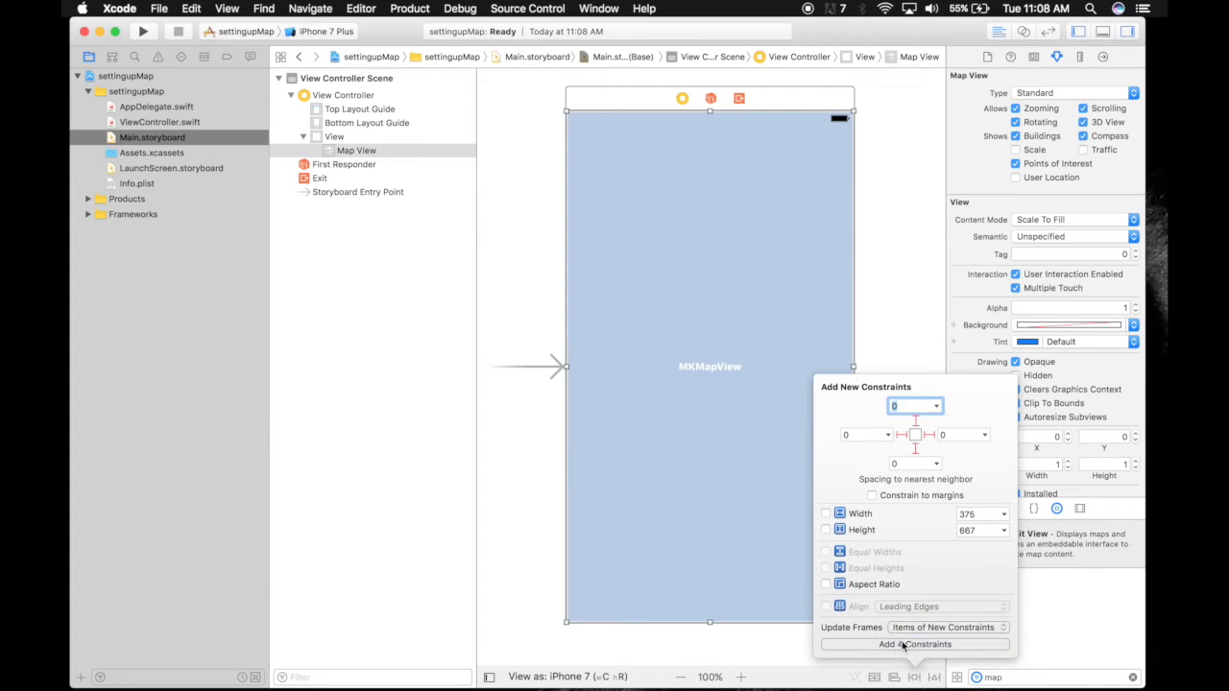
click(914, 645)
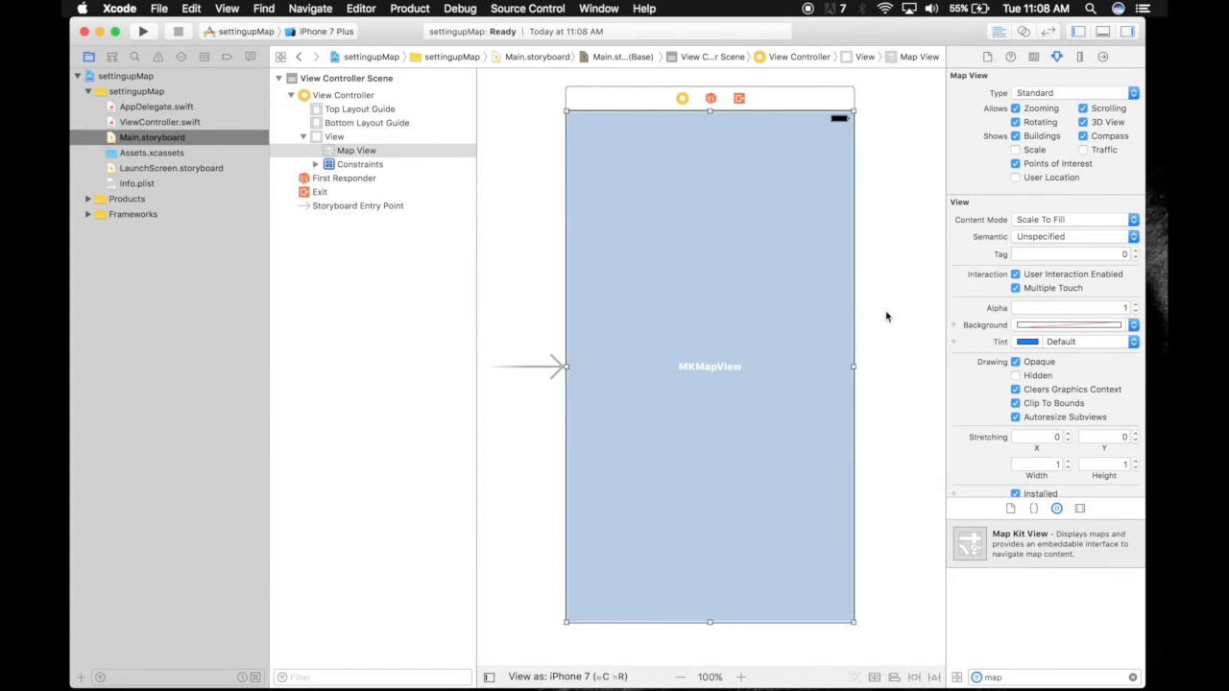
mouse_move(1023, 31)
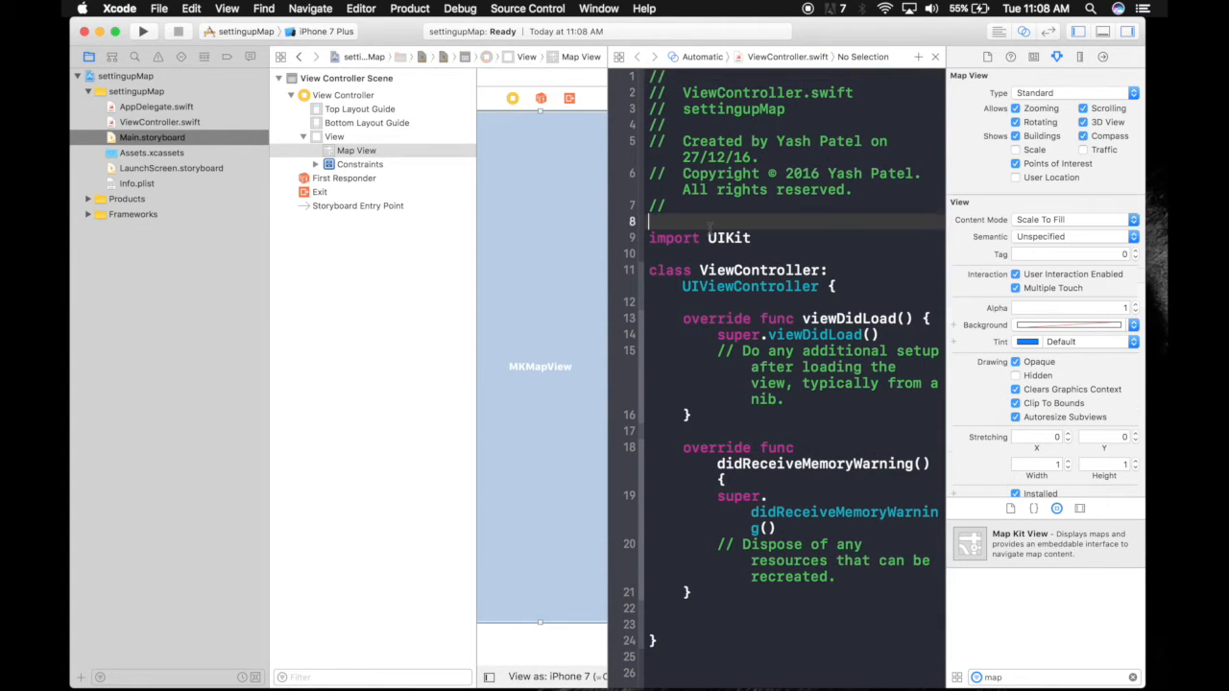
Connect the storyboard map view to ViewController.swift as the mapView outlet
click(1033, 57)
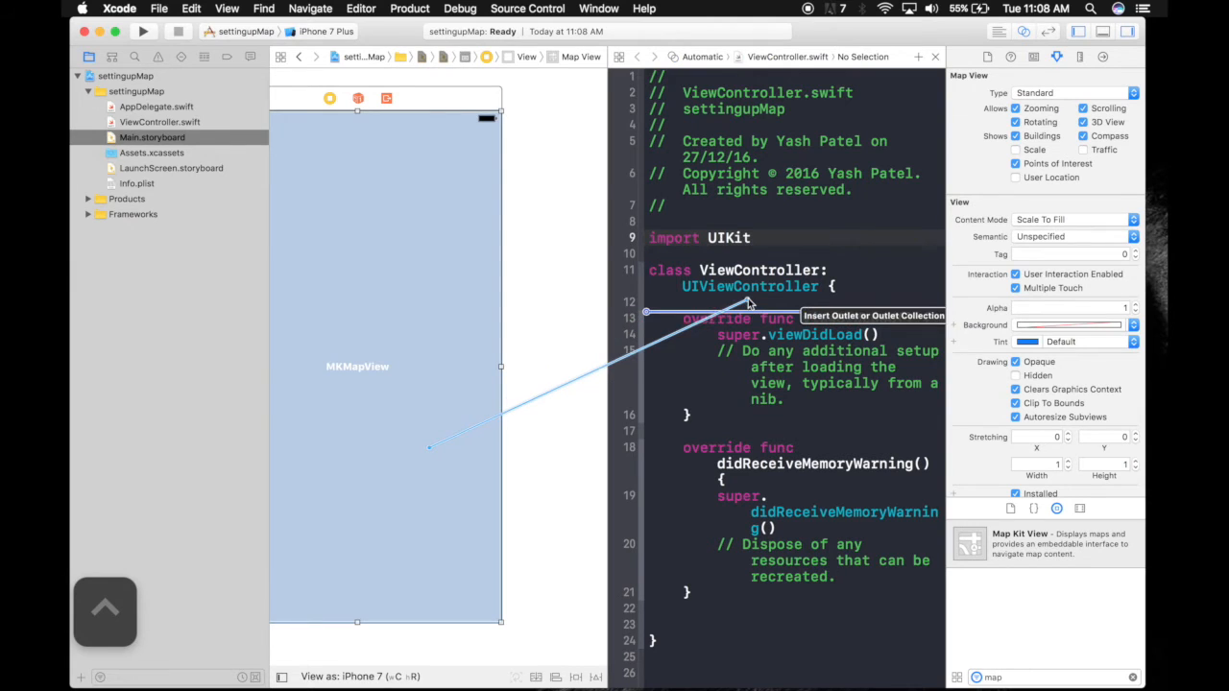
text(m)
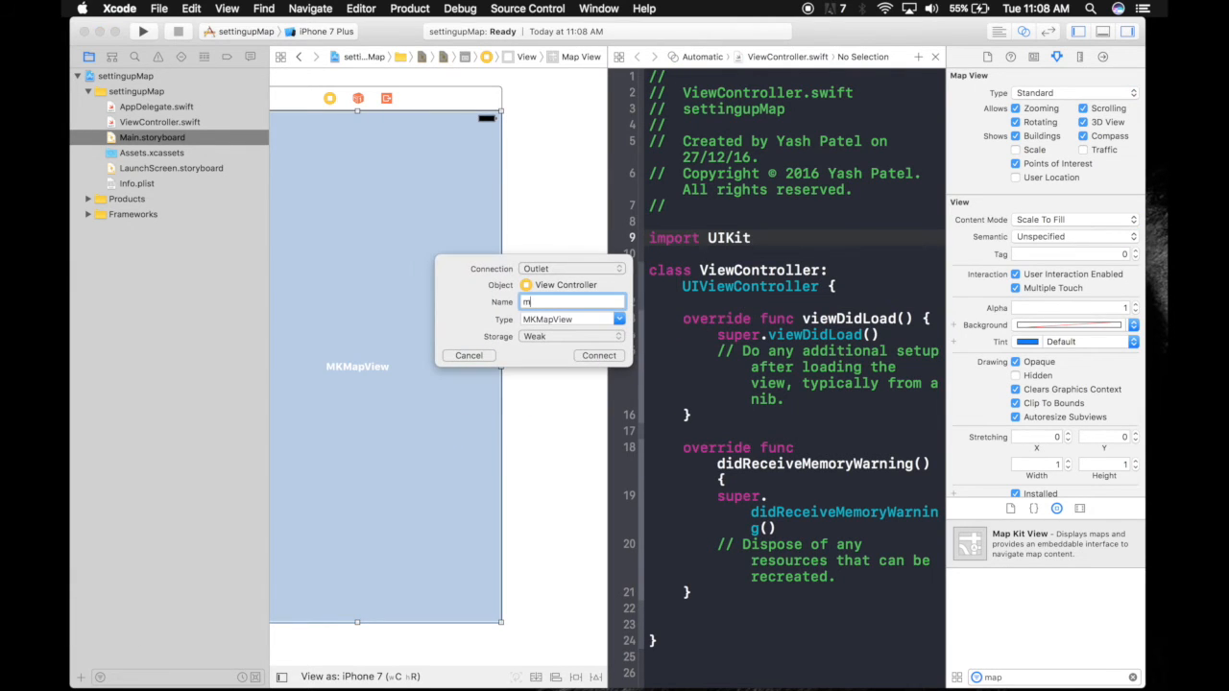
text(apView)
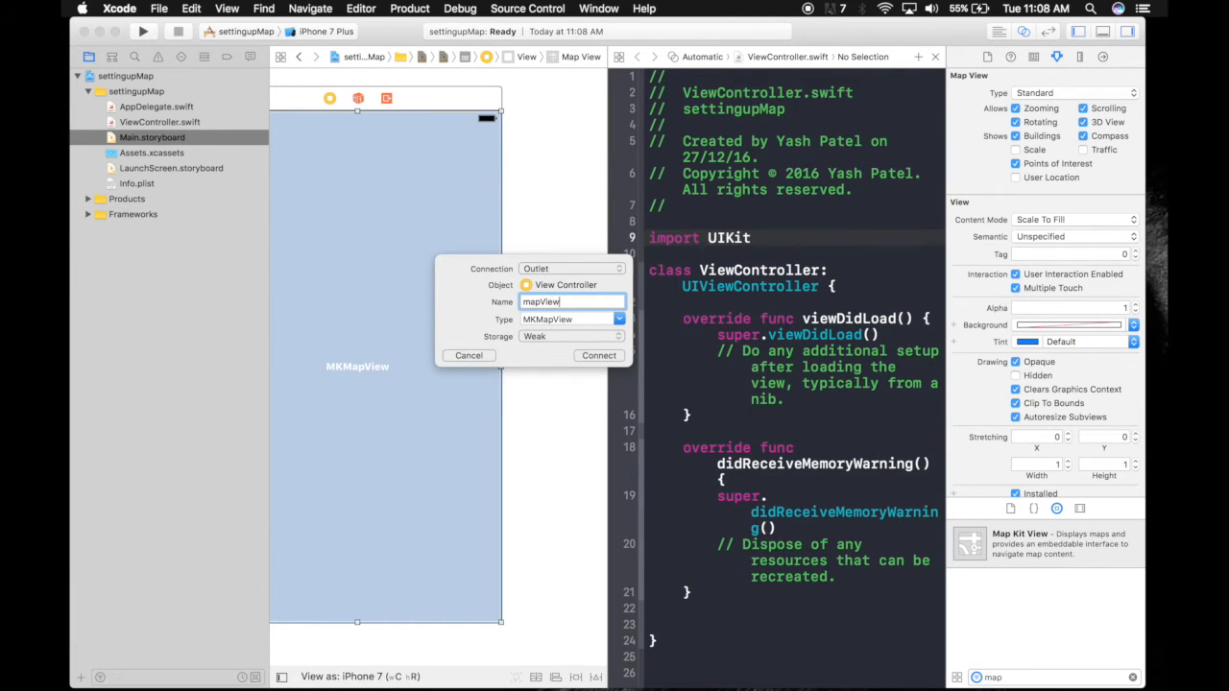
click(598, 355)
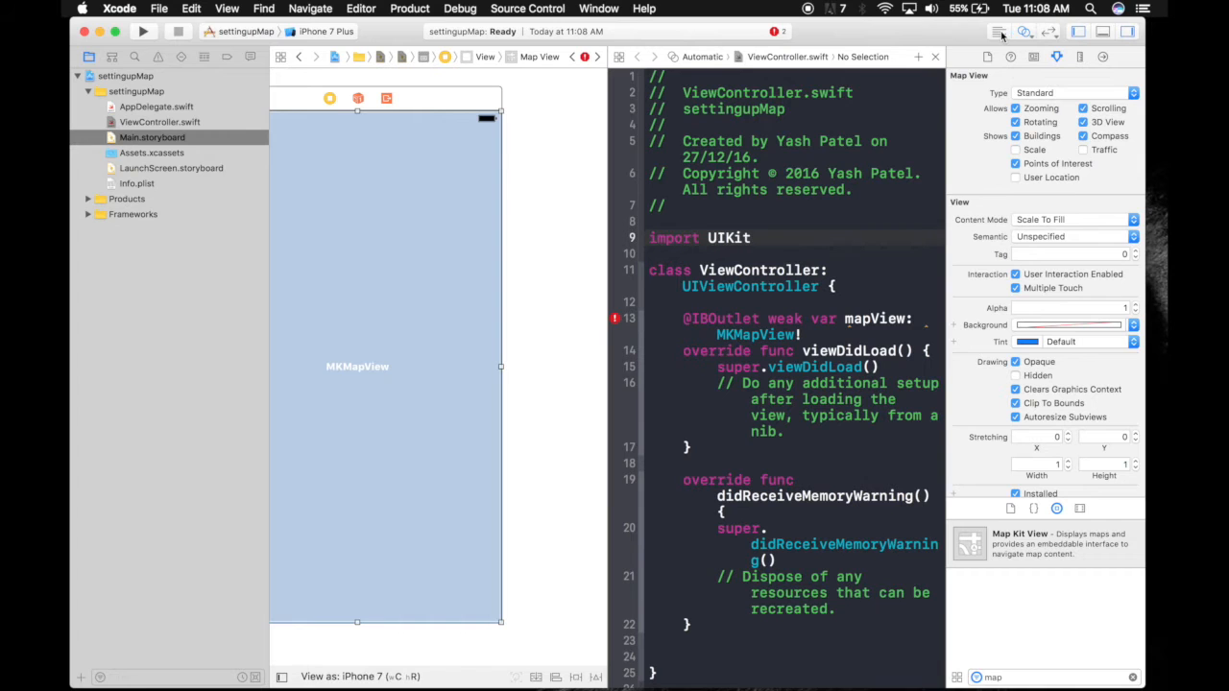
mouse_move(999, 32)
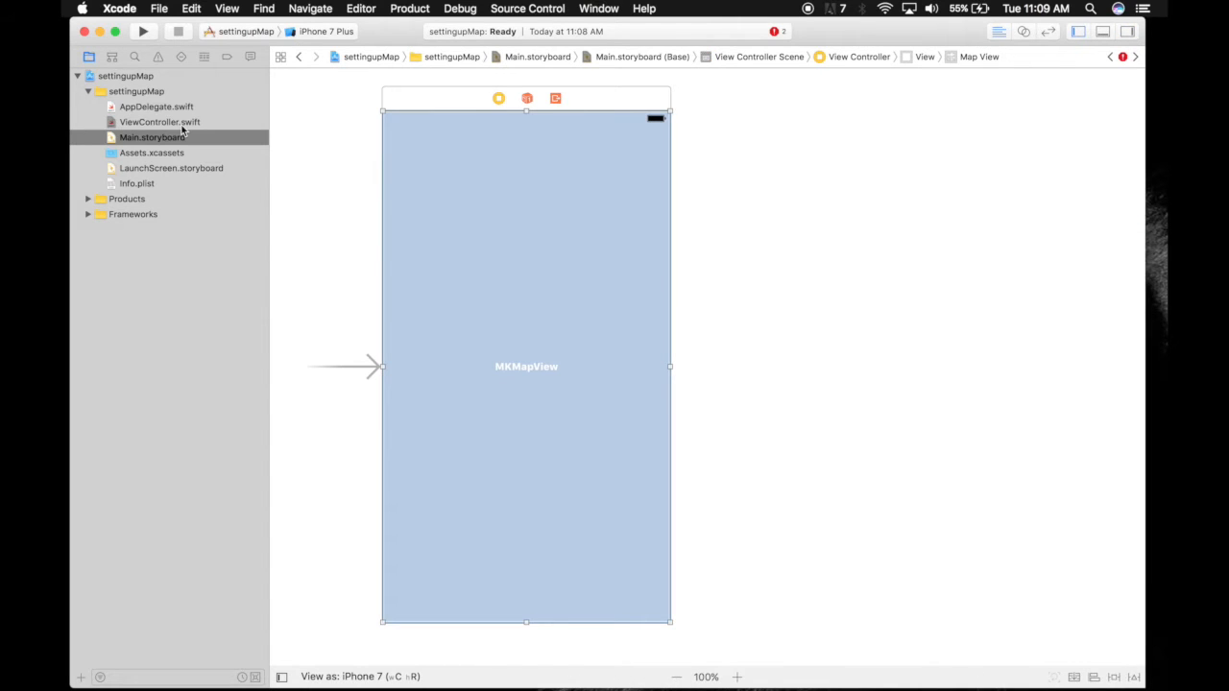
Add import MapKit at the top of ViewController.swift
click(159, 122)
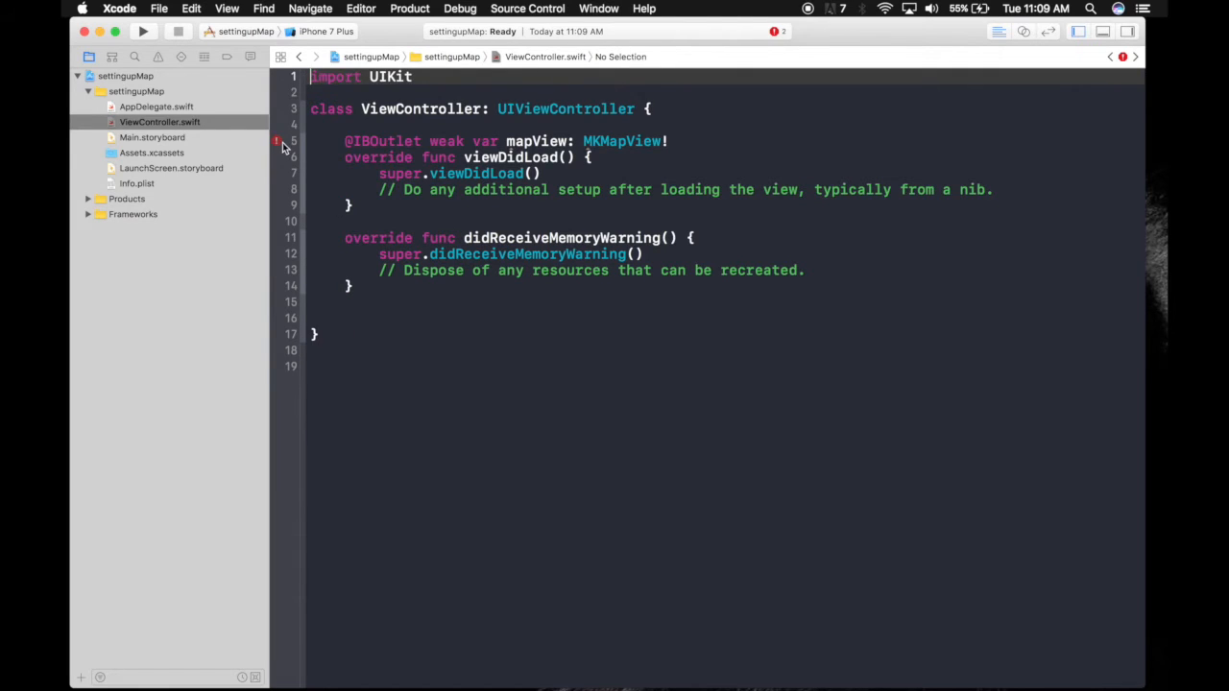
click(414, 77)
text(import)
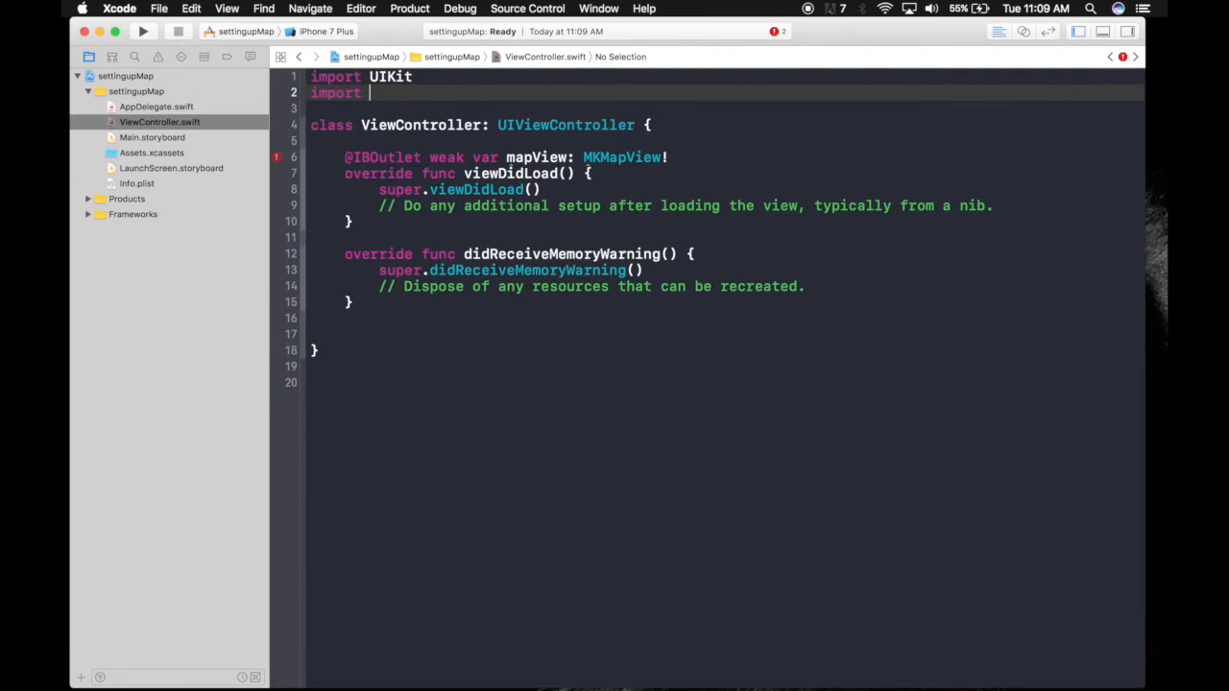
text(MapKit)
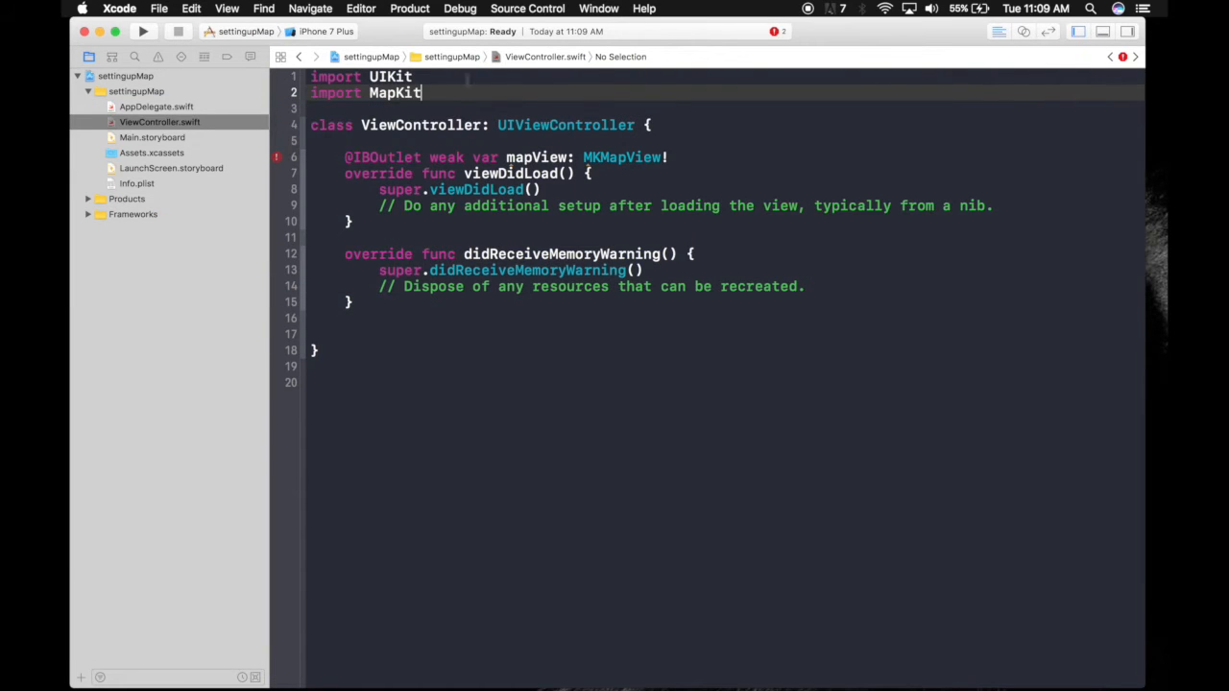
key(Return)
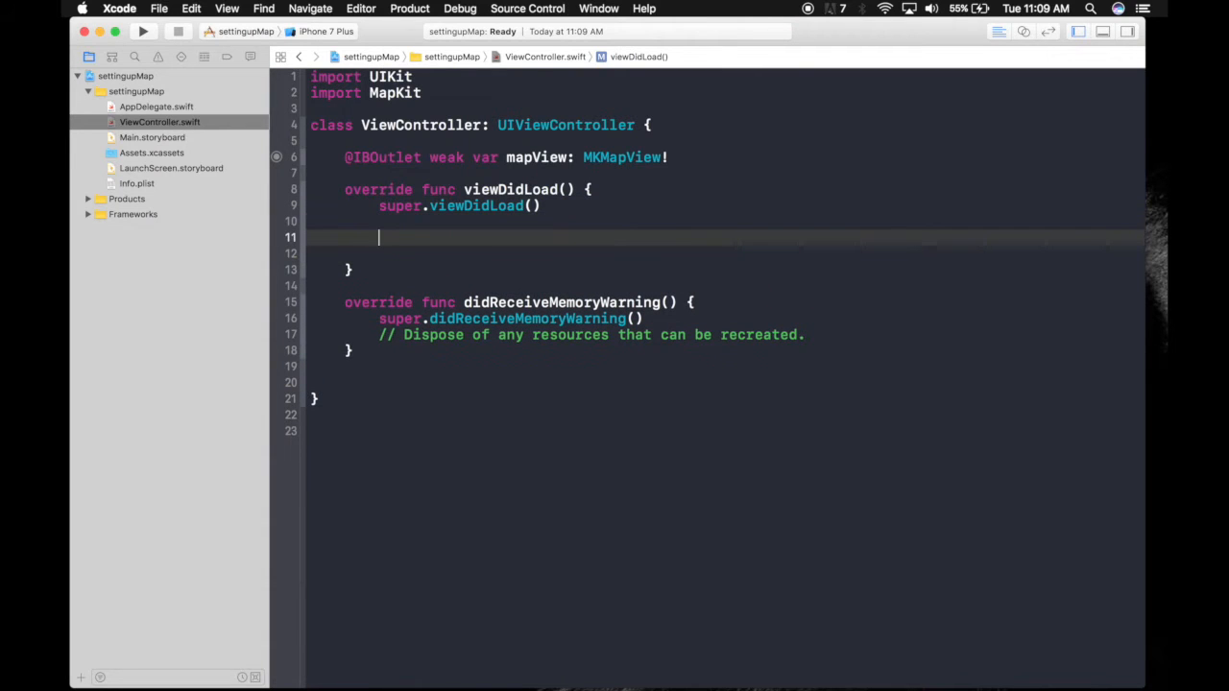
Write mapView.setRegion using MKCoordinateRegionMakeWithDistance and CLLocationCoordinate2DMake from autocomplete
text(mapView)
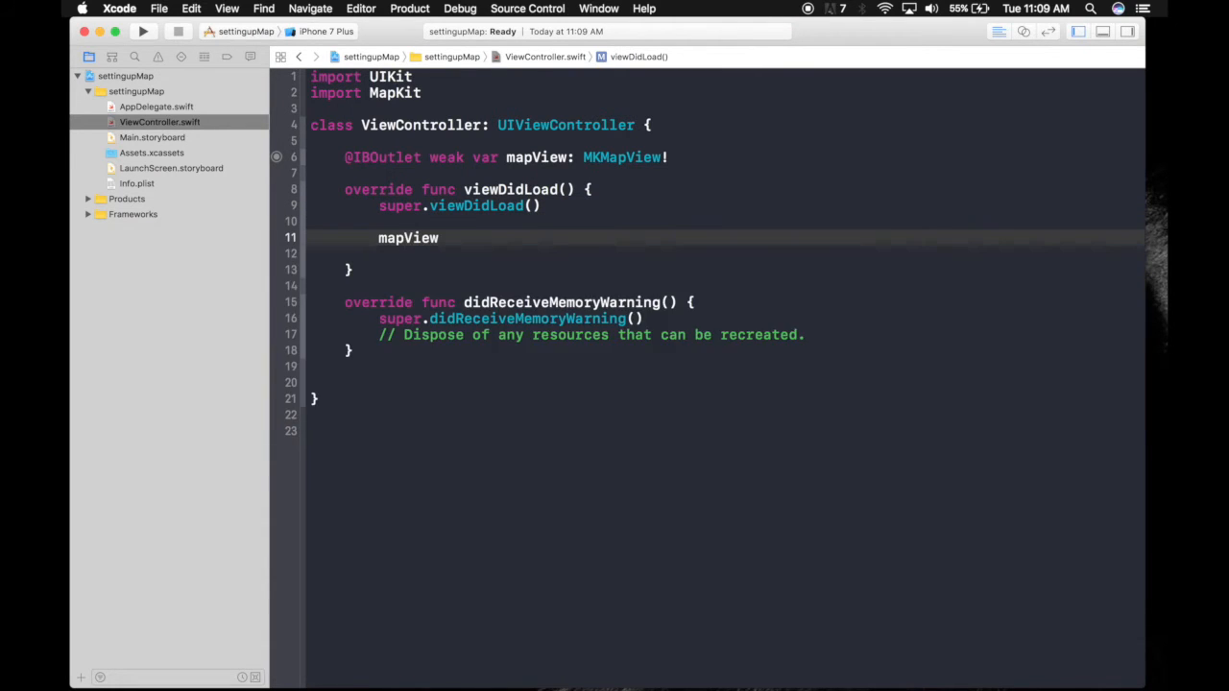
text(.setRegion(region: MKCoordinateRegion, animated: Bool)
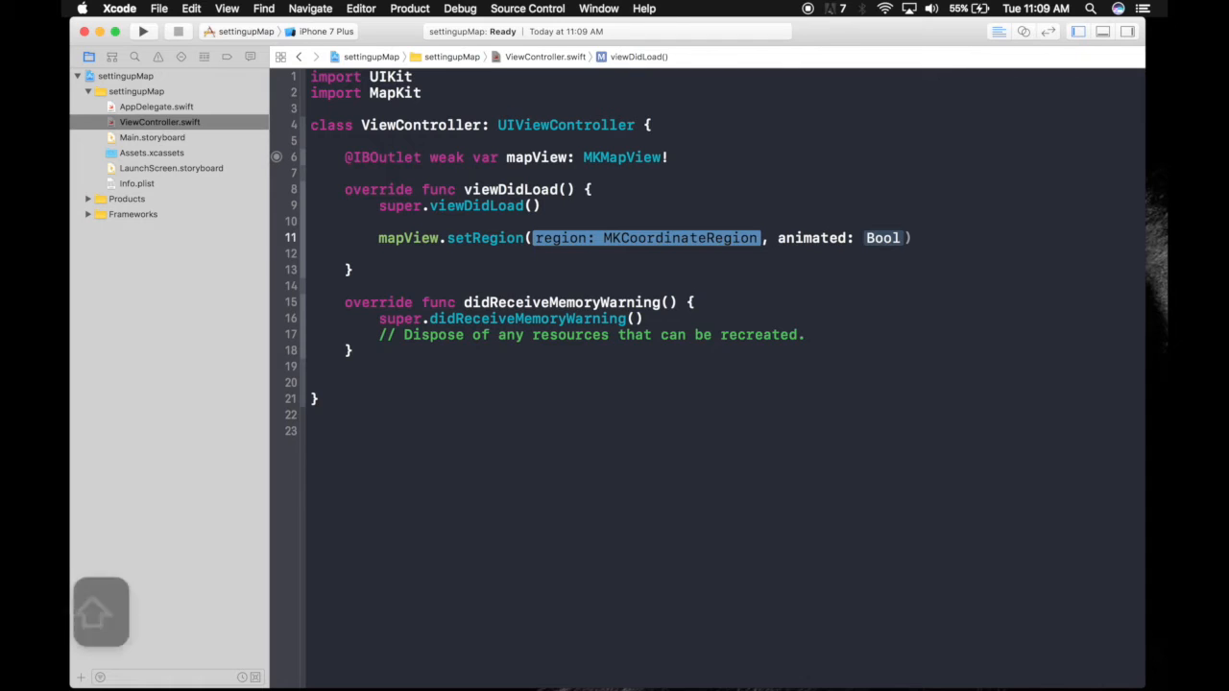
text(MKCO)
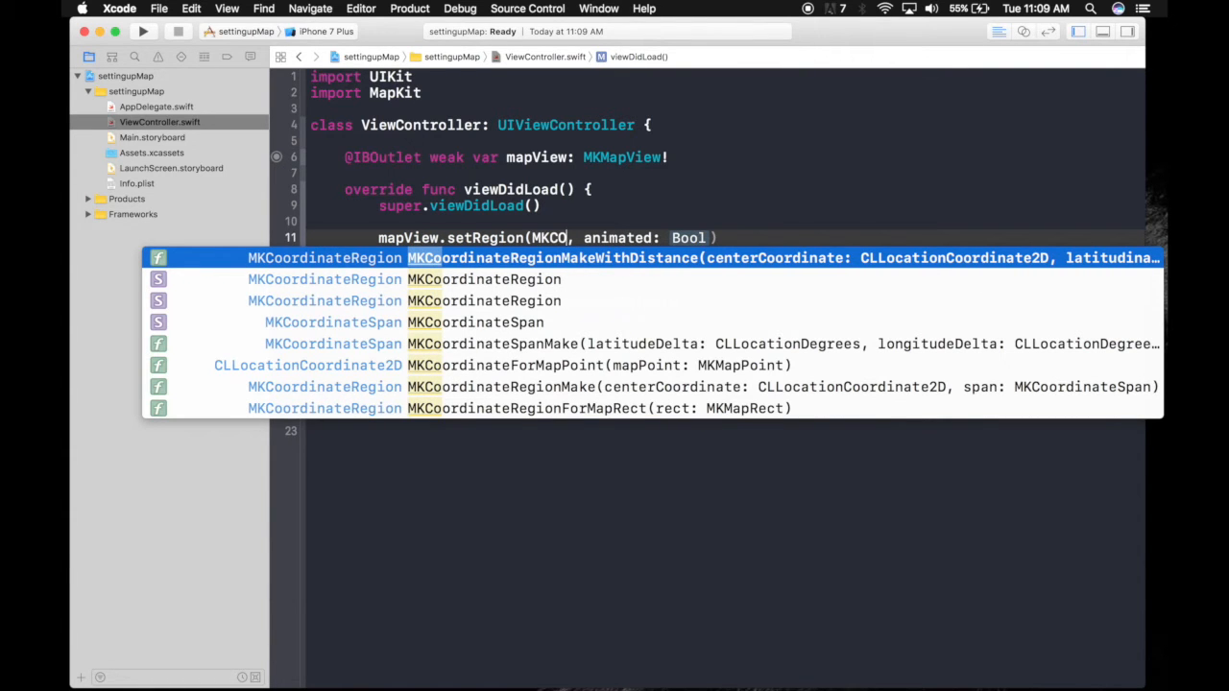
text(ordinate)
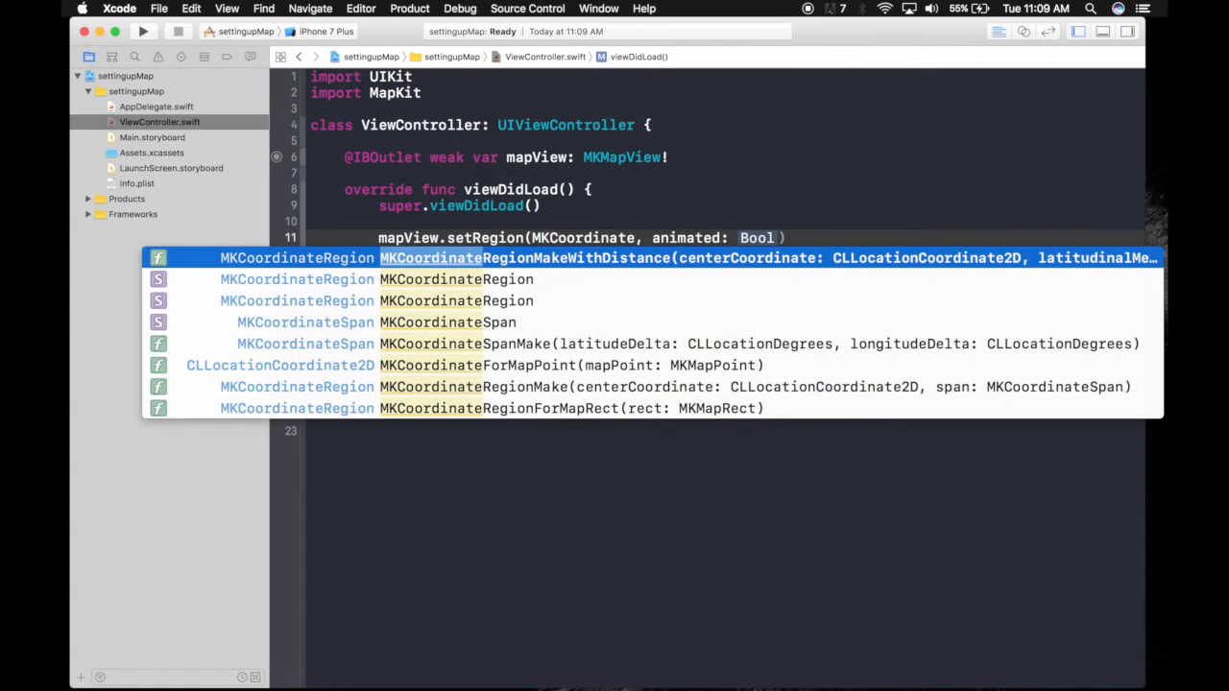
text(R)
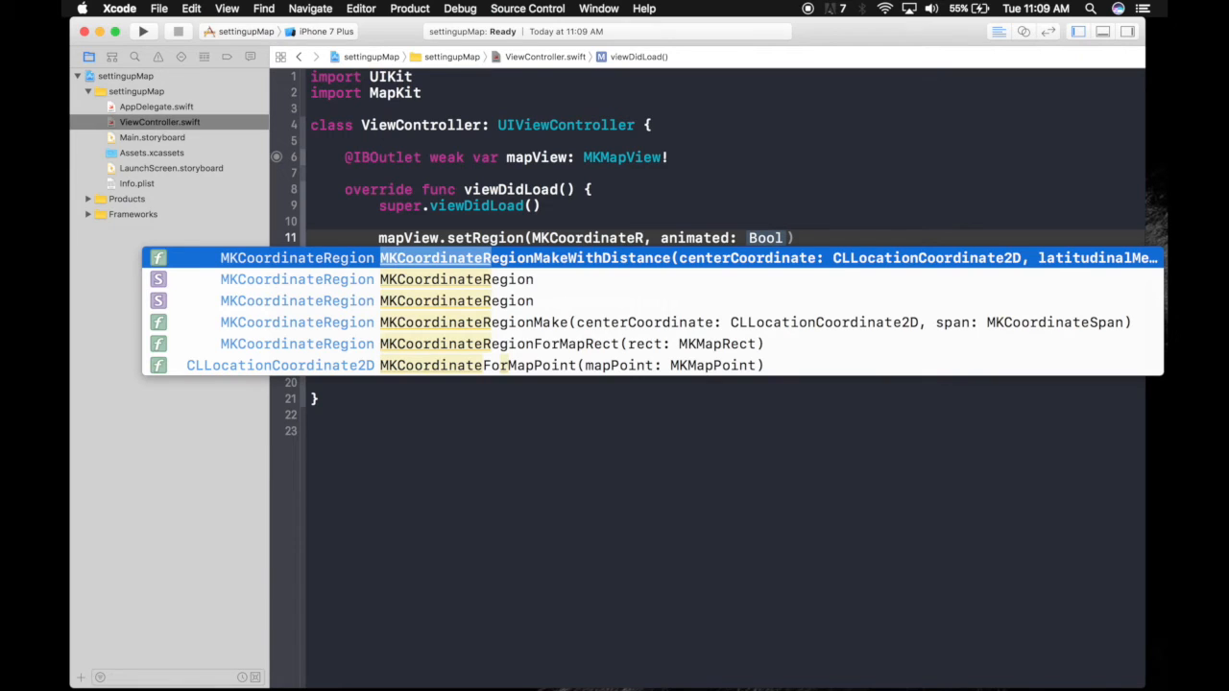
key(Down)
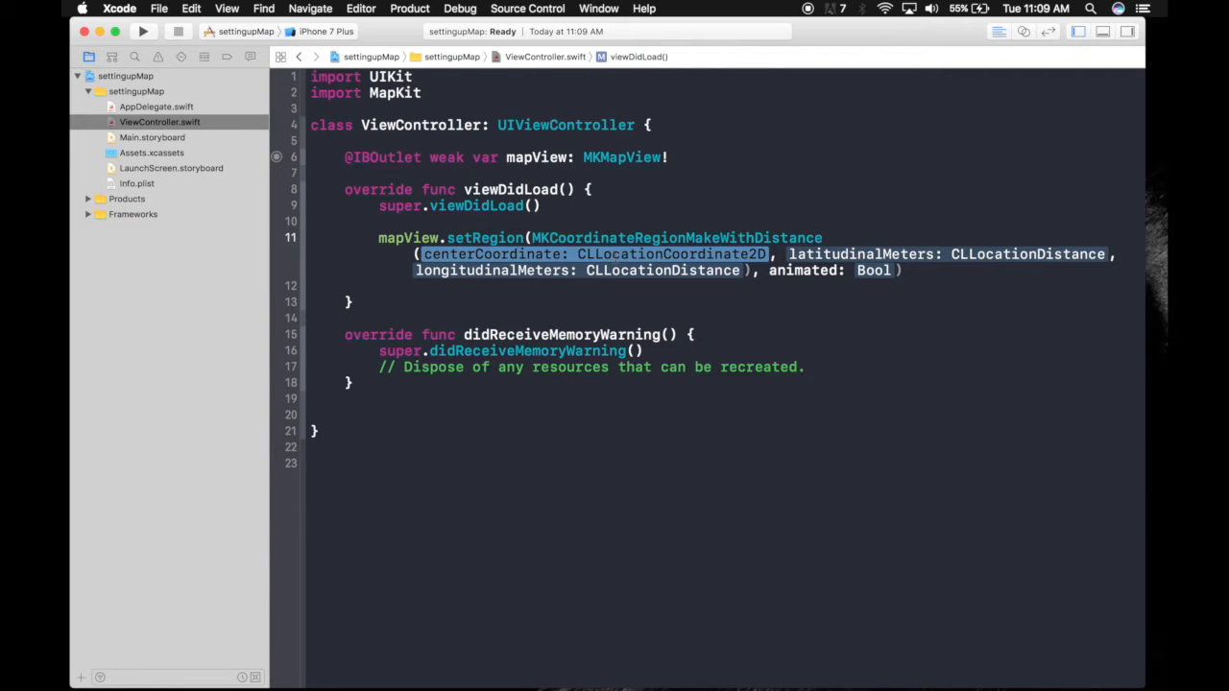
text(C,)
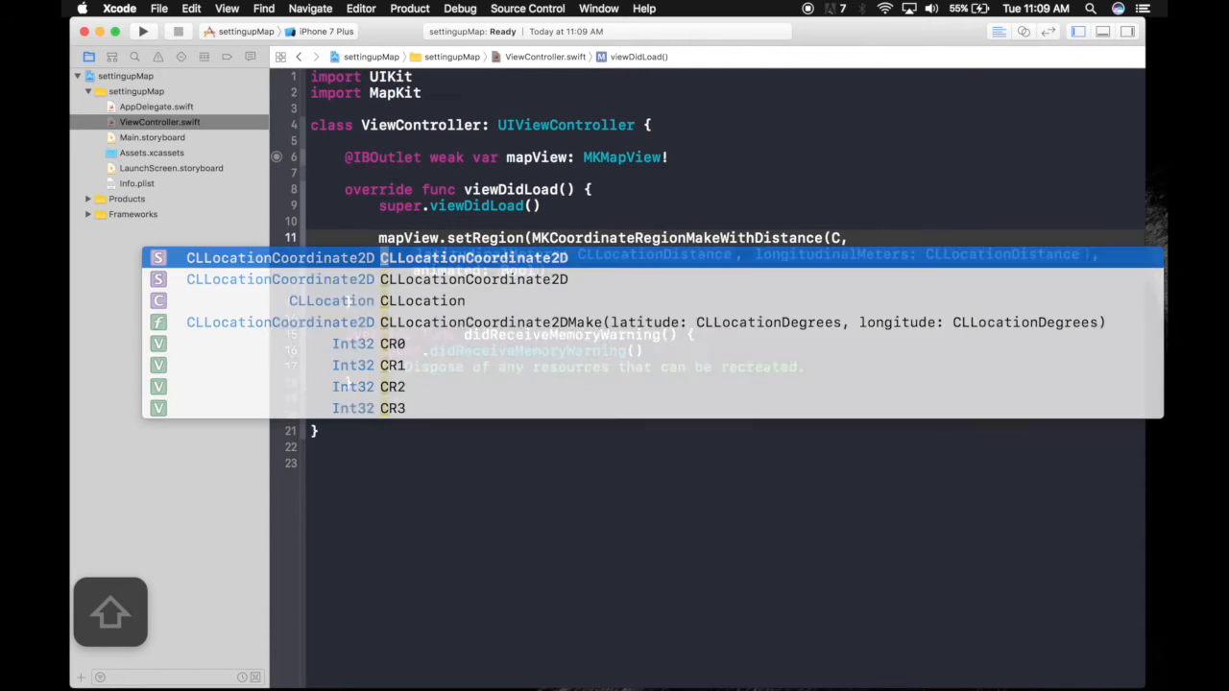
text(LL)
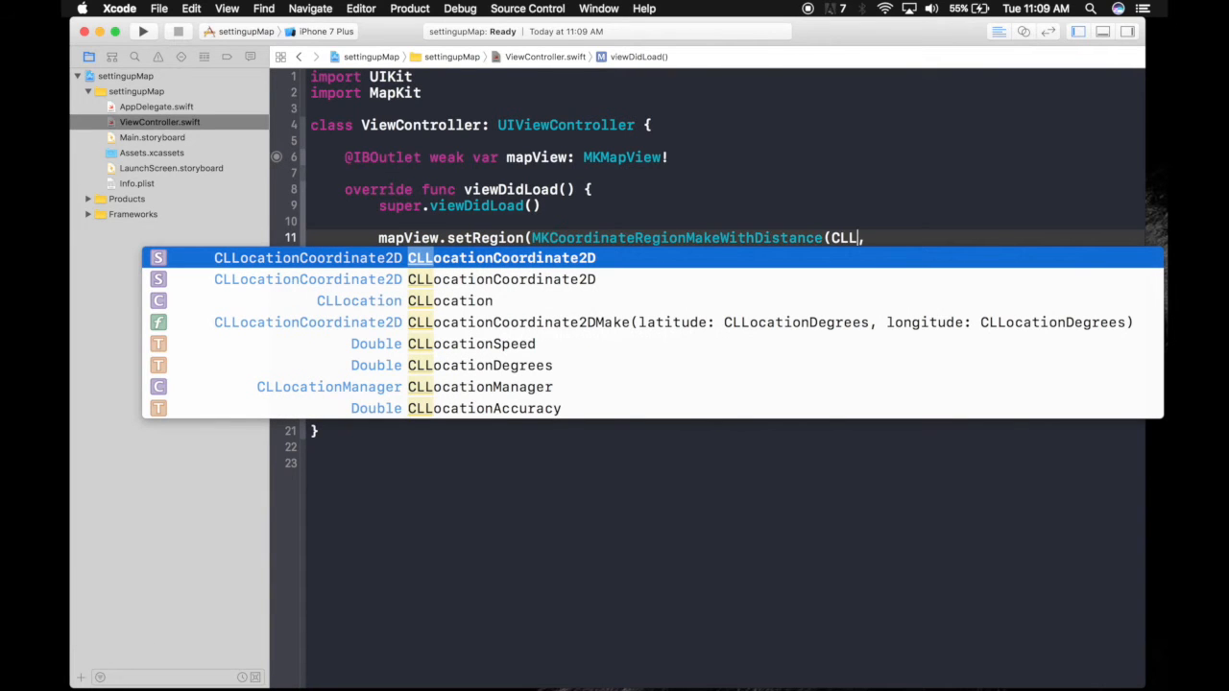
key(Down)
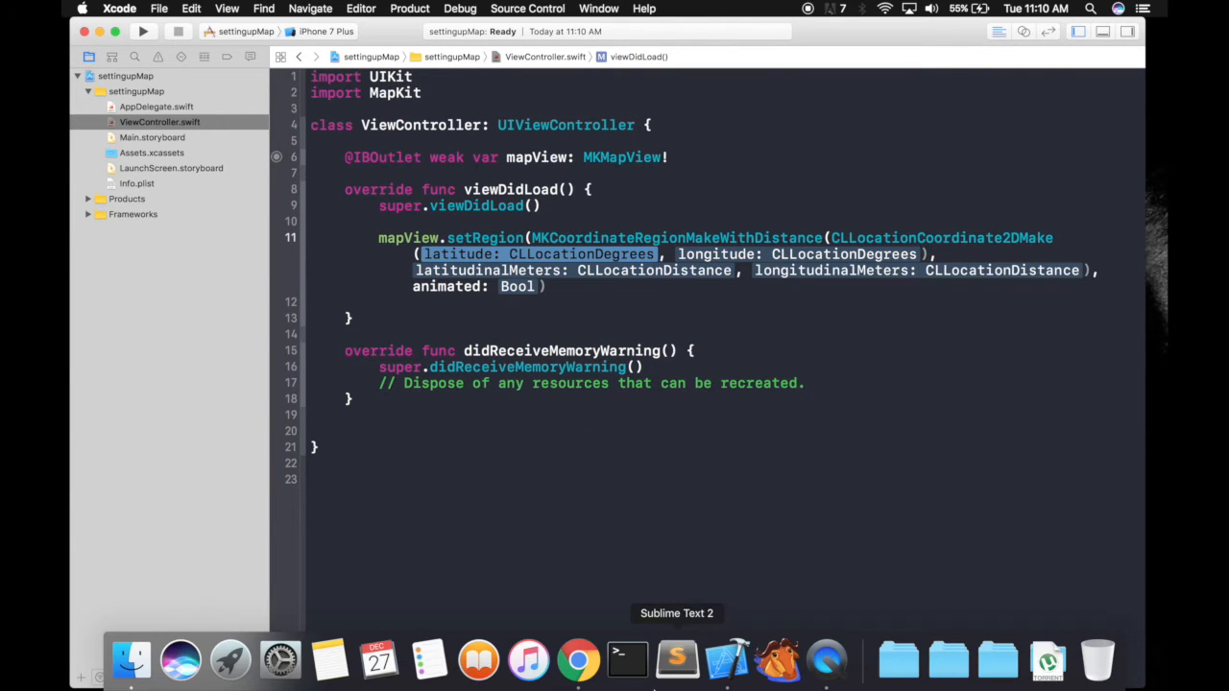
right_click(577, 659)
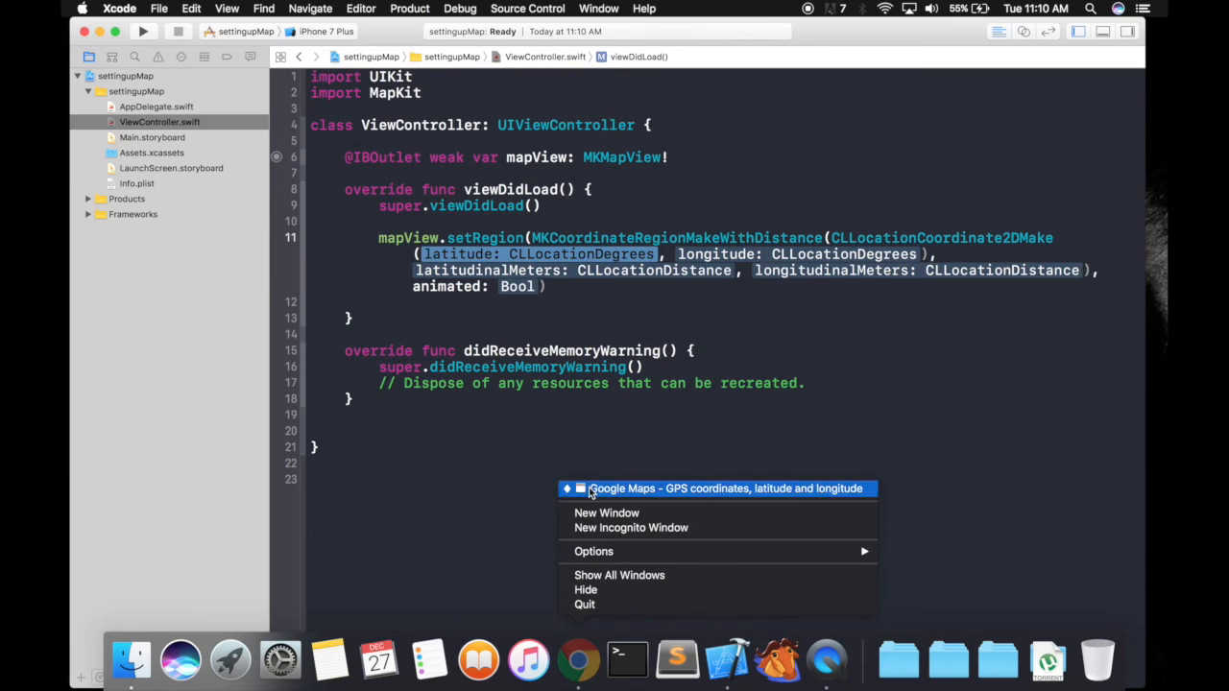
click(725, 489)
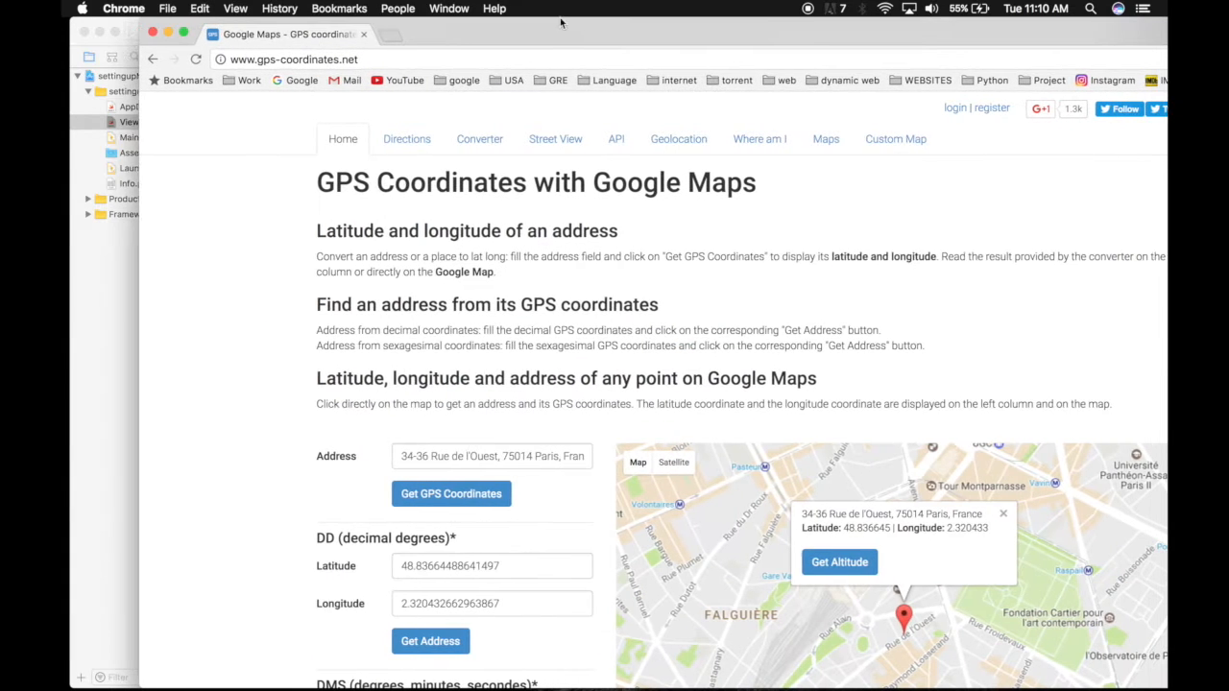
scroll(down, 3)
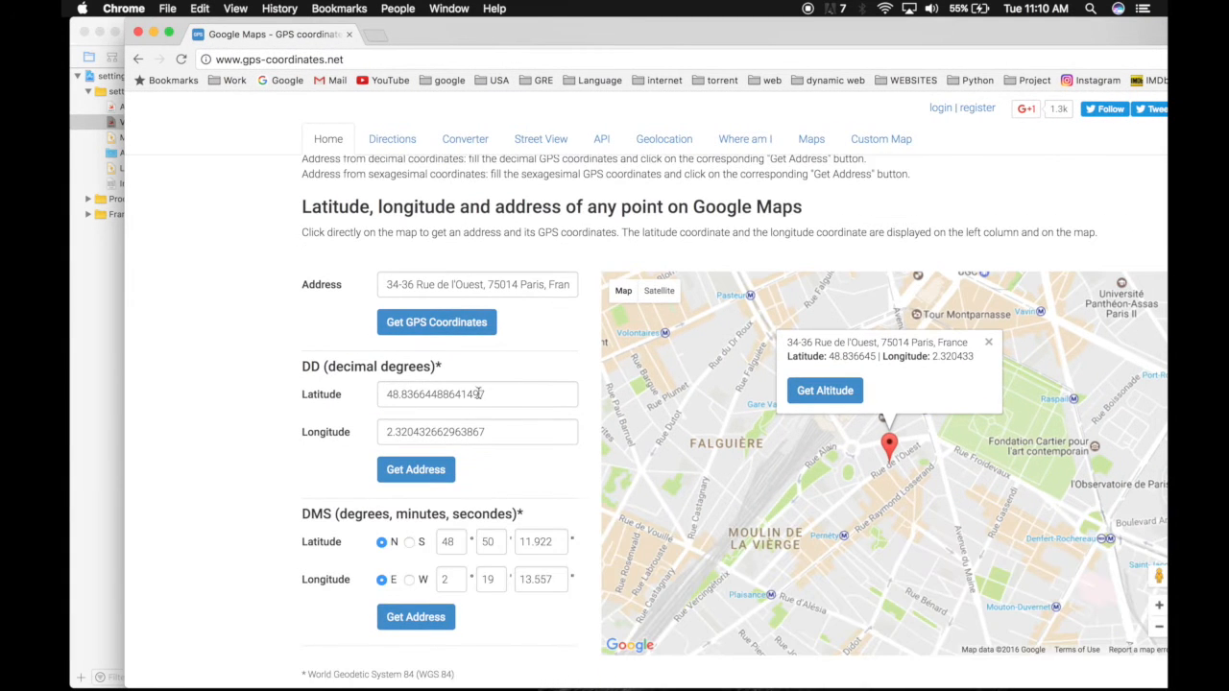
triple_click(477, 394)
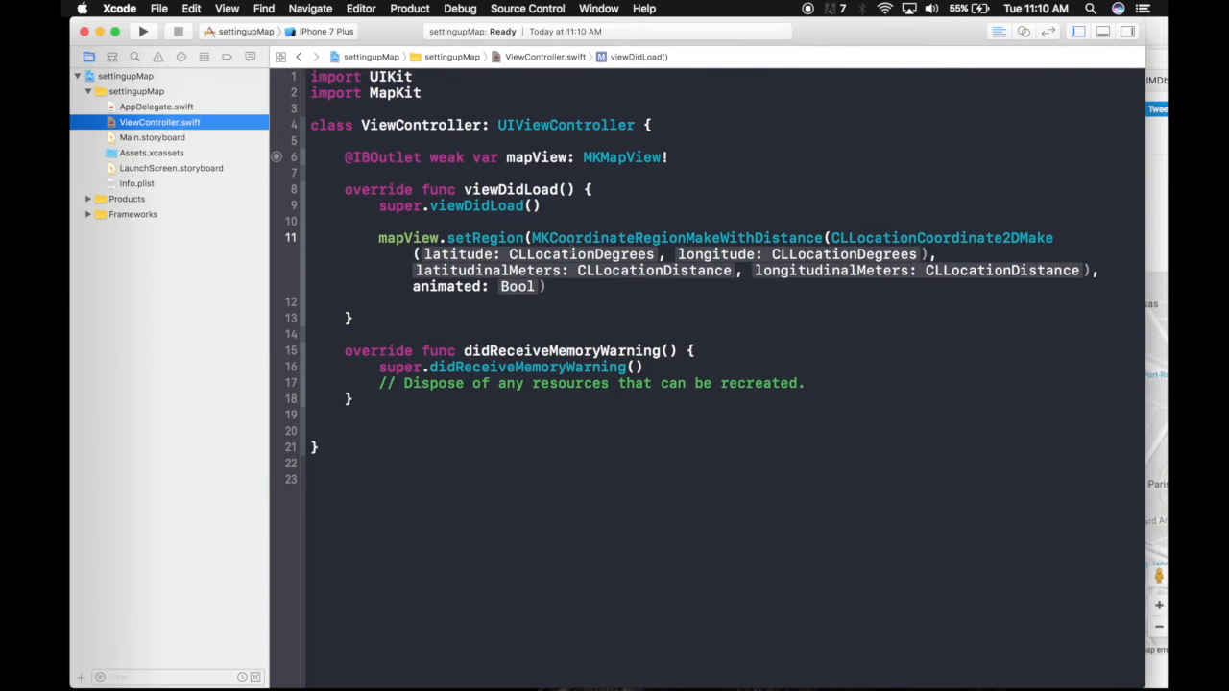
Fill setRegion with 48.8366, 2.3204, 1500 distances, animated true; target iPhone 6
text(48.83664488641497)
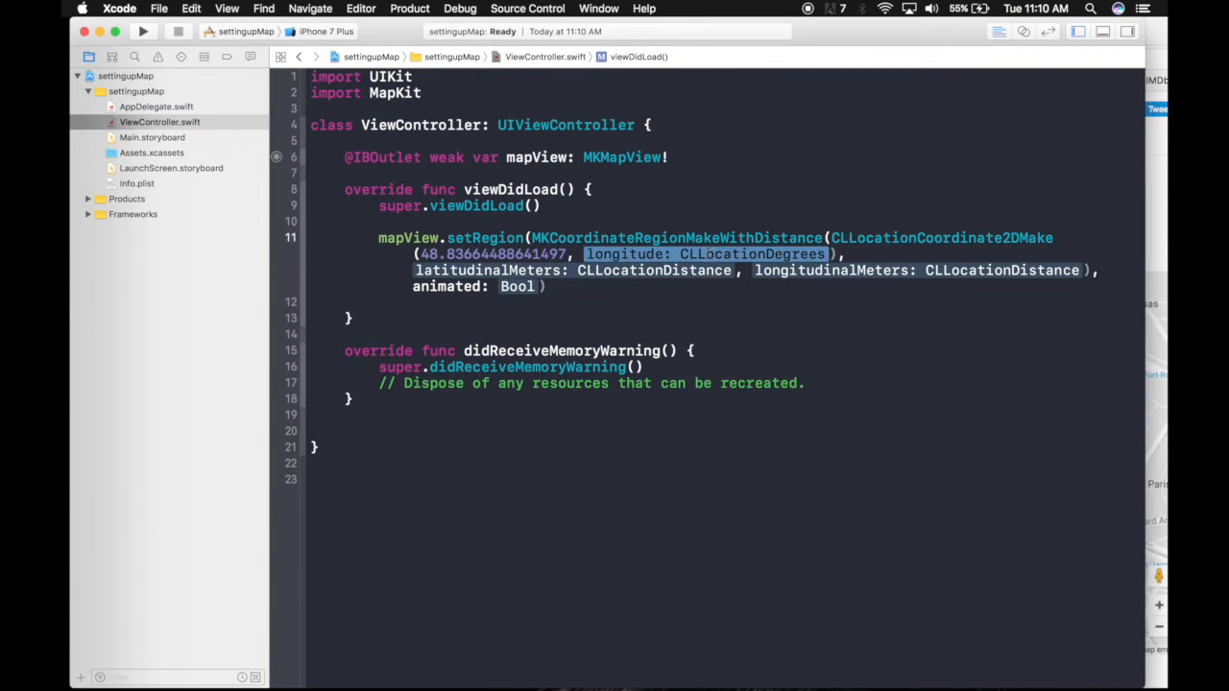
text(2.320432662963867), ,)
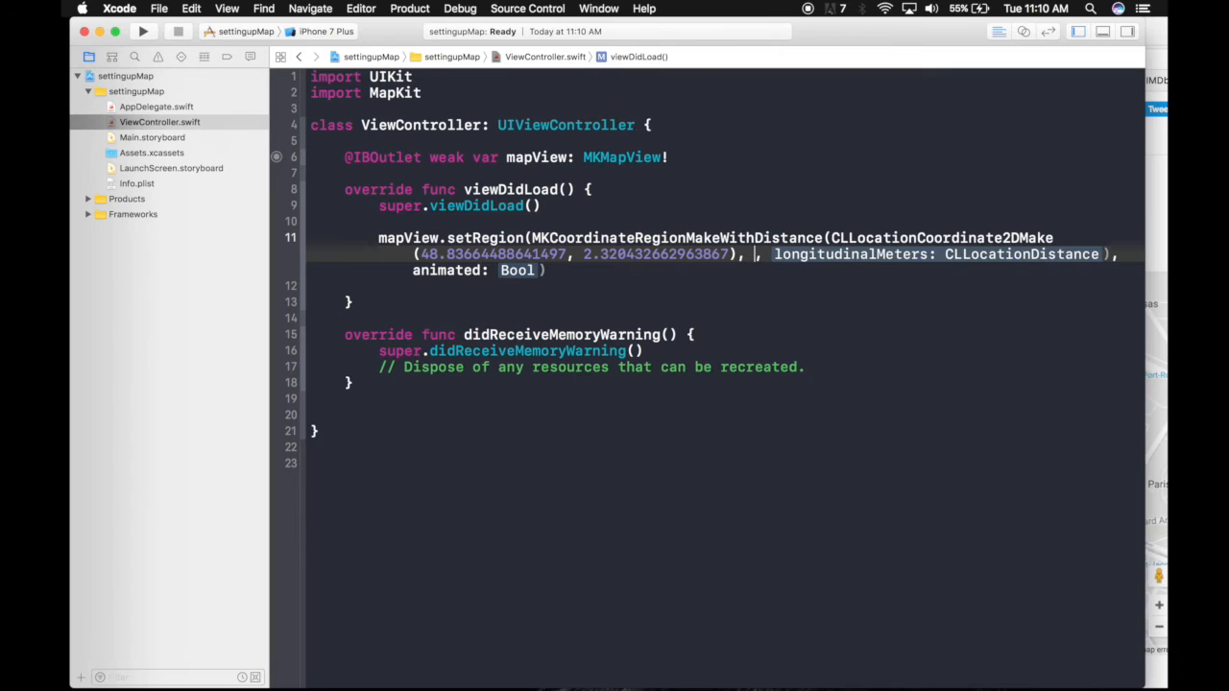
text(1500)
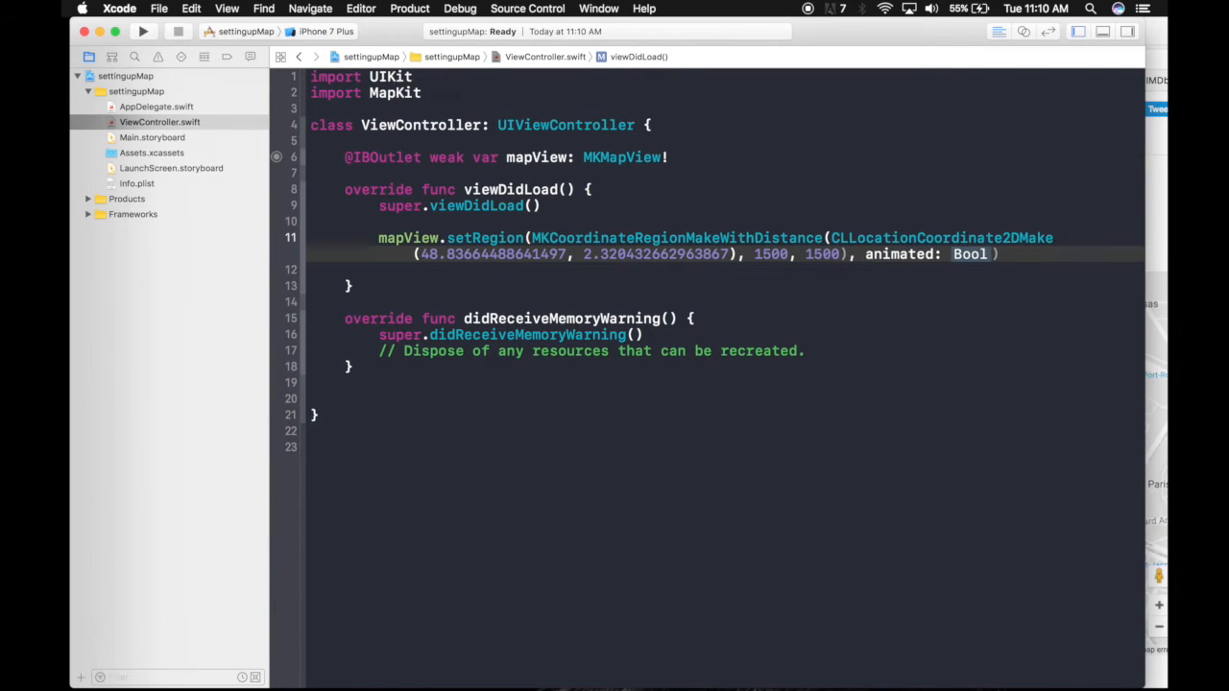
double_click(969, 253)
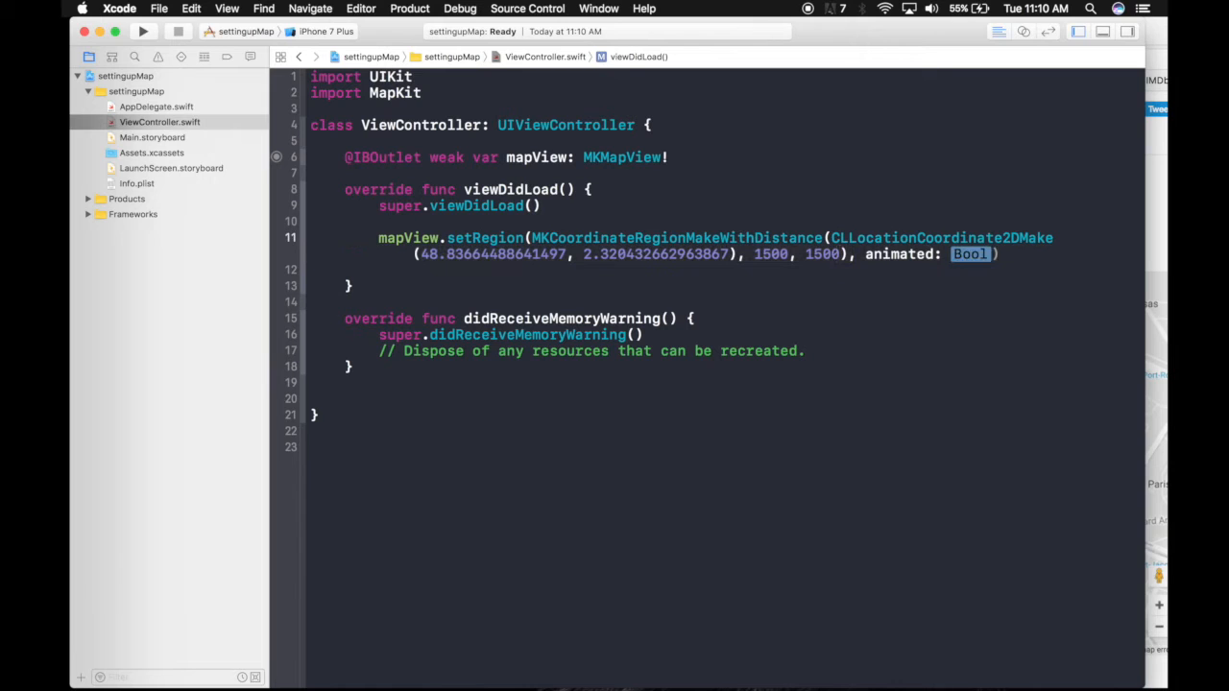
text(true)
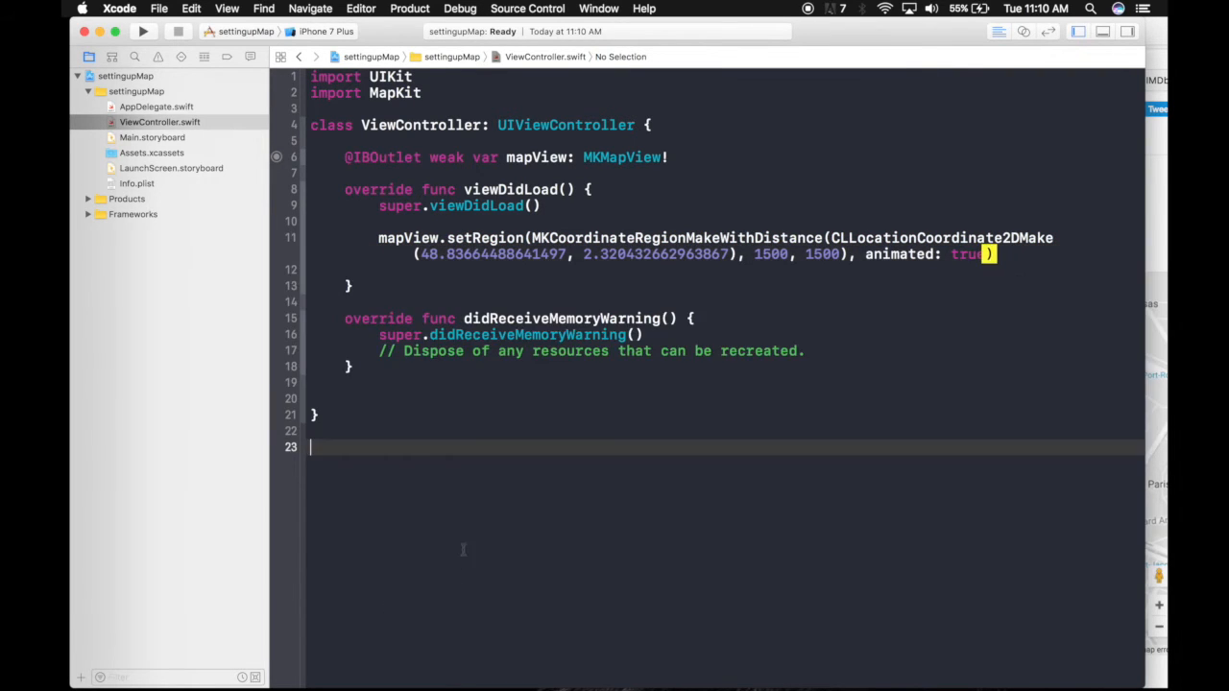
click(244, 31)
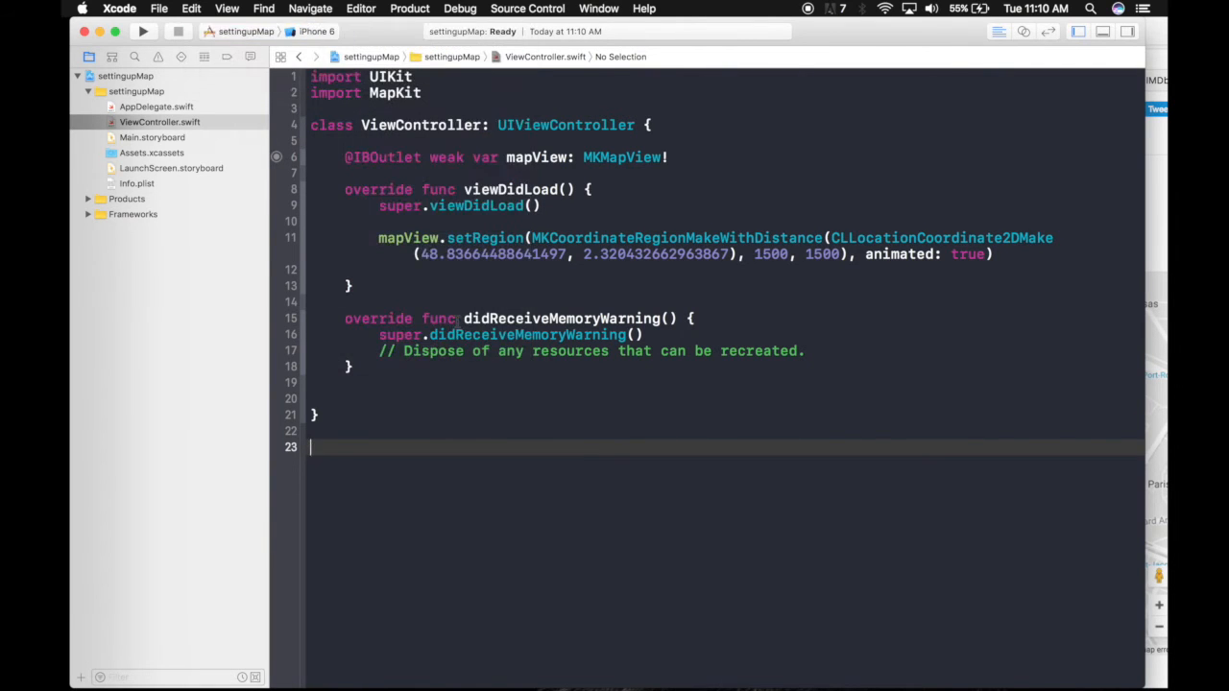
Run the app on the iPhone 6 simulator to view Montparnasse, Paris
click(142, 31)
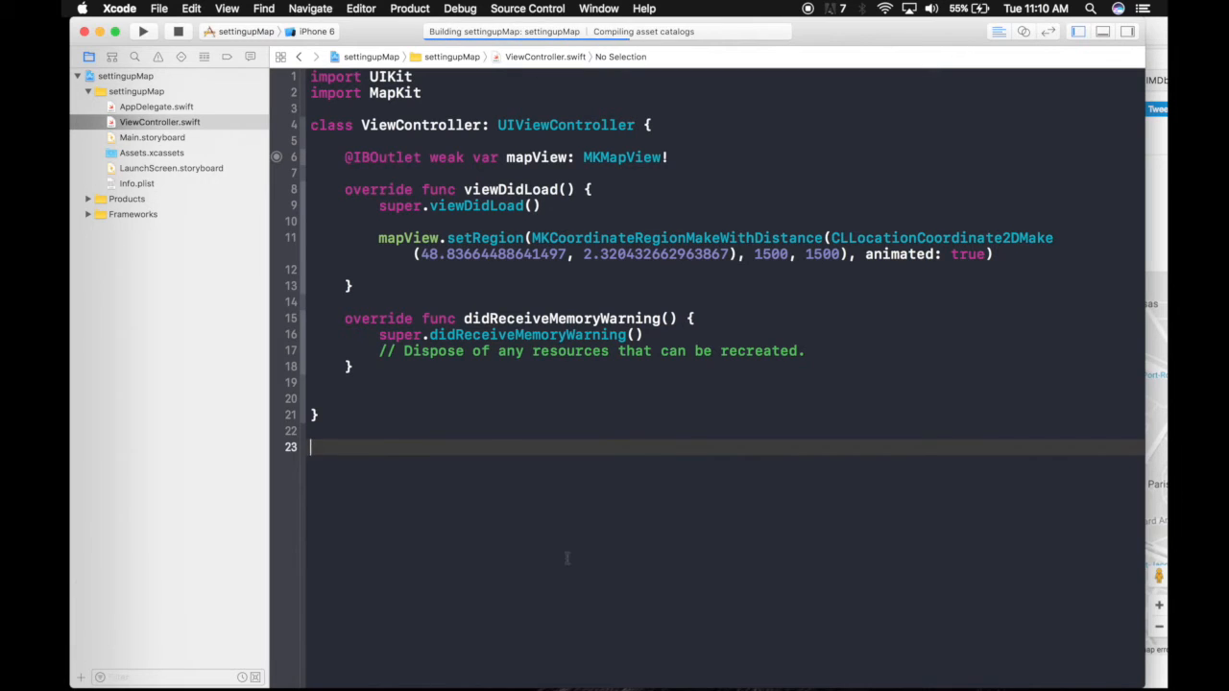
click(142, 31)
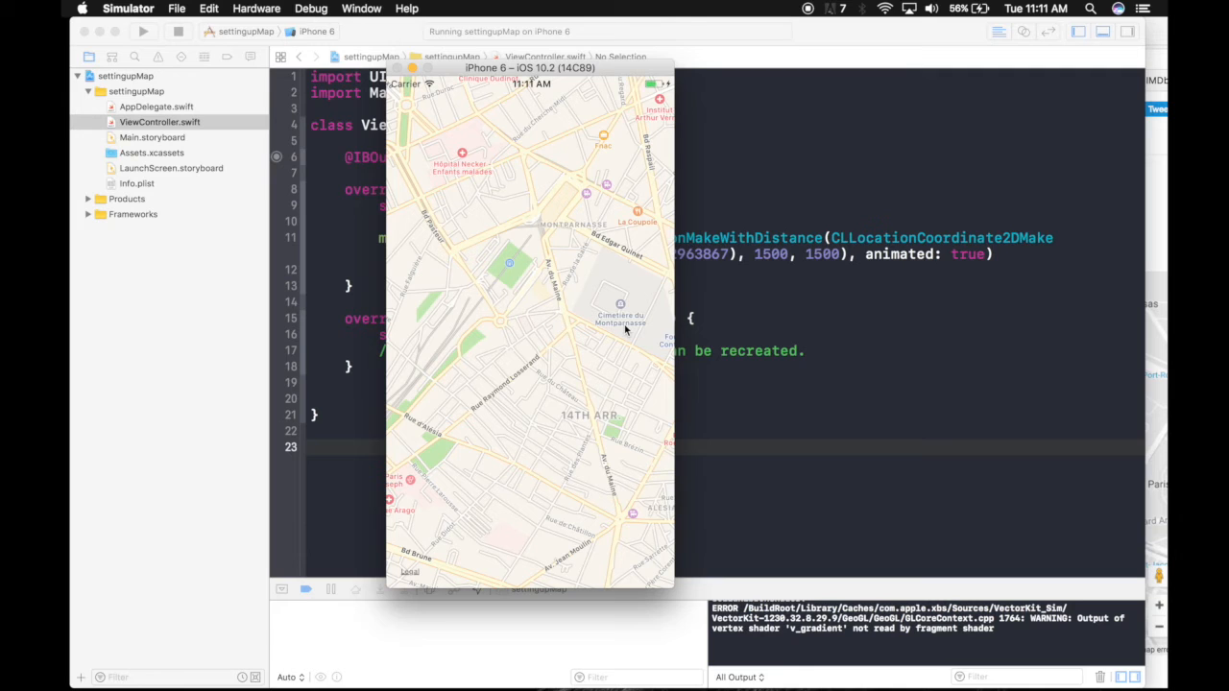
mouse_move(853, 36)
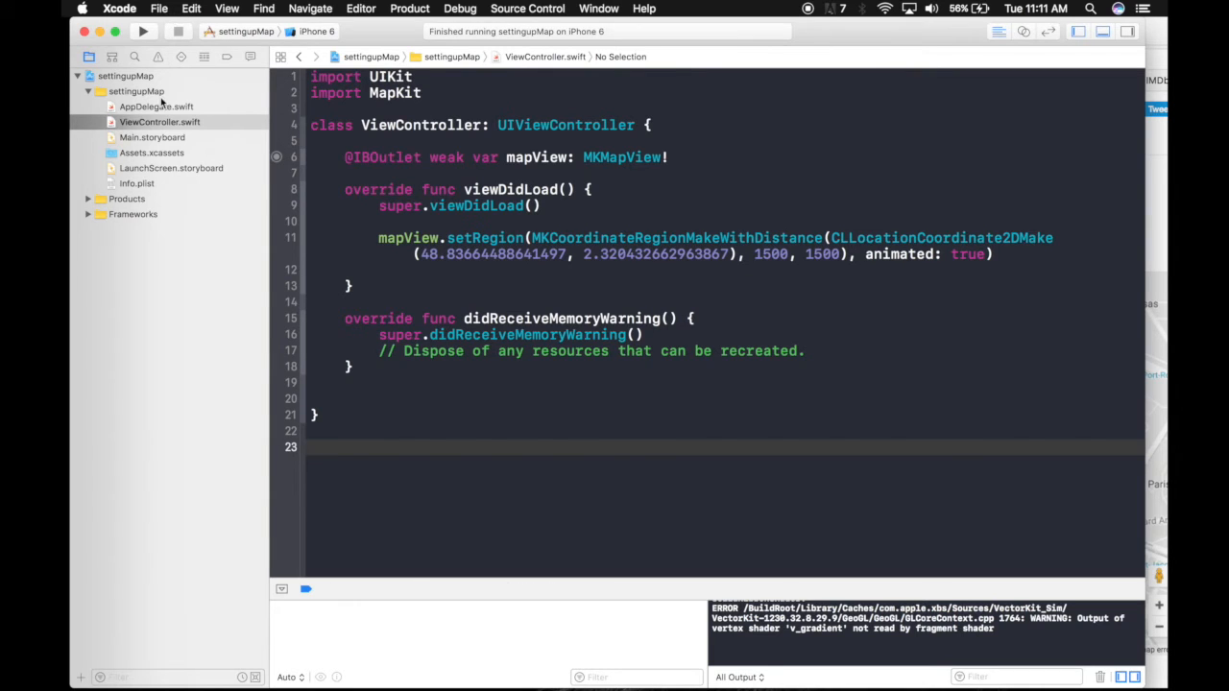
Add a Swift file named PinAnnotation.swift to the settingupMap group
right_click(135, 91)
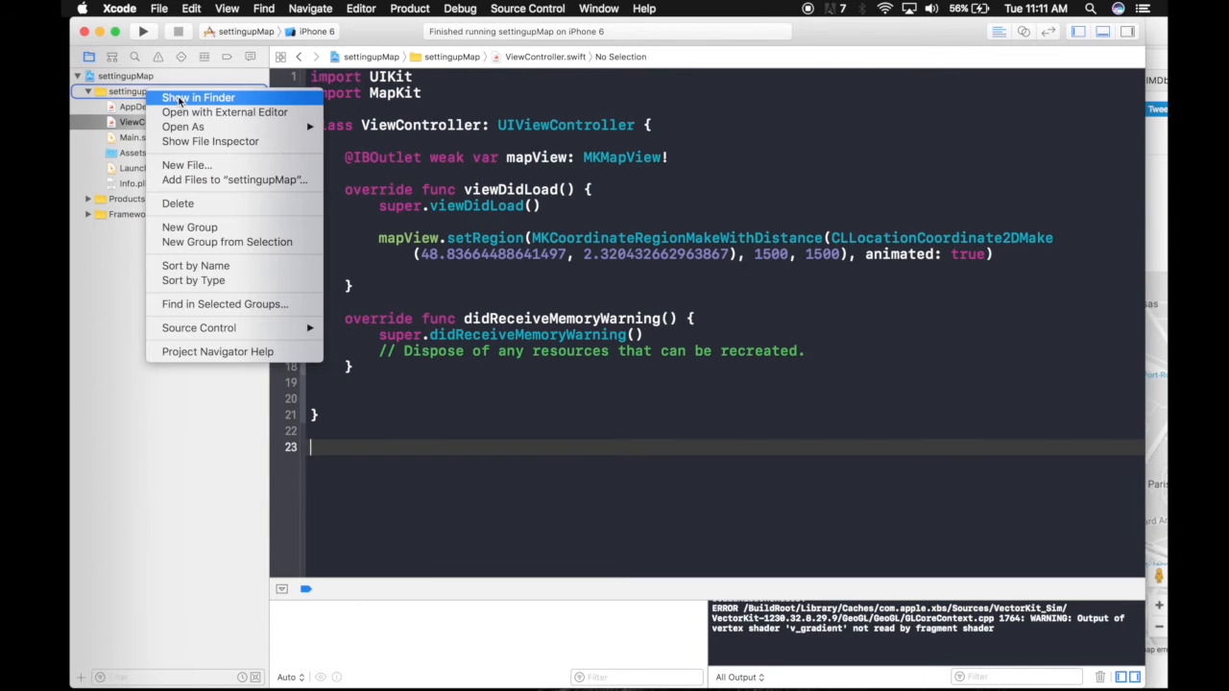
click(445, 226)
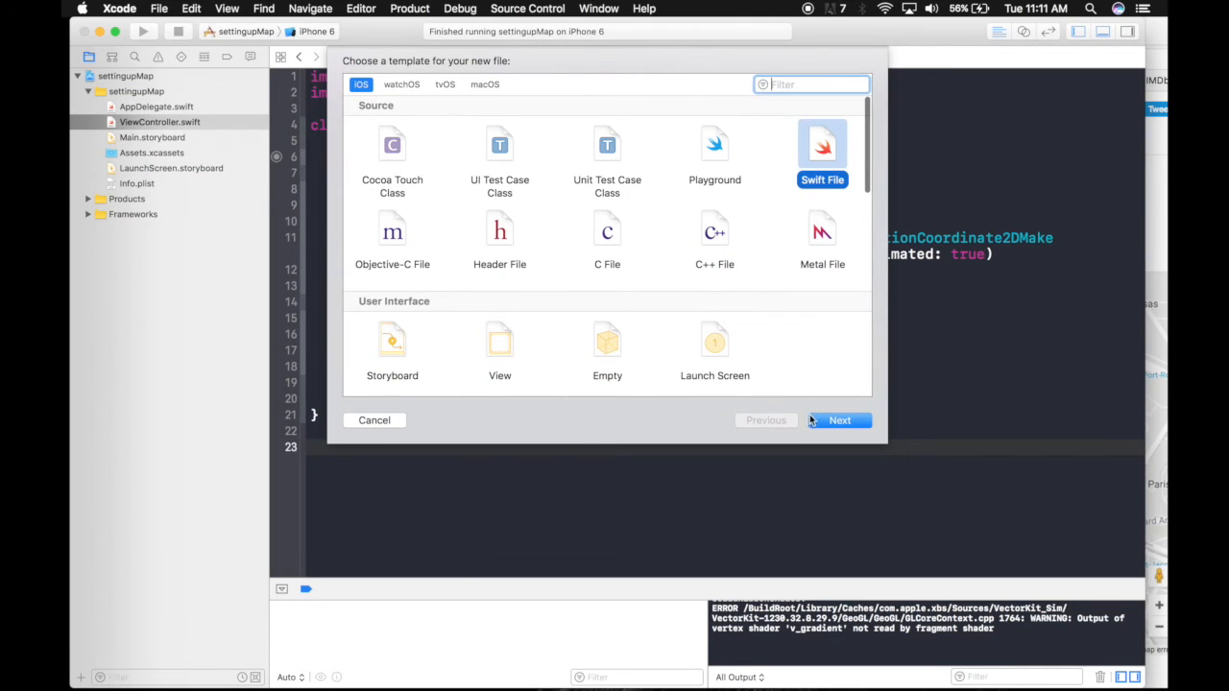
click(839, 420)
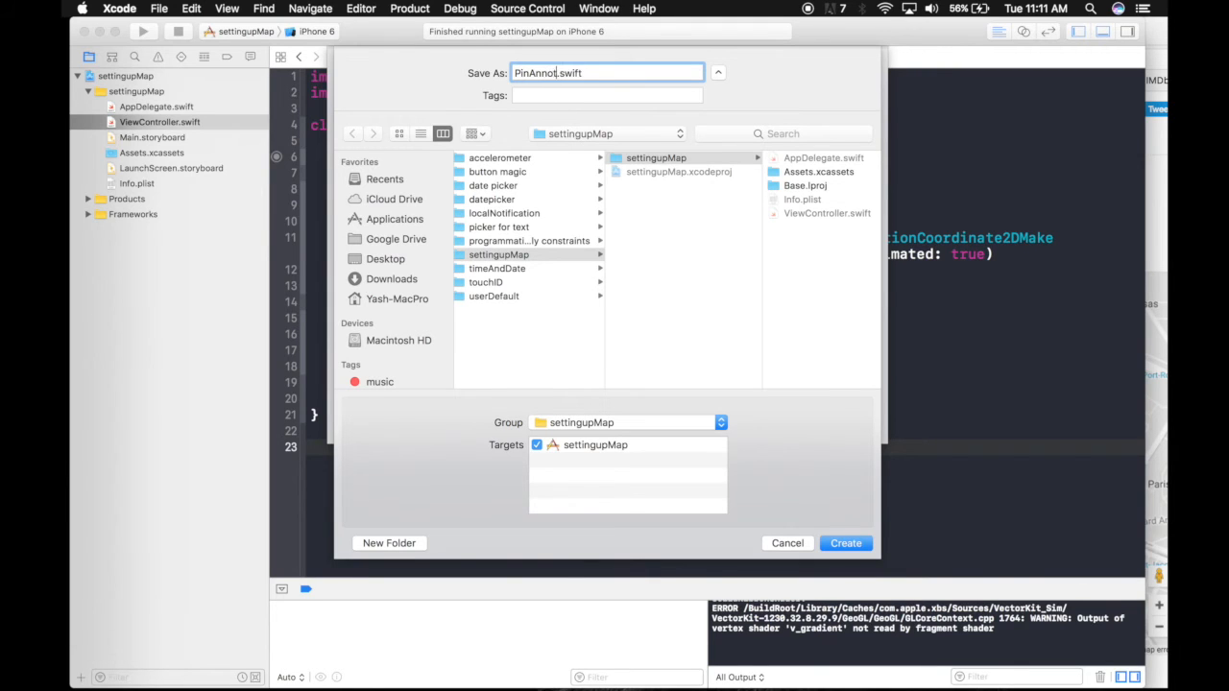
text(ation)
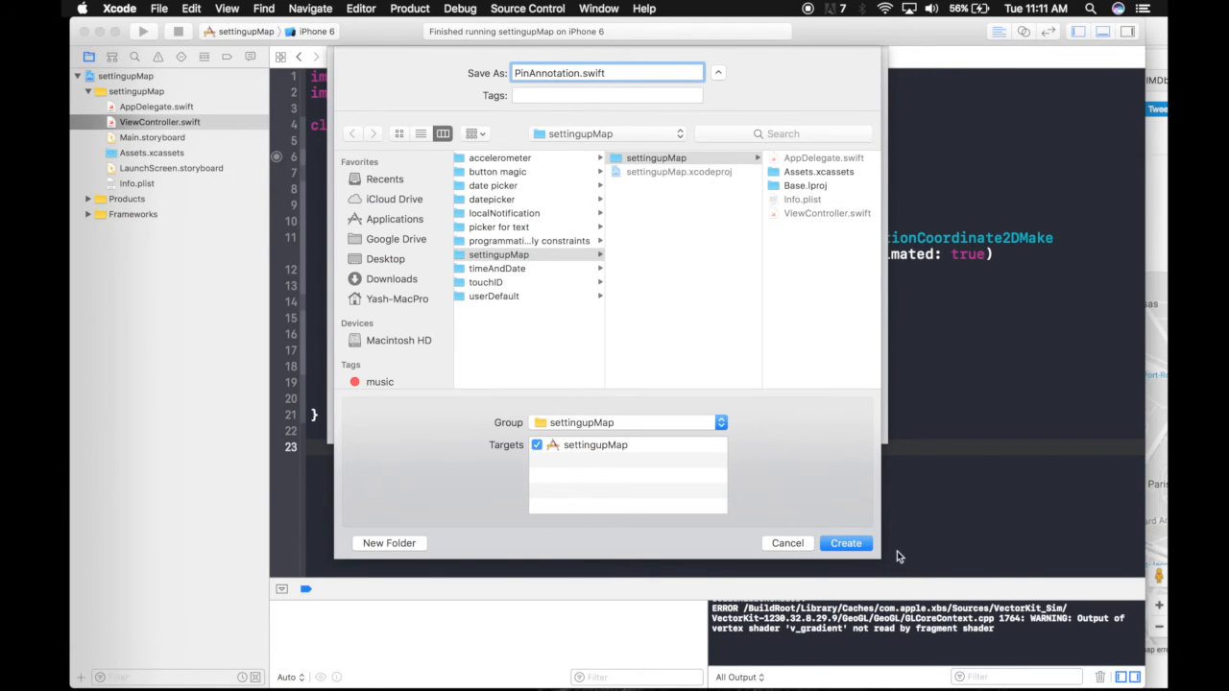
click(844, 543)
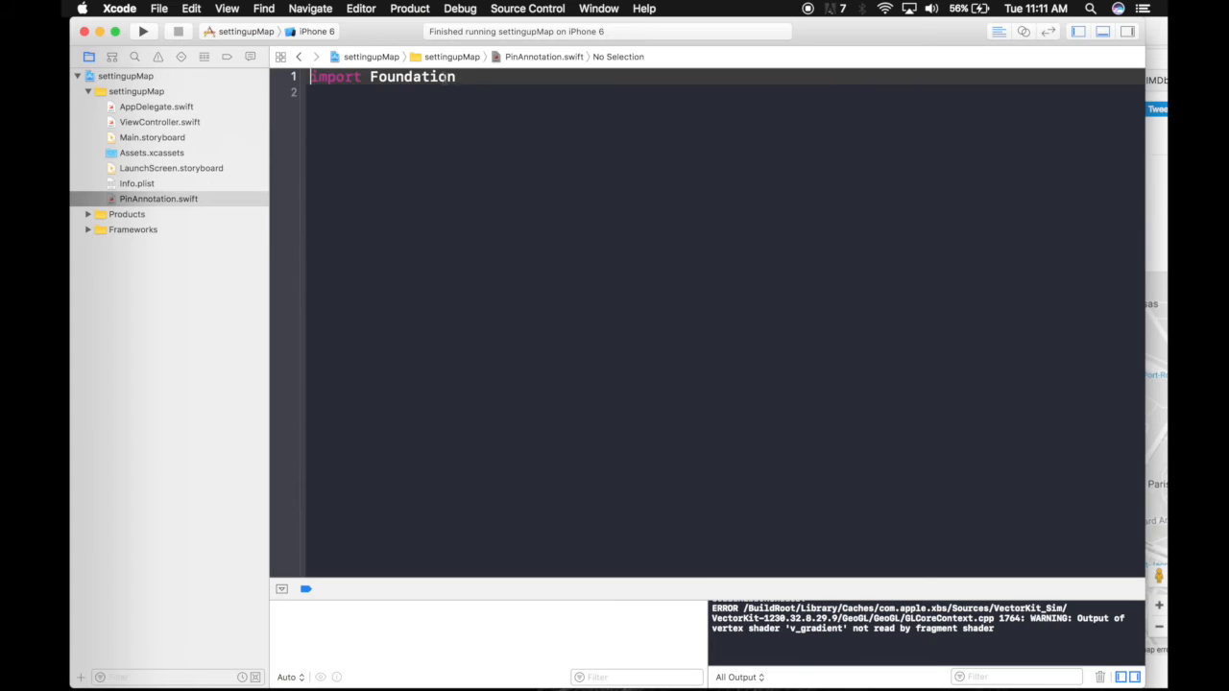
Import MapKit and declare PinAnnotation: NSObject, MKAnnotation with title, subtitle, coordinate properties
text(MapKit)
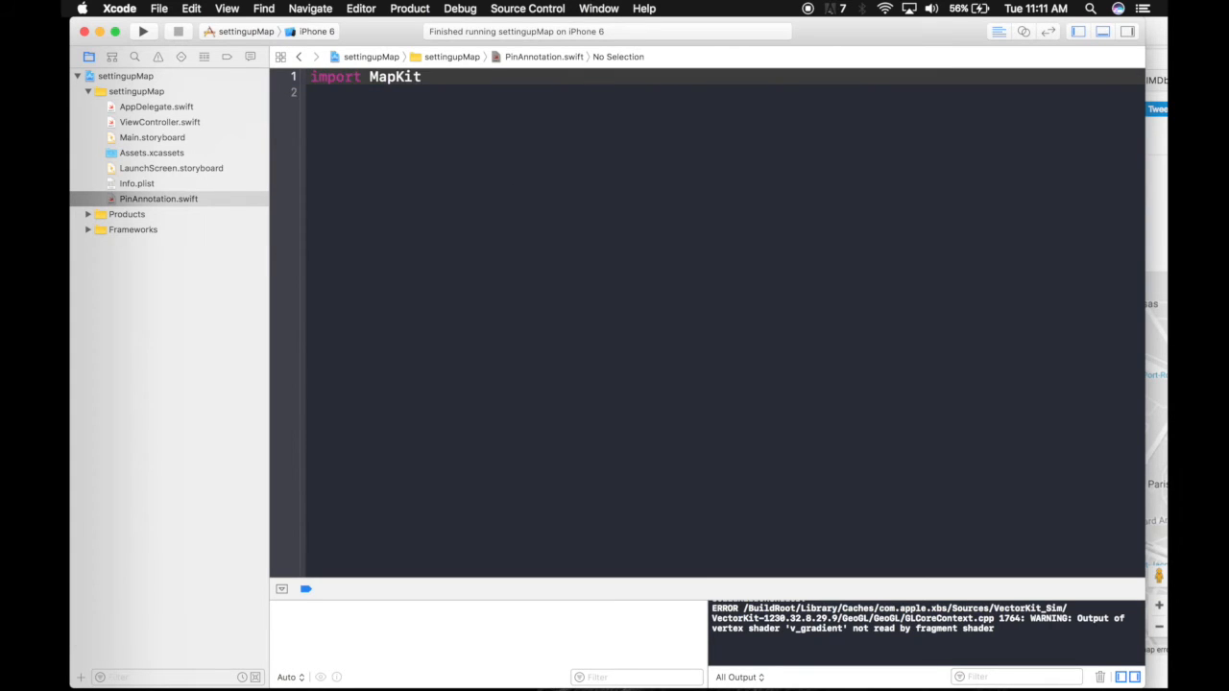
text(c)
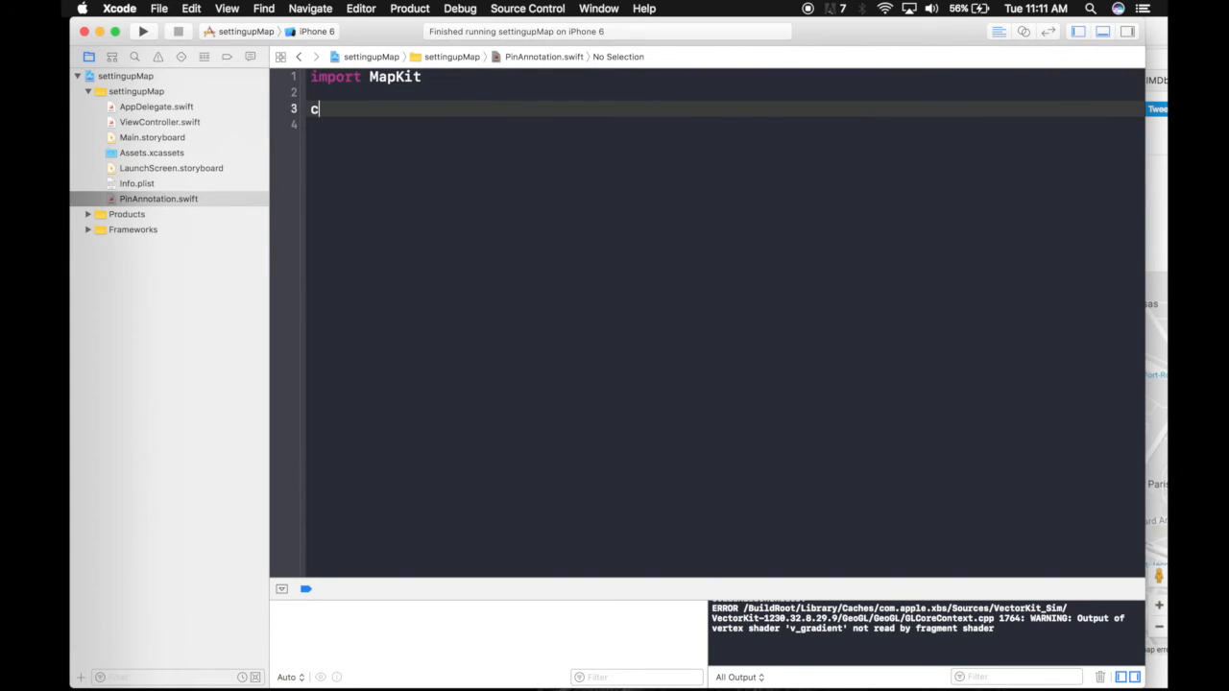
text(lass)
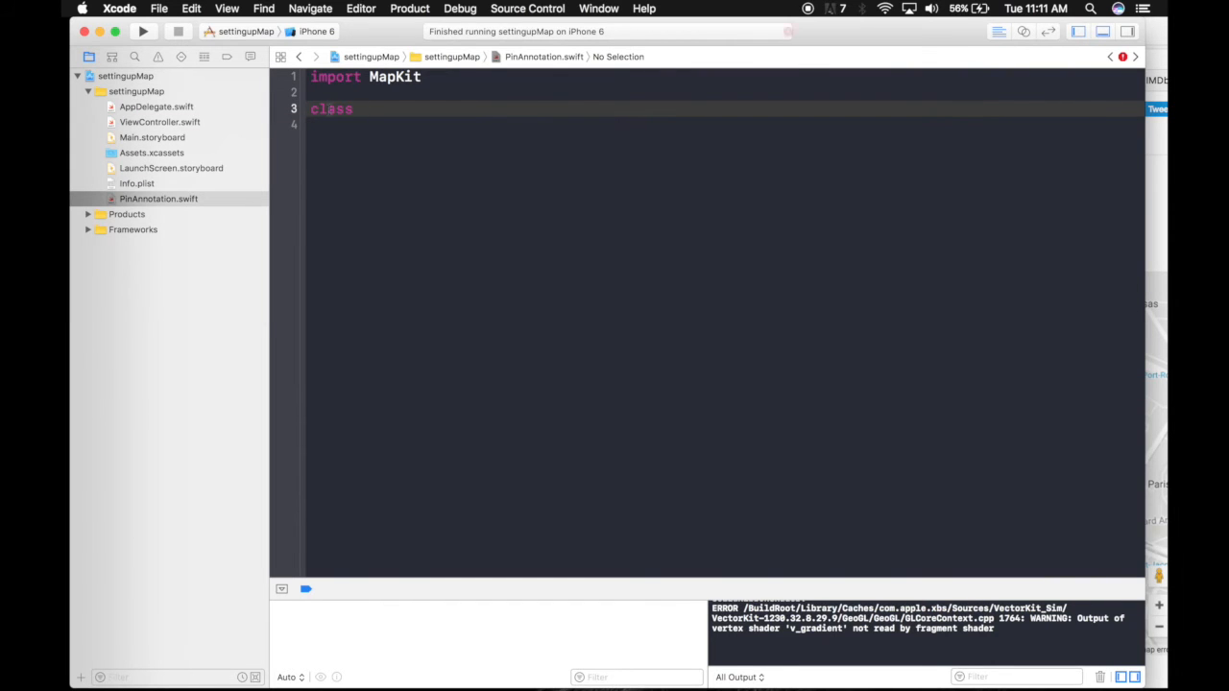
text(Pi)
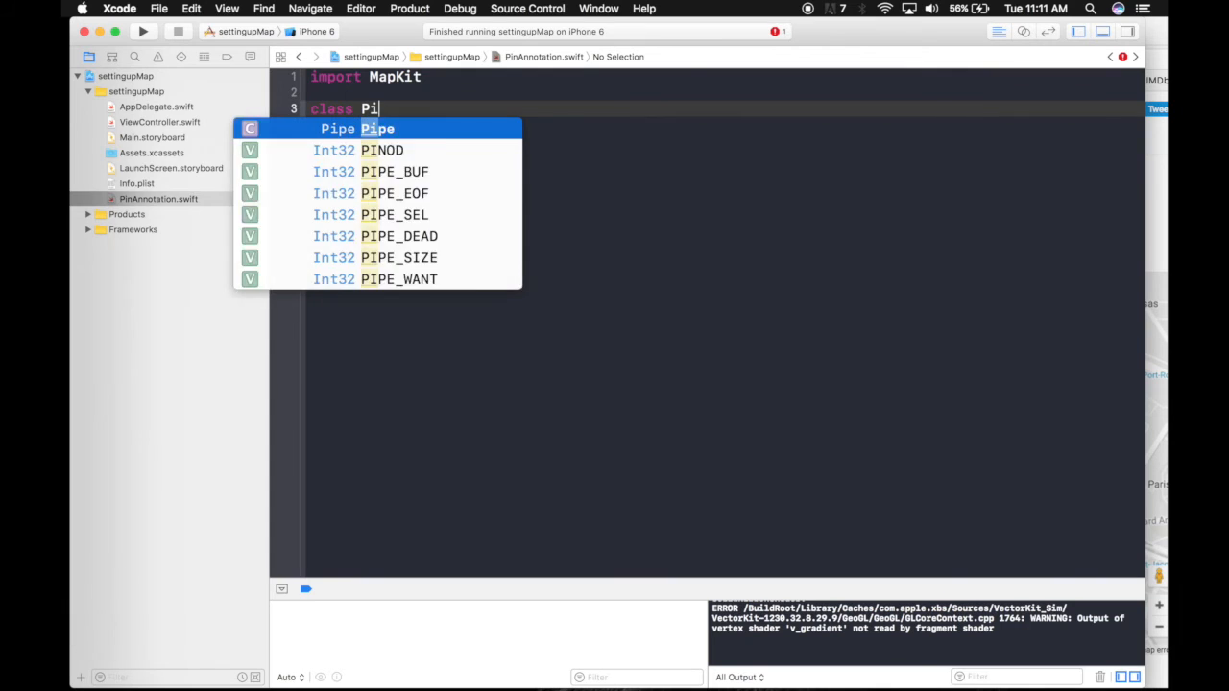
text(nAnnotation :)
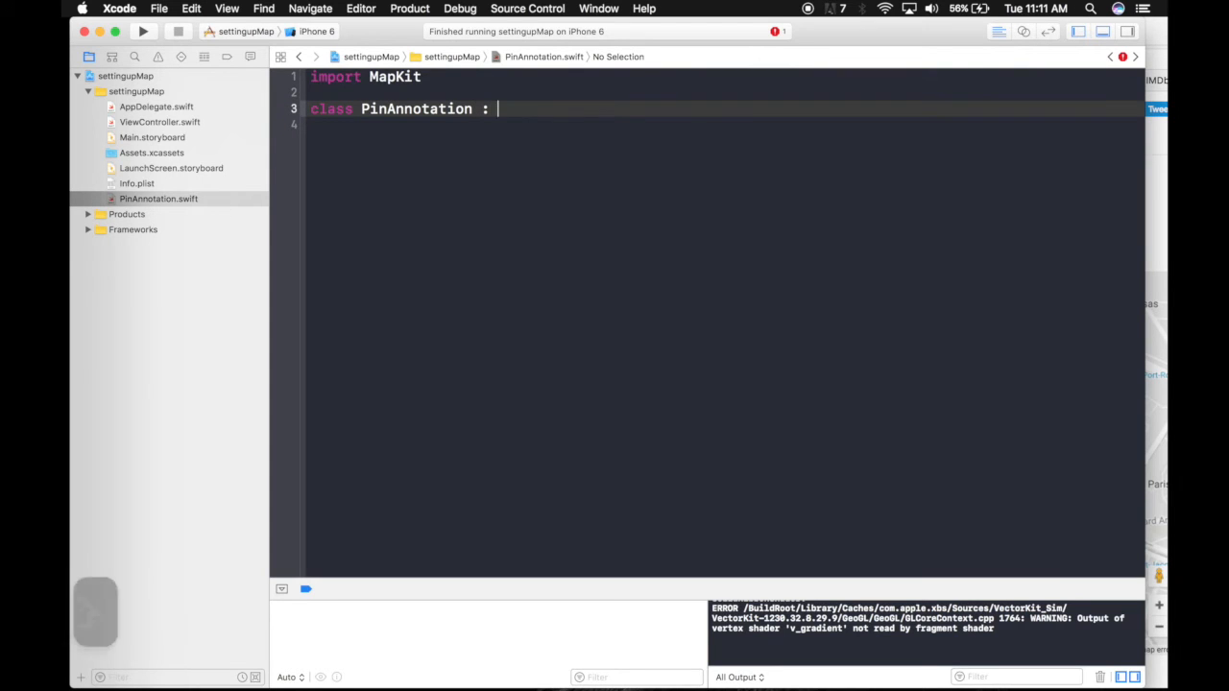
text(NSObject ,)
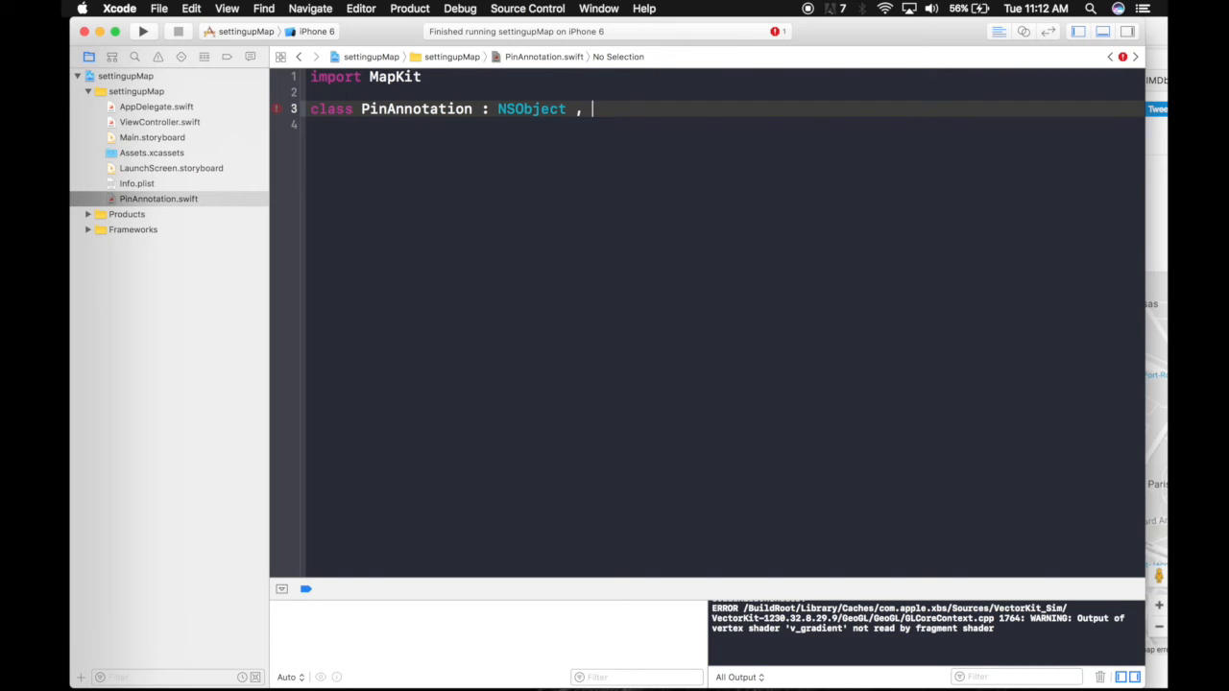
text(MKAnnotation {)
click(725, 125)
text(var)
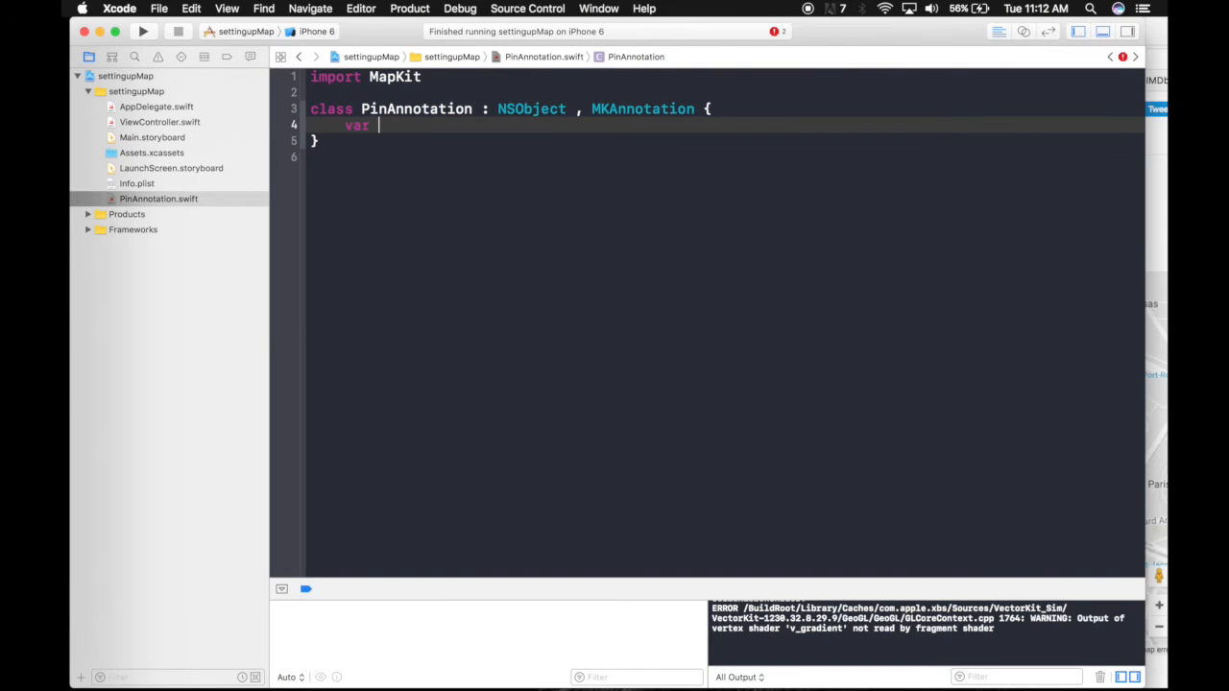
text(title: String?)
text(var)
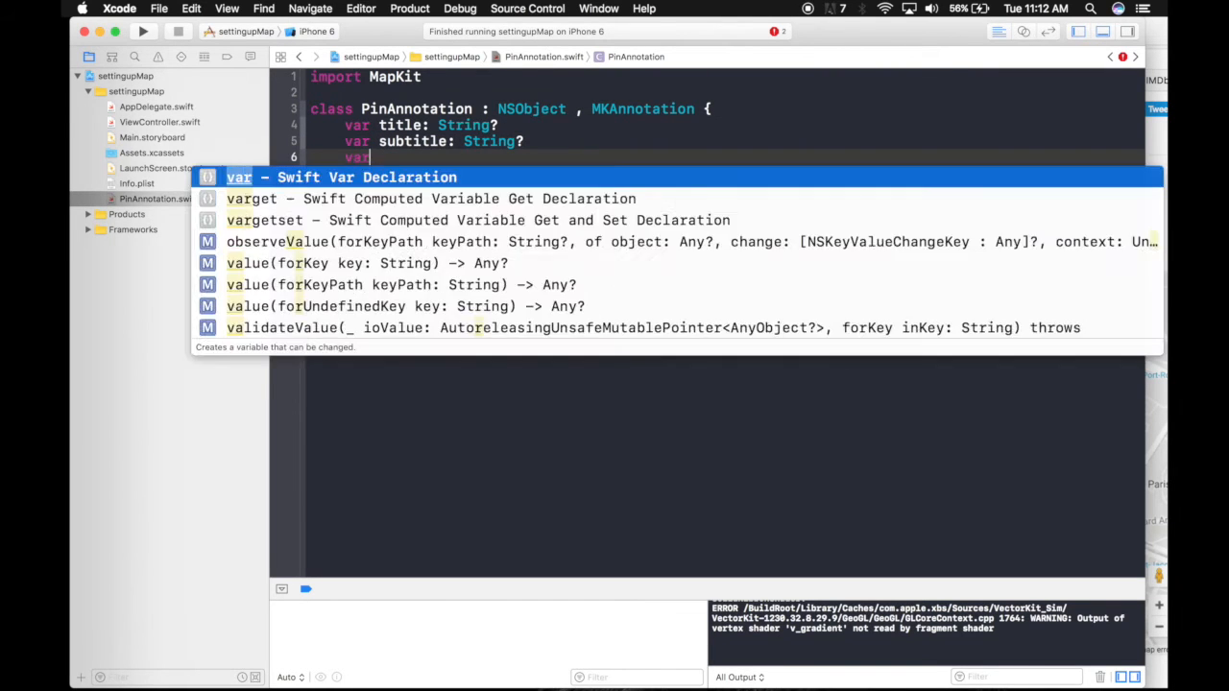
text(coordinate: CLLocationCoordinate2D)
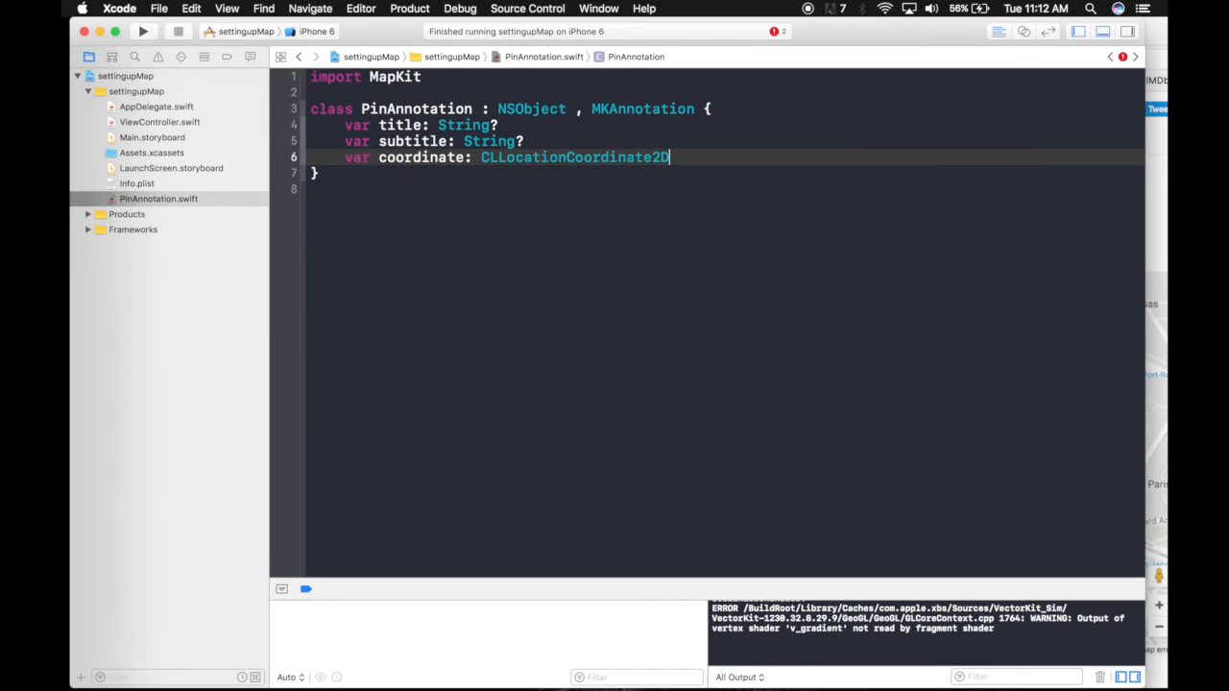
Add an init(title: String, subtitle: String, coordinate: CLLocationCoordinate2D) with an empty body
text(init() {)
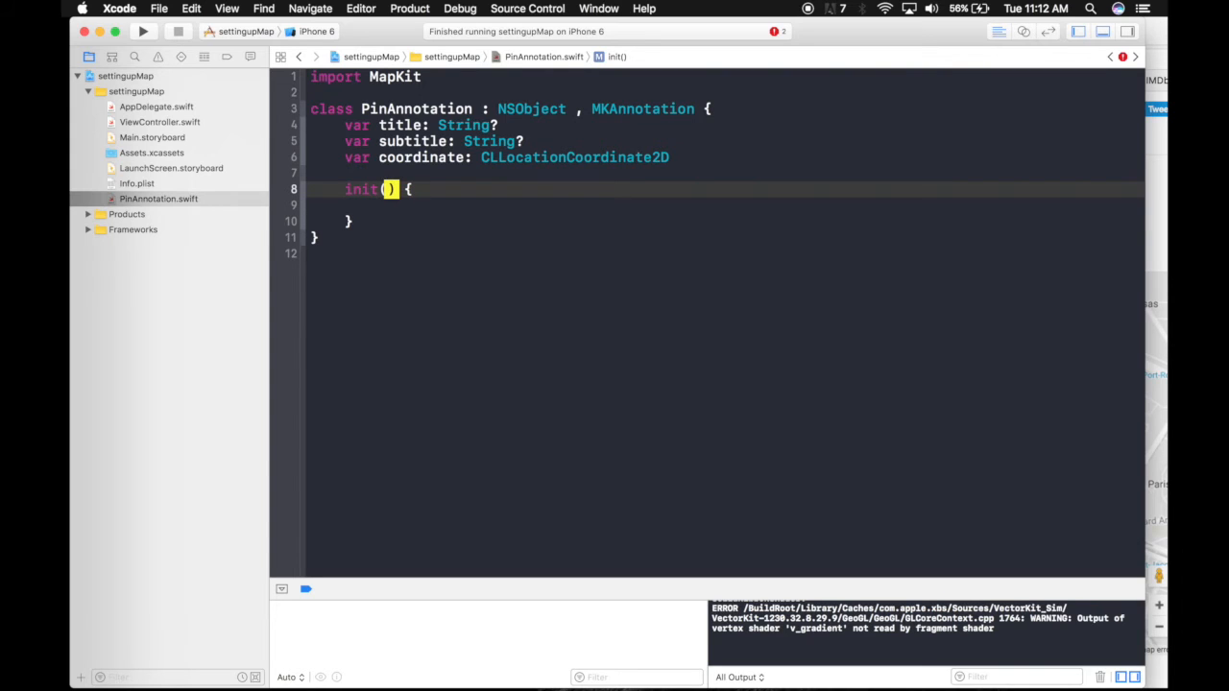
text(title)
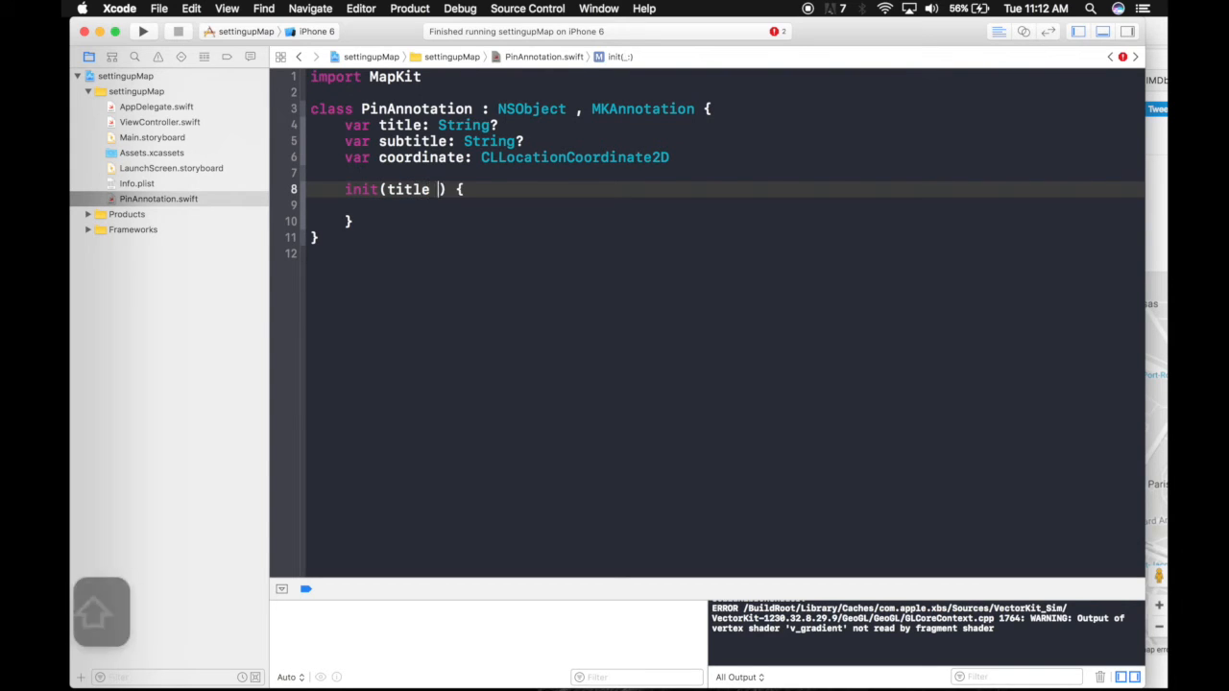
text(: String)
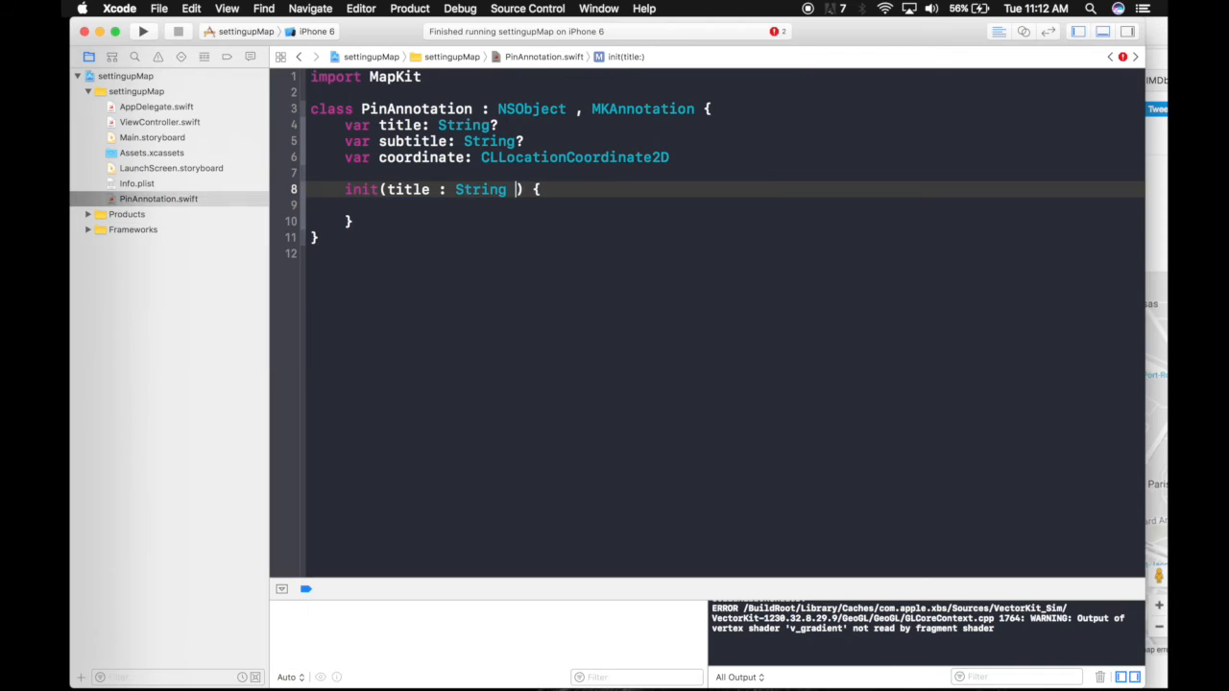
text(, subtitle)
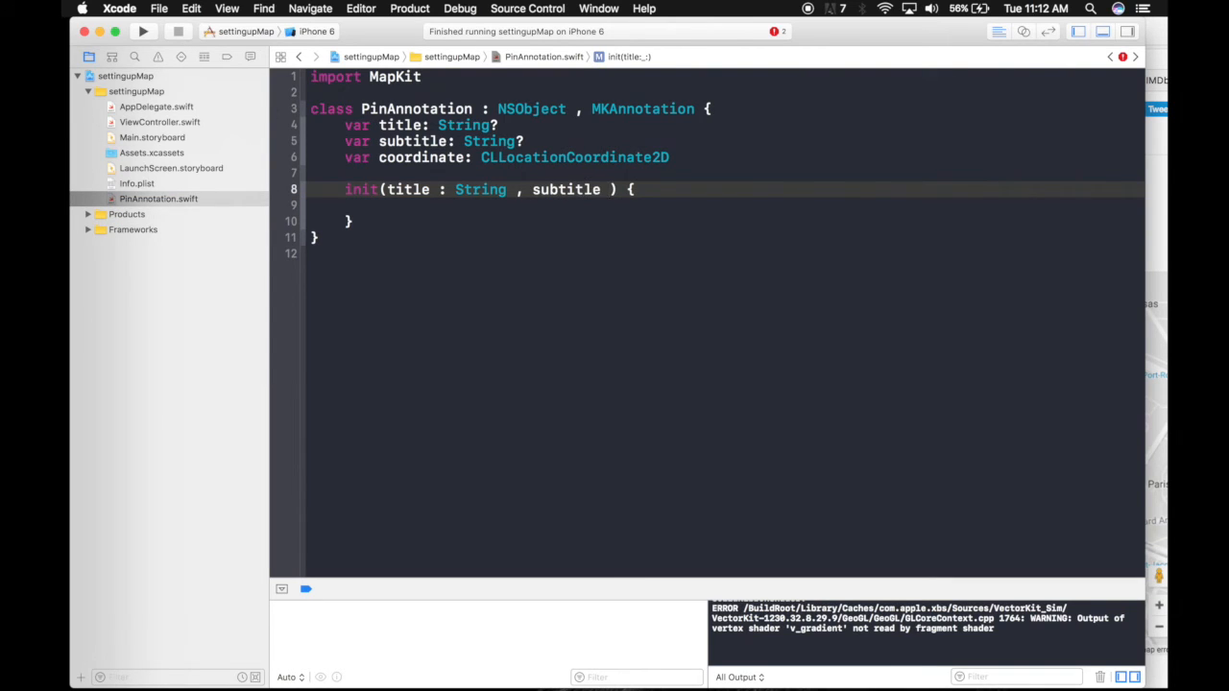
text(String ,)
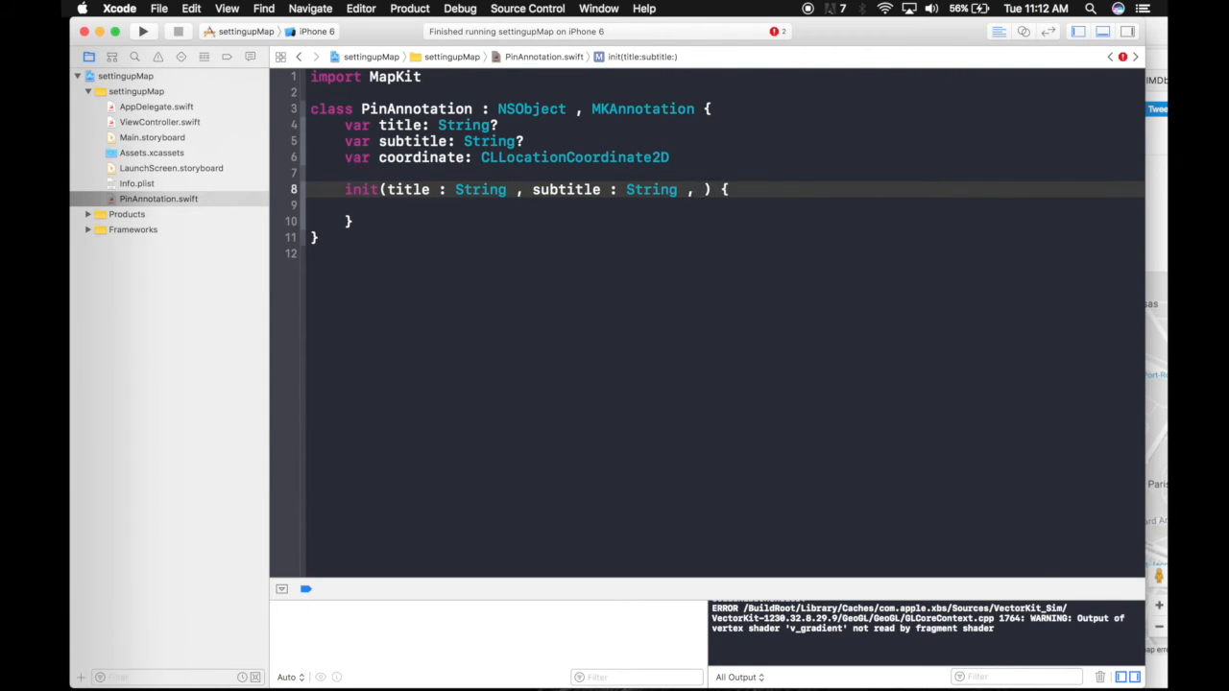
text(coordinate :)
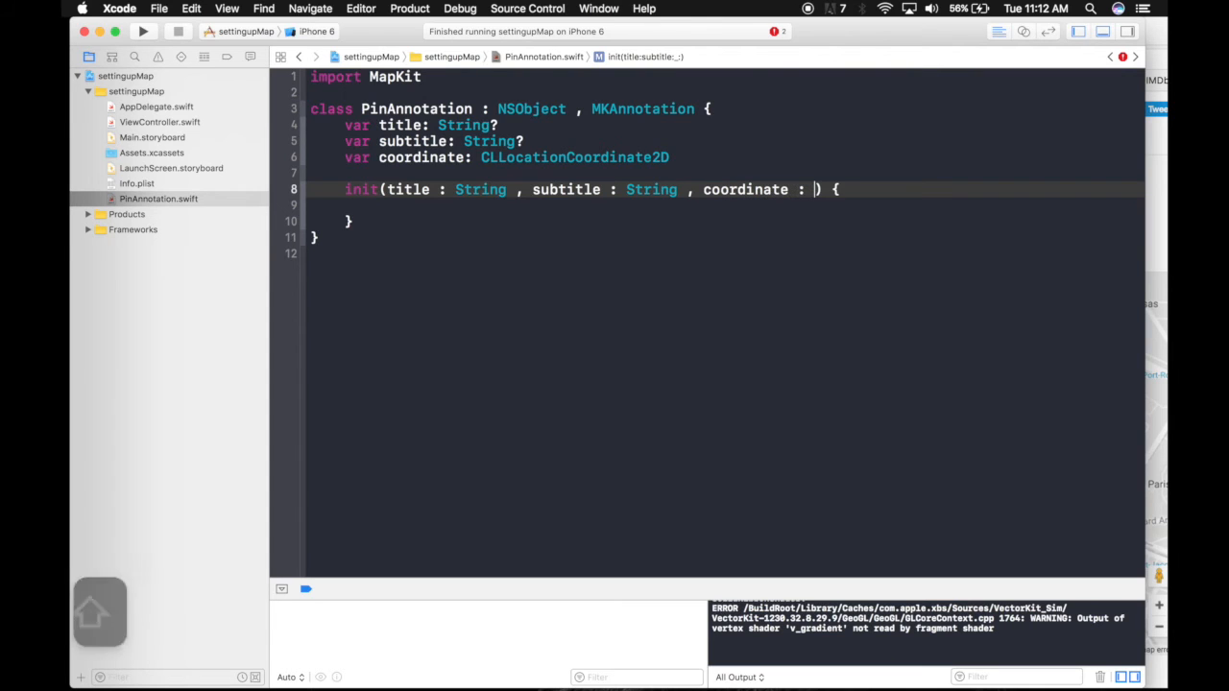
text(Cll)
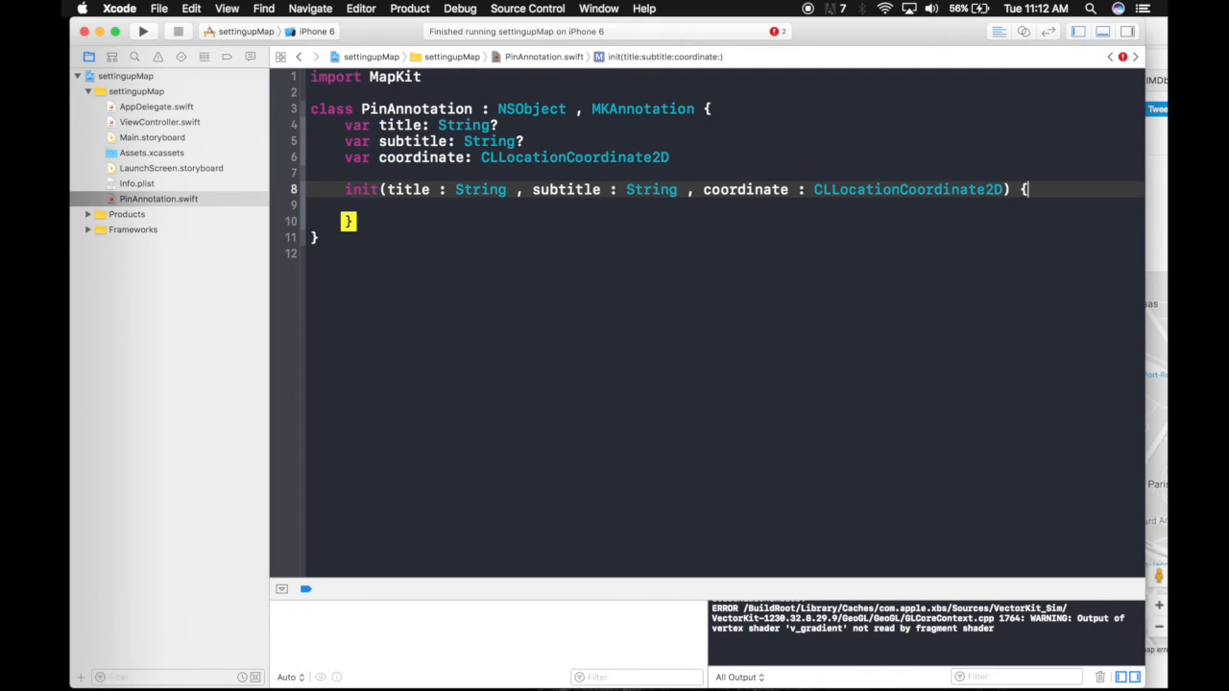
key(Return)
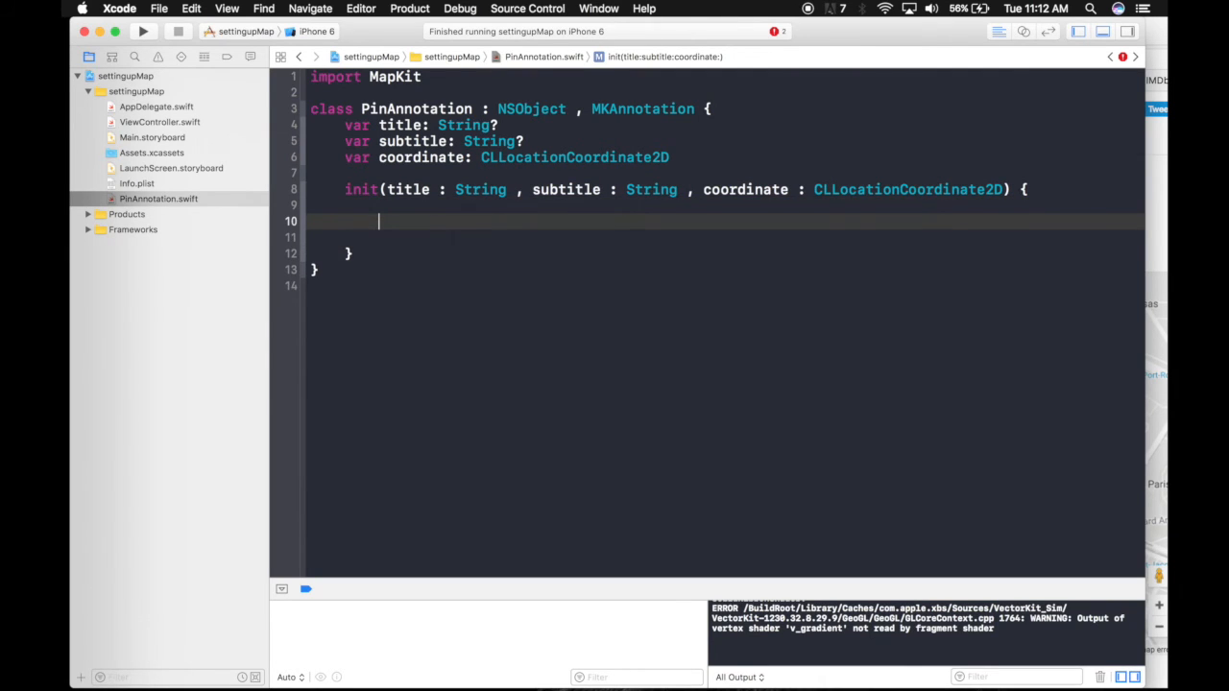
Assign self.title = title, self.subtitle = subtitle and self.coordinate = coordinate inside init
text(self)
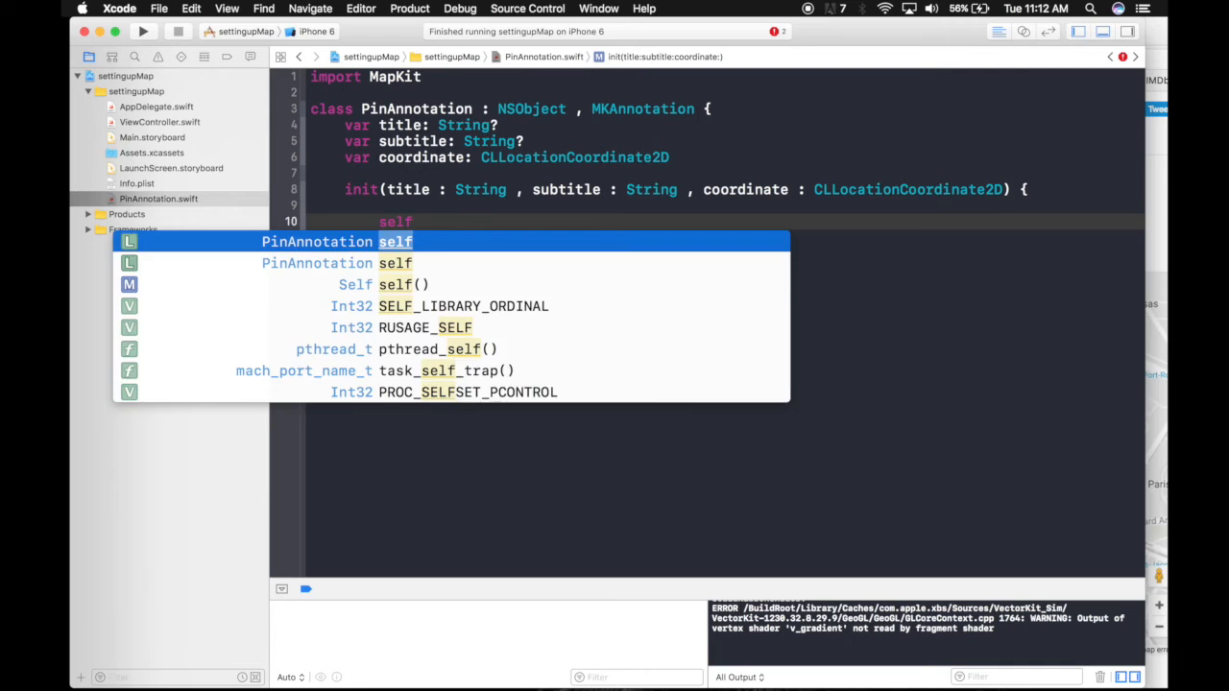
text(.)
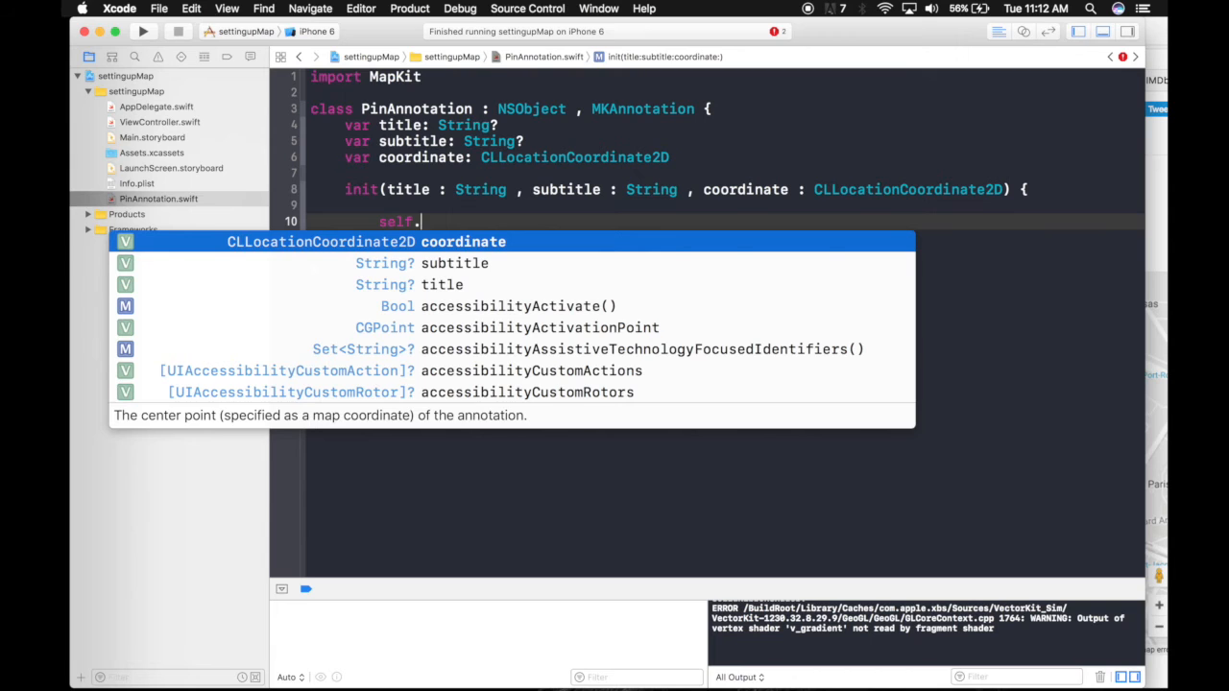
text(title = title)
text(self.)
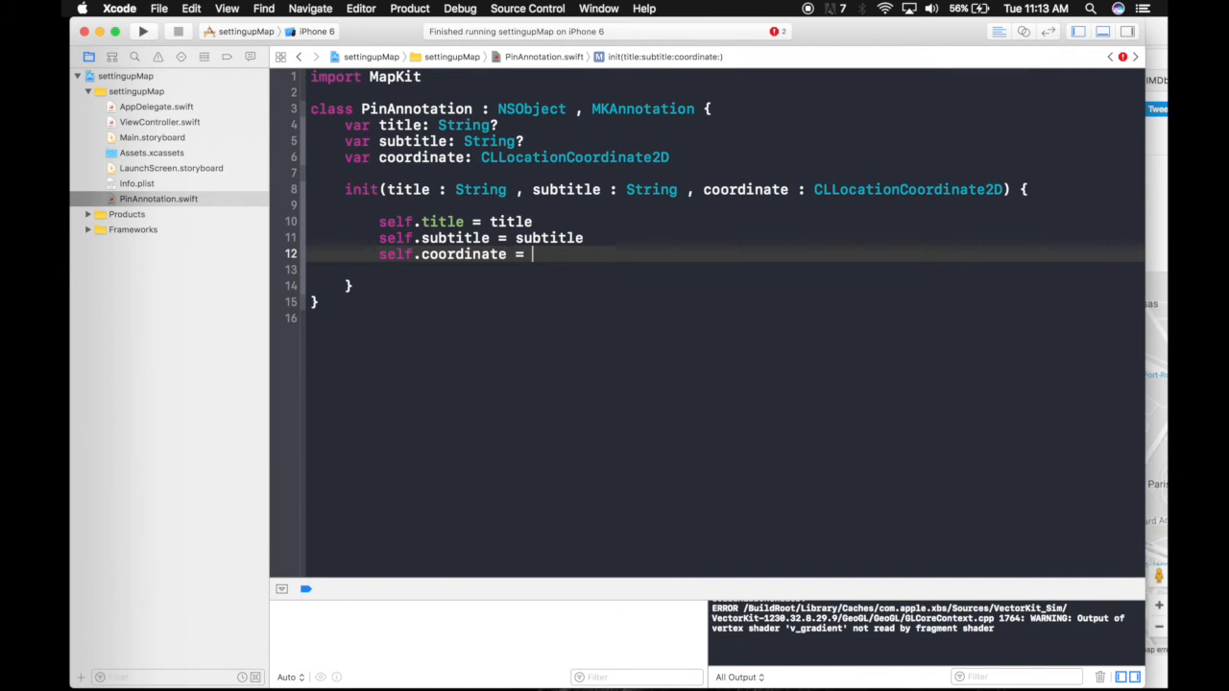
text(coordinate)
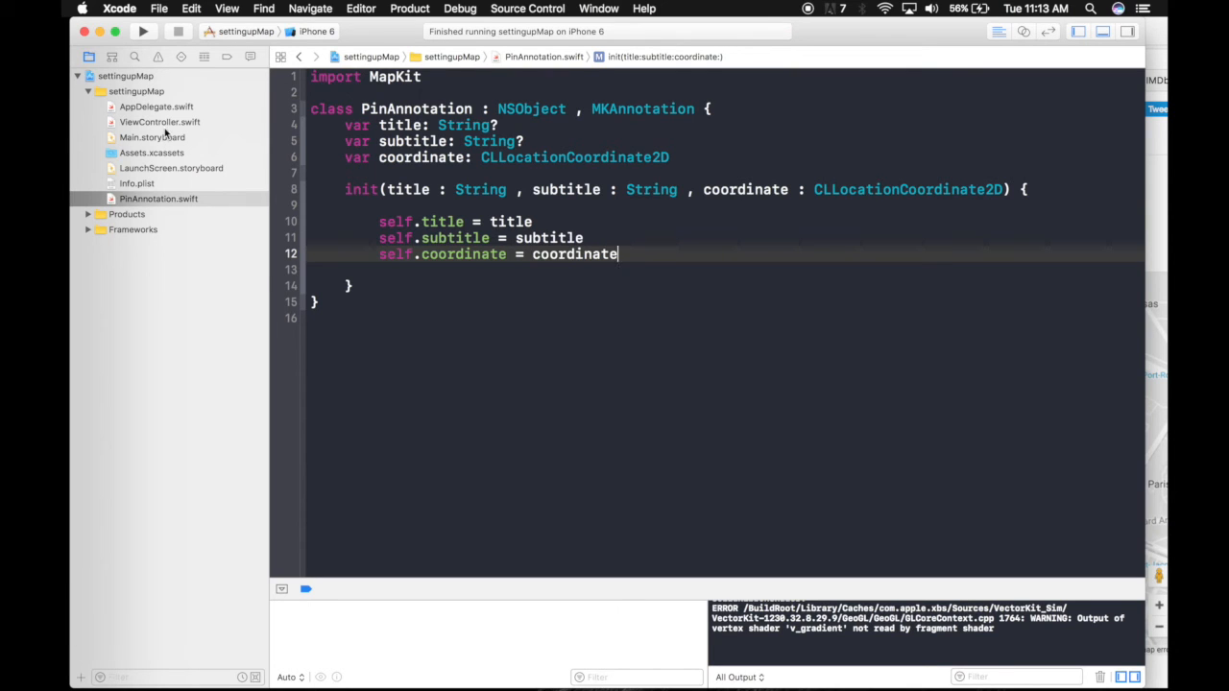
click(160, 122)
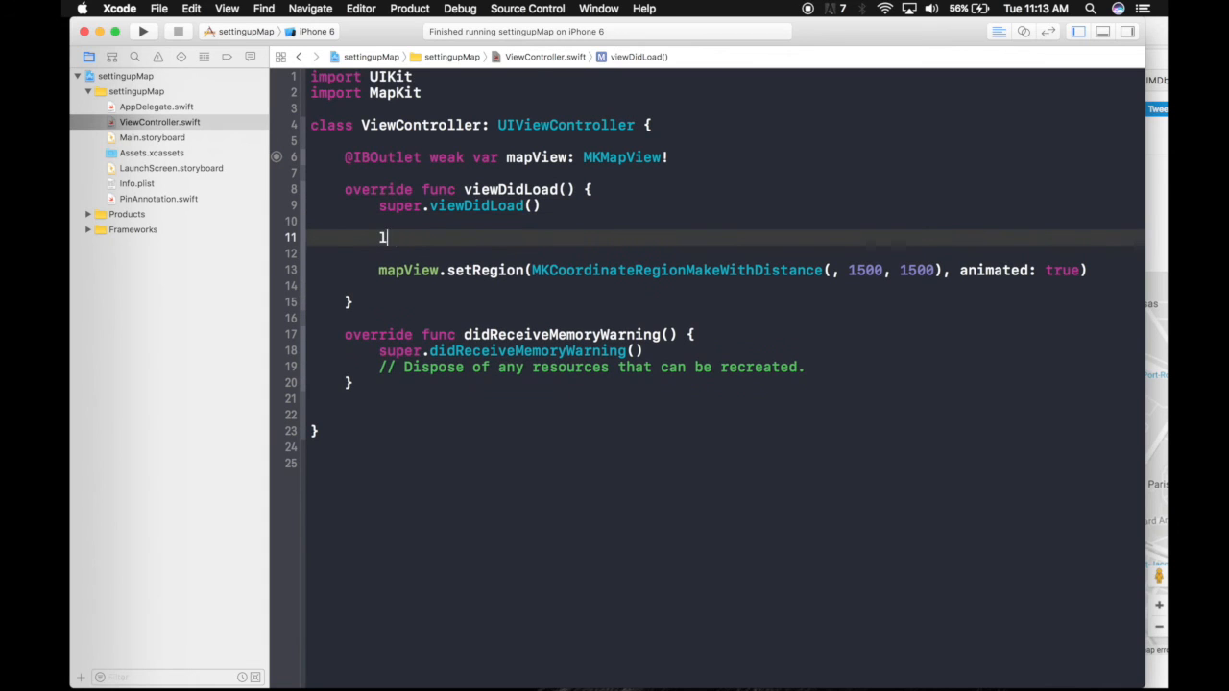
Add a location constant via CLLocationCoordinate2DMake(48.8366, 2.3204) and pass location to setRegion
text(et location = CLLocationCoordinate2DMake(48.83664488641497, 2.320432662963867)
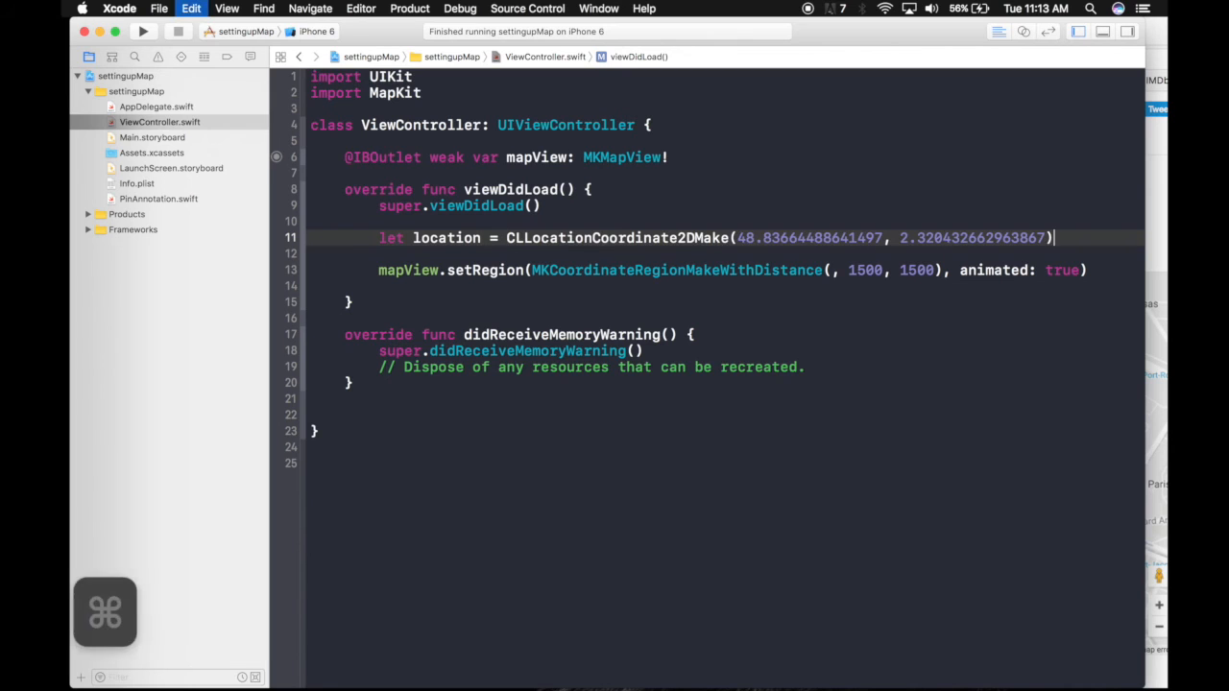
click(831, 269)
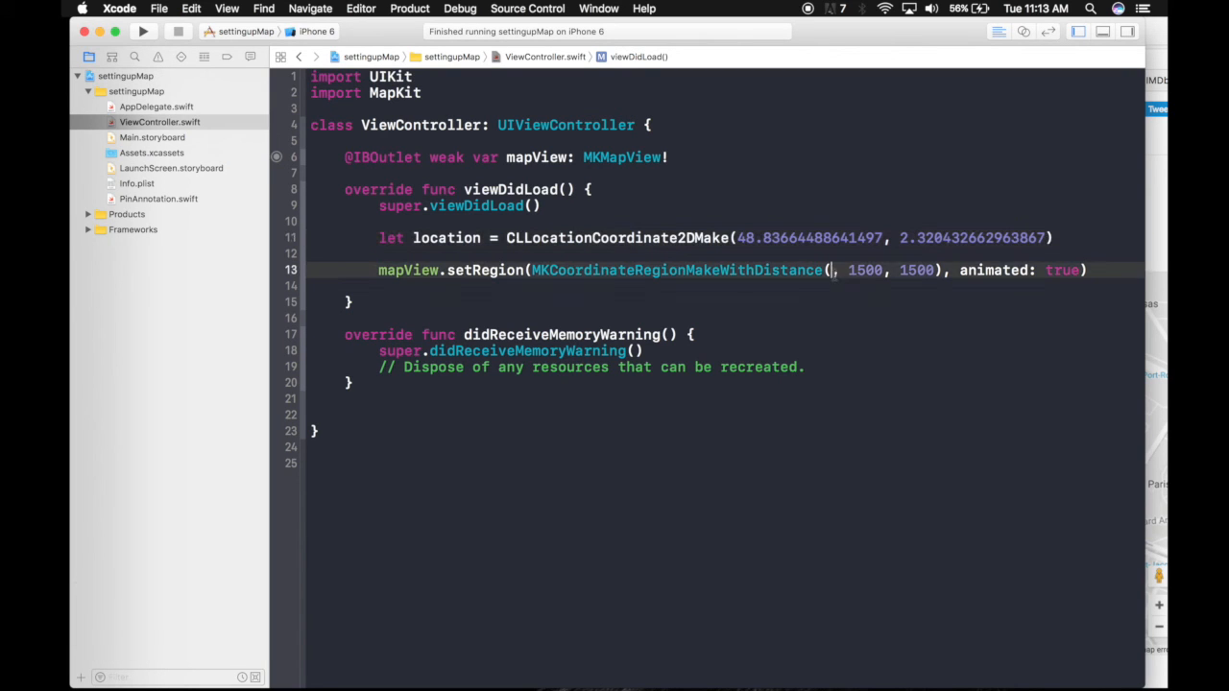
text(location)
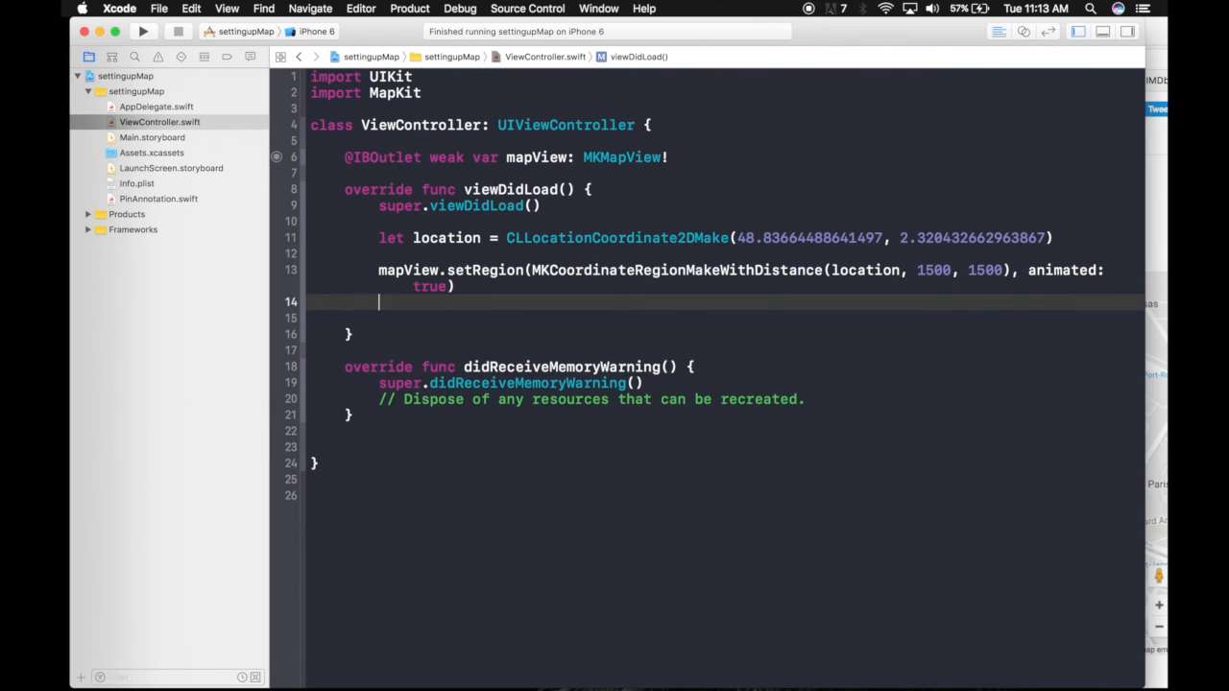
text(let pin)
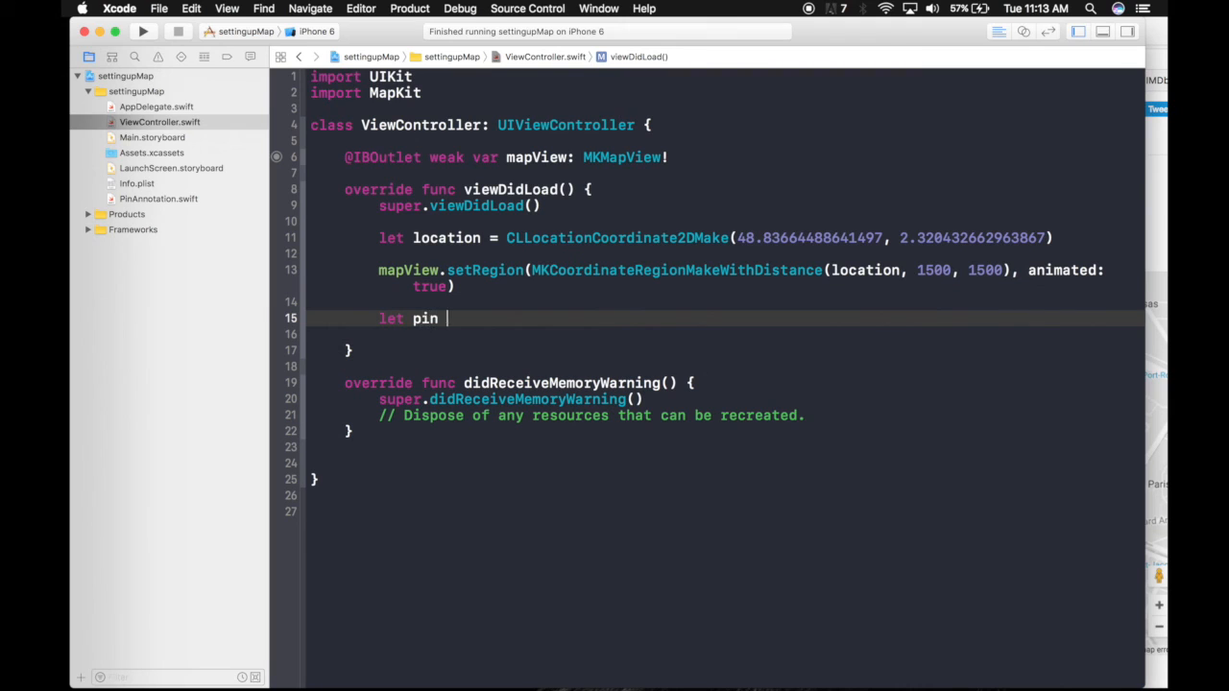
Create a PinAnnotation pin titled 'Eiffel Tower' with subtitle 'Great Wonder to witness'
text(=)
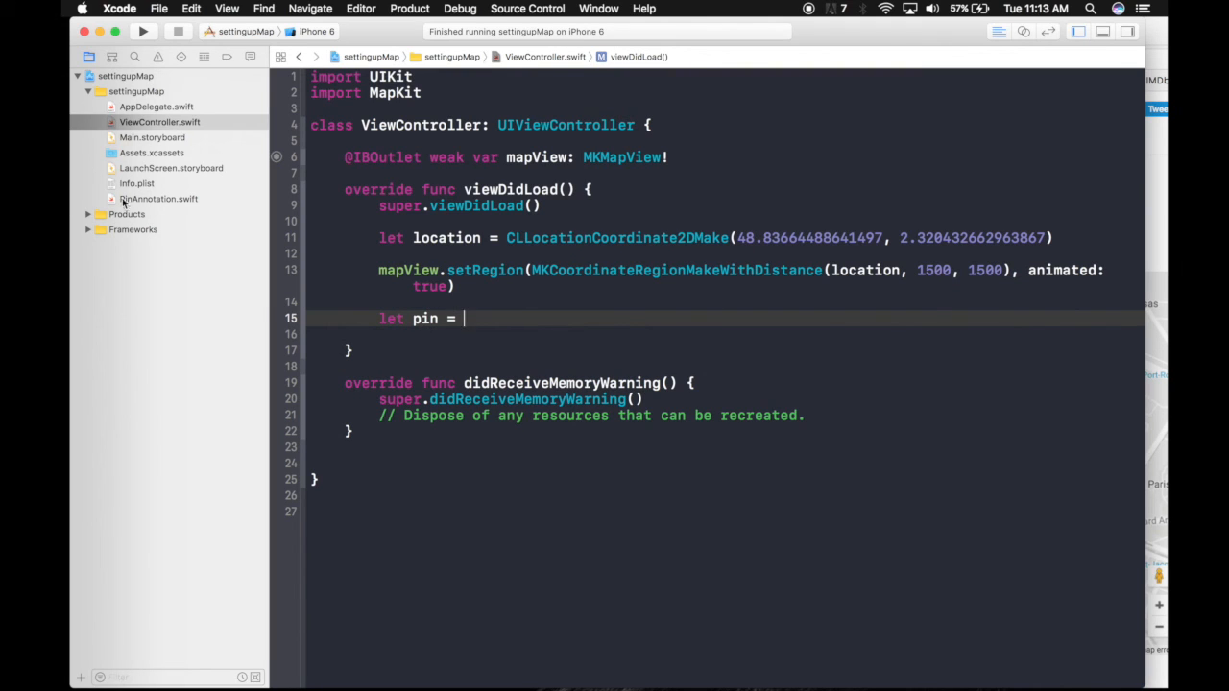
text(P)
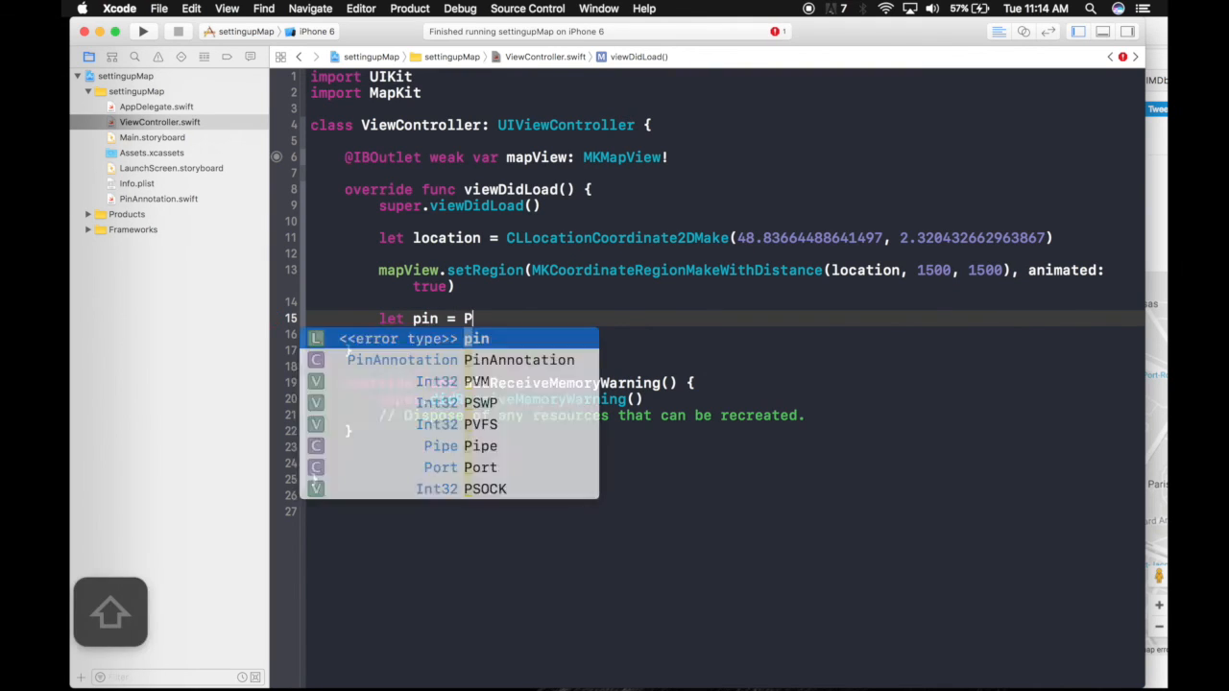
text(in)
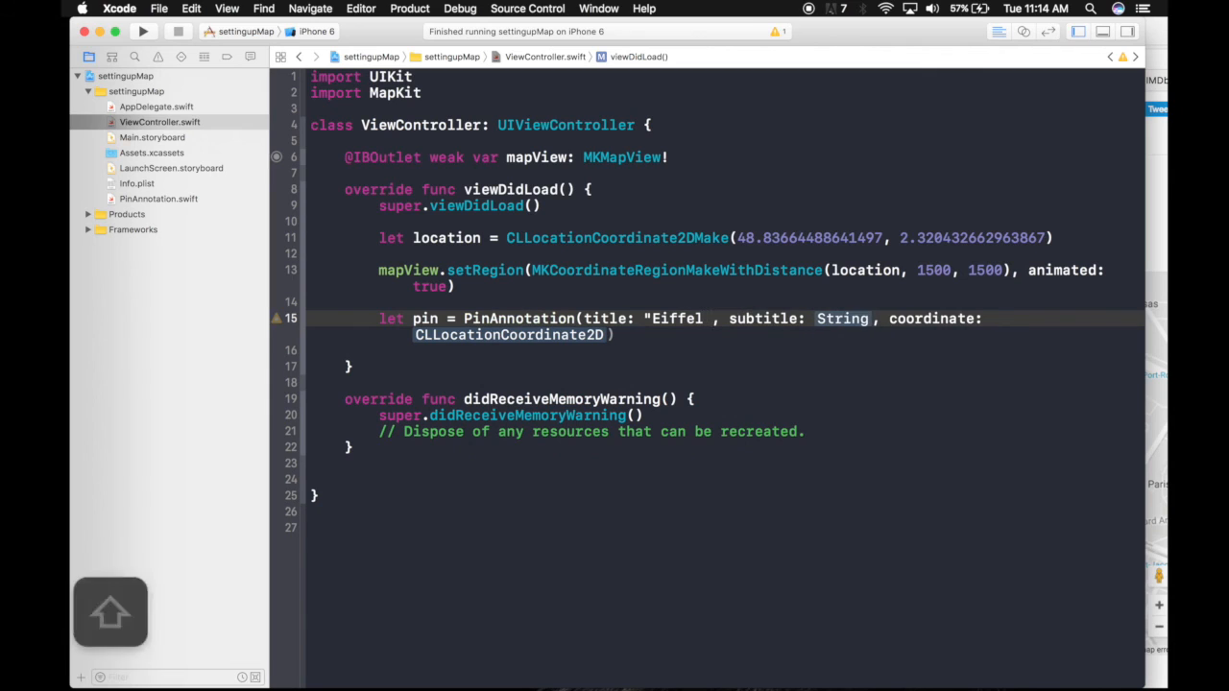
text(Tower")
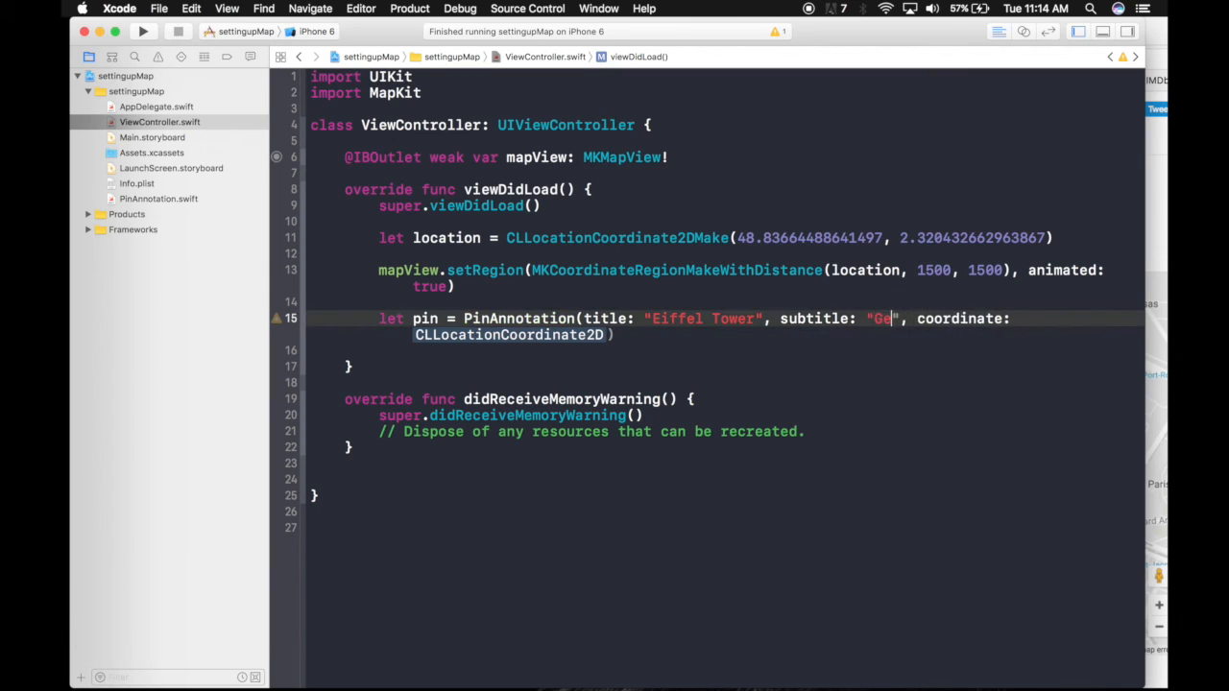
key(backspace)
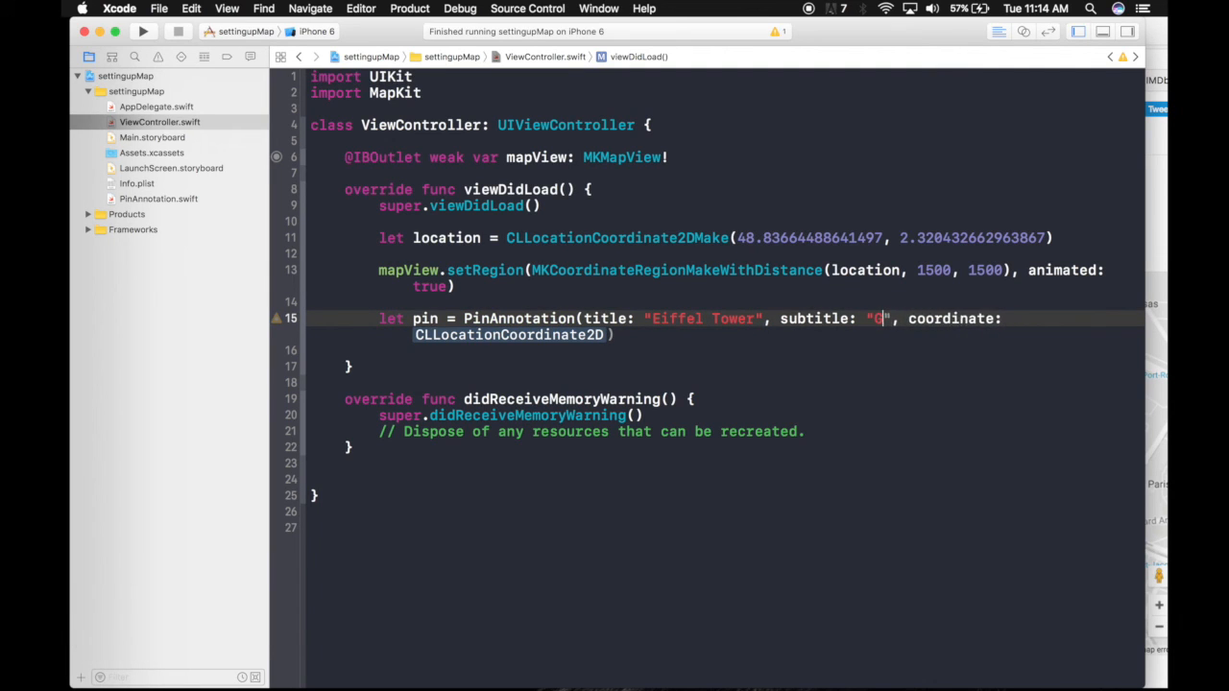
text(reat Wonder)
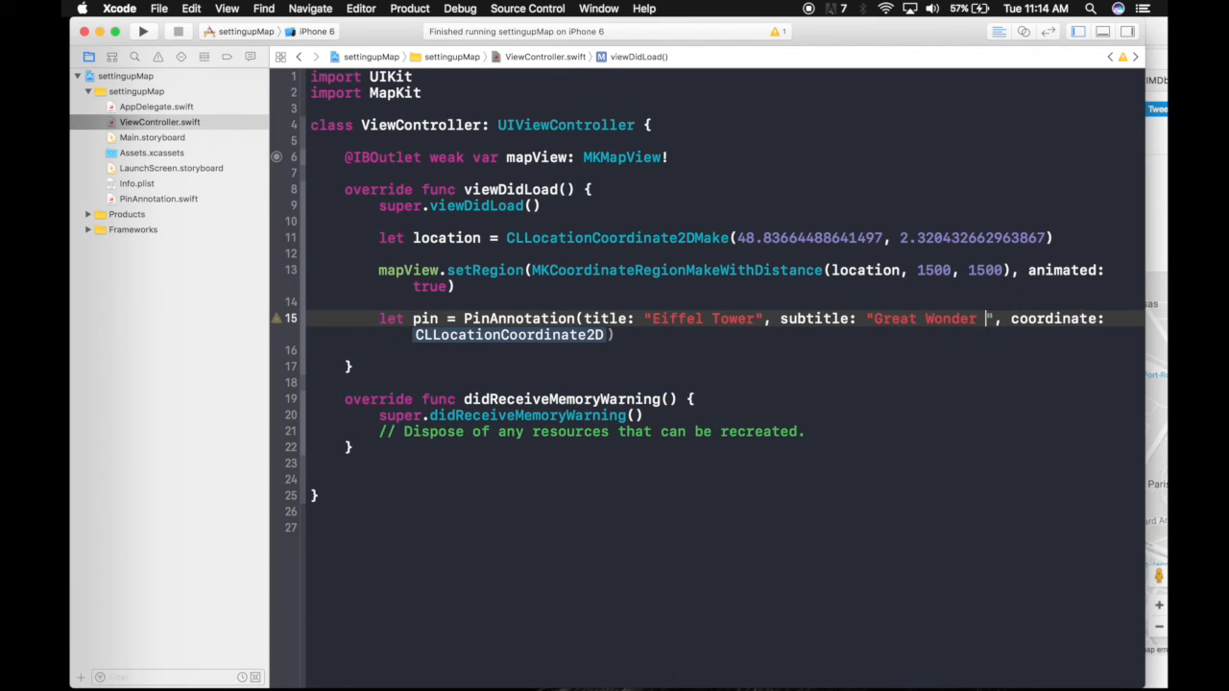
text(to witness)
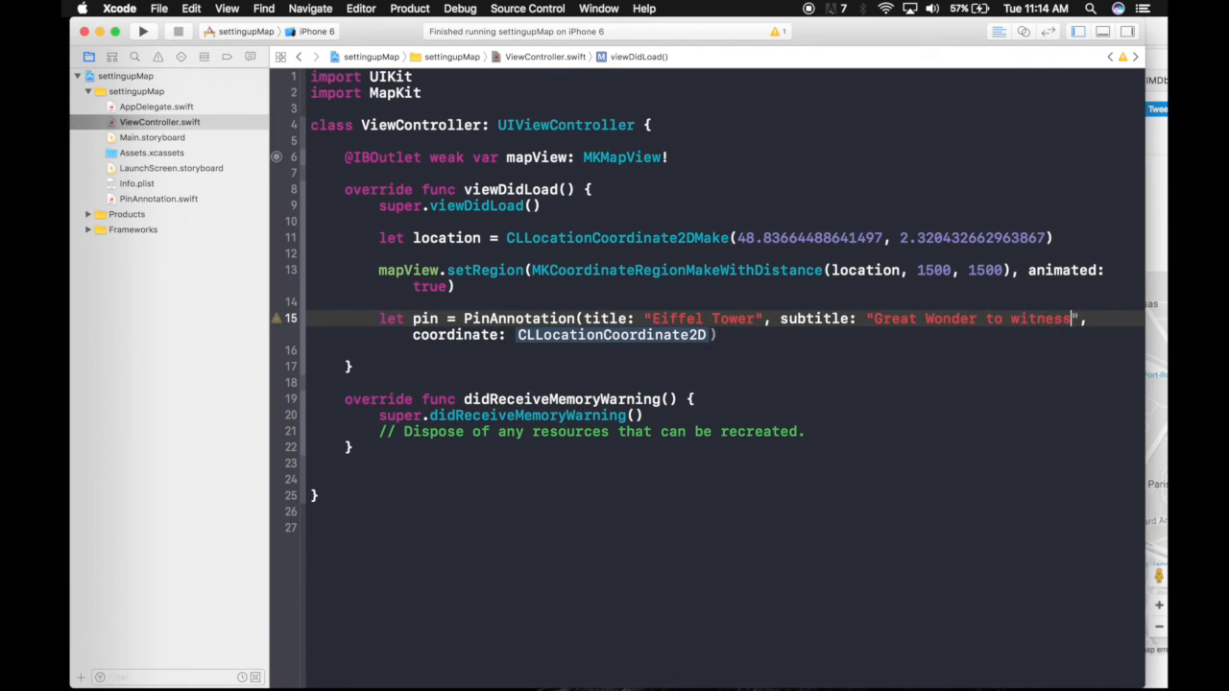
Set the pin's coordinate to location and add it with mapView.addAnnotation(pin)
double_click(611, 334)
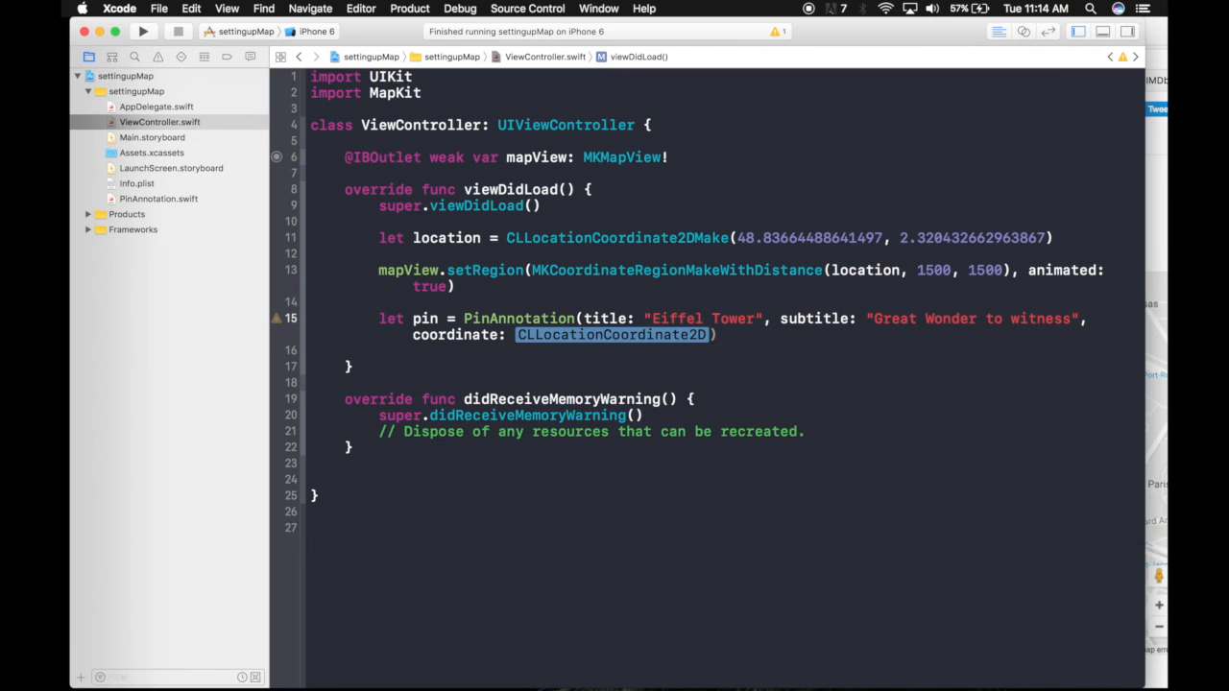
text(loca)
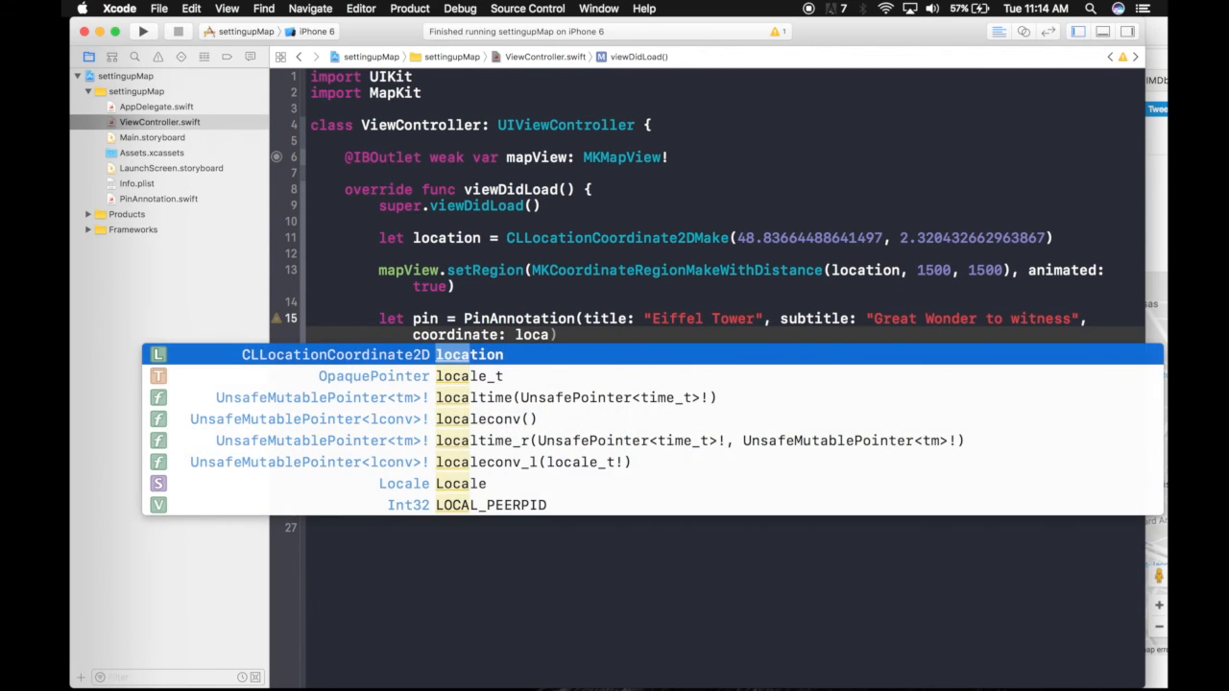
key(return)
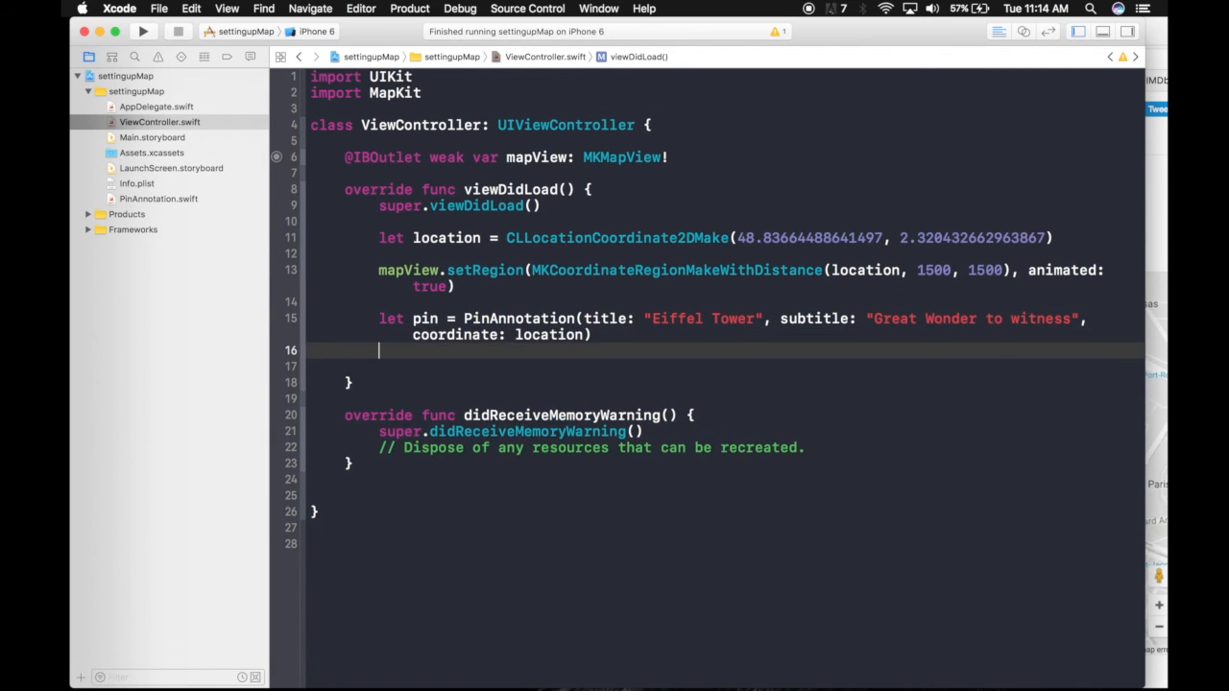
text(map)
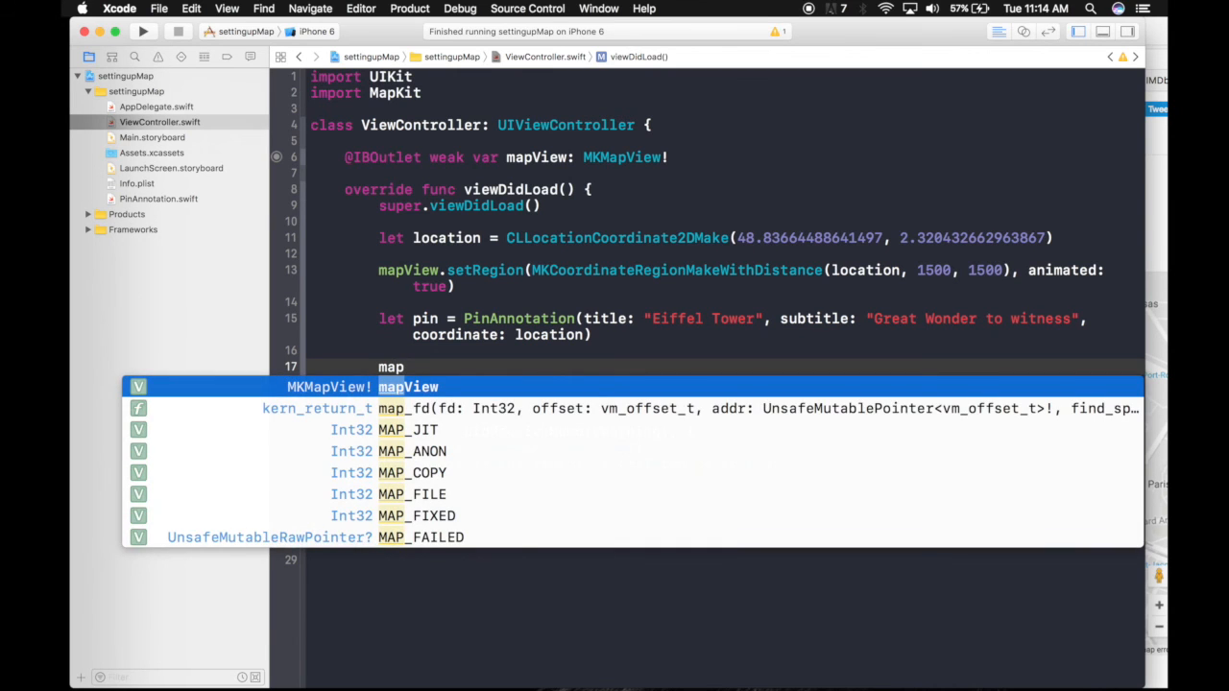
text(View.addAnnotation(pin)
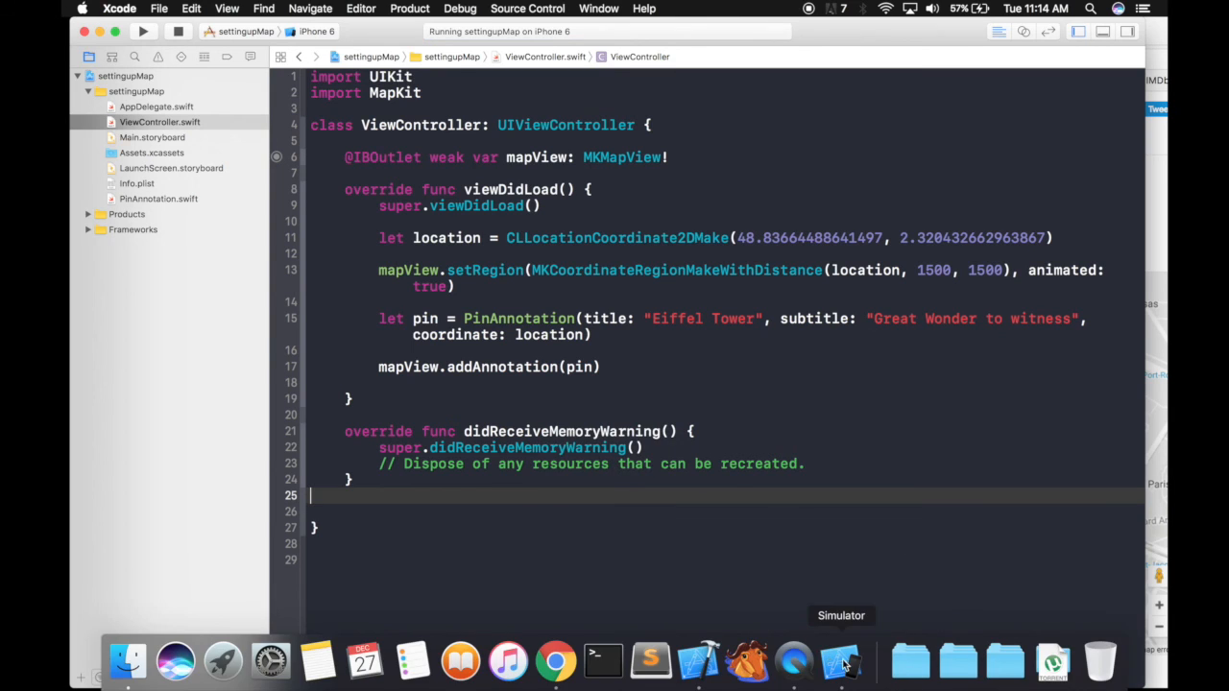
Tap the red pin in the Simulator to reveal its 'Eiffel Tower' callout
click(840, 661)
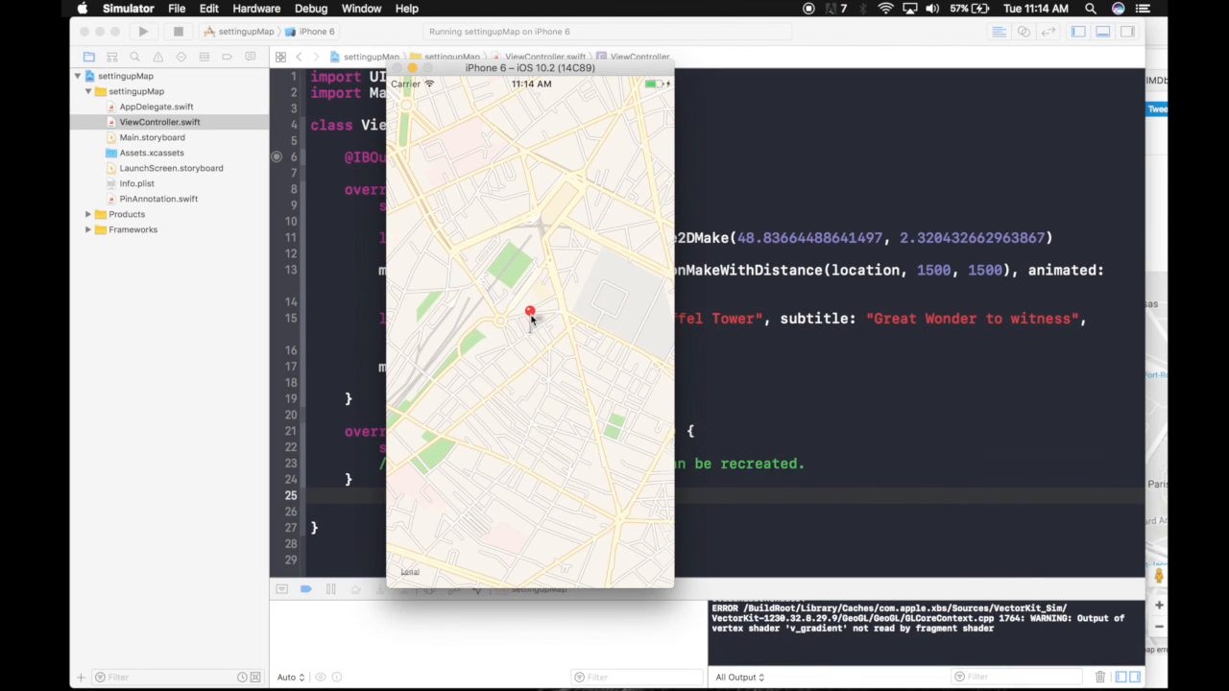
click(528, 312)
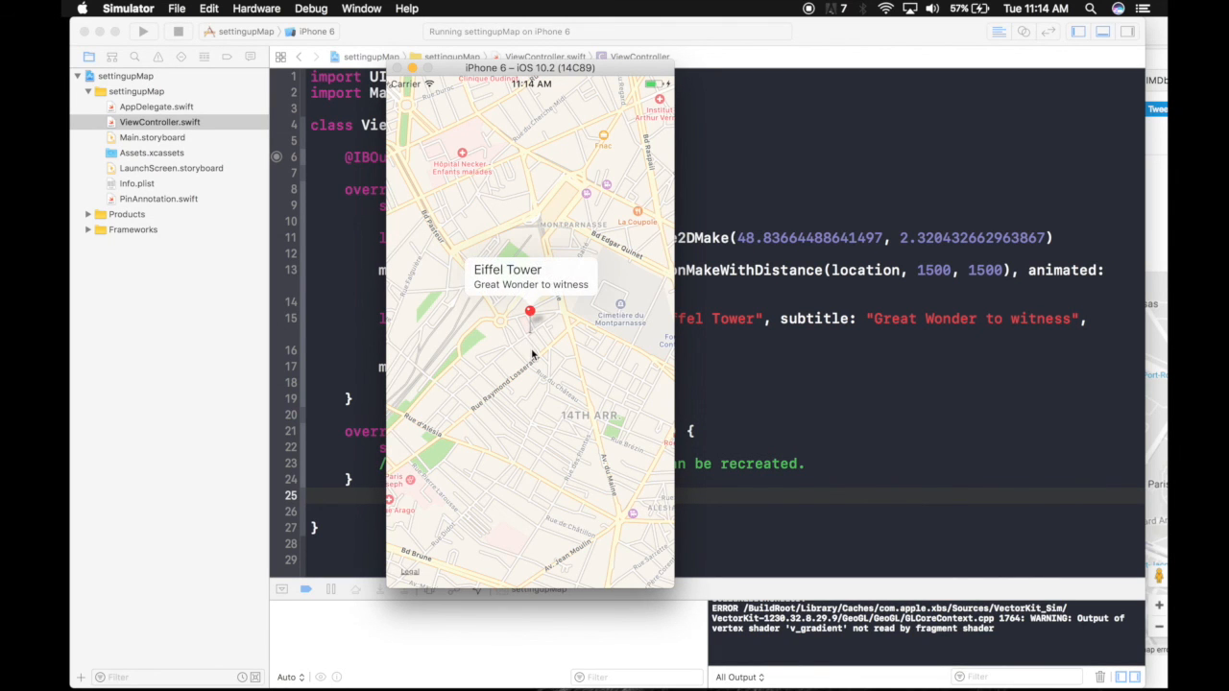
mouse_move(653, 256)
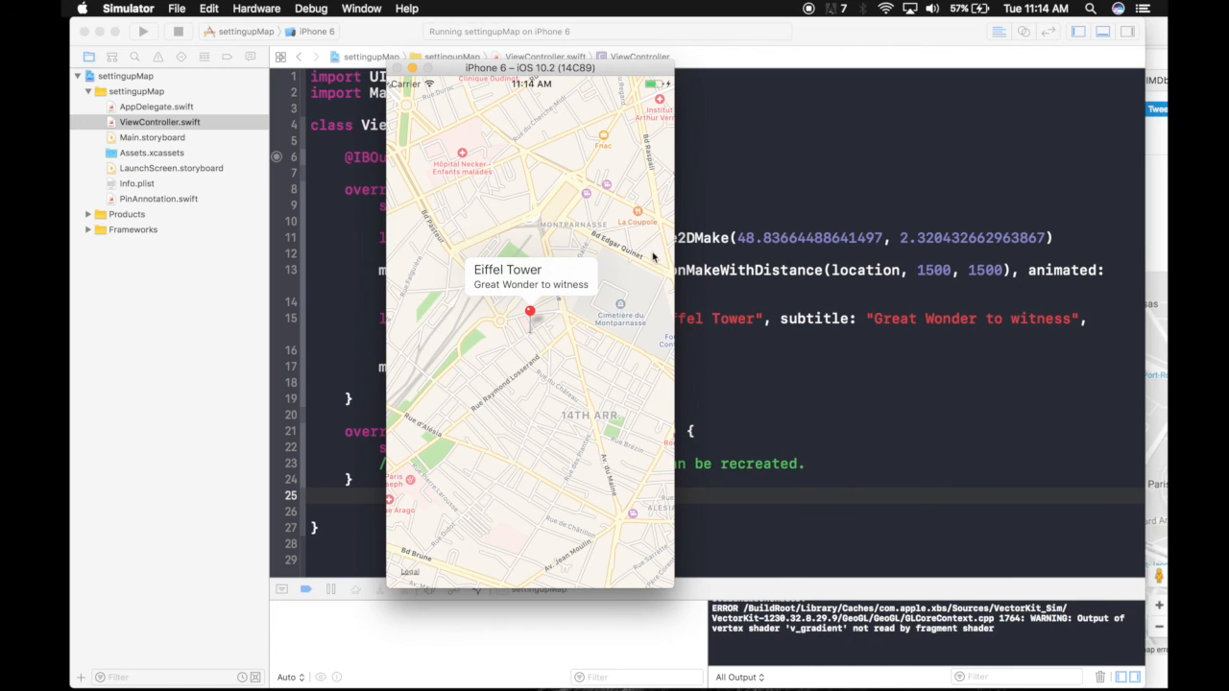